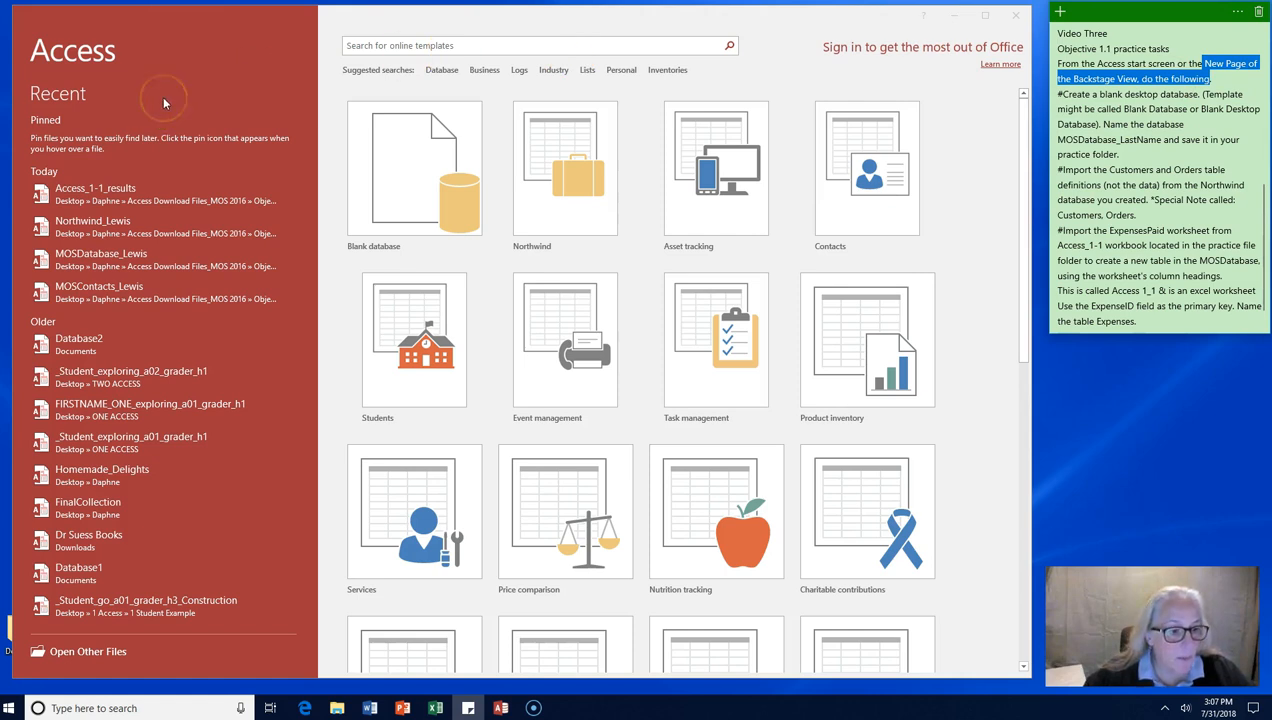
pyautogui.moveTo(96, 644)
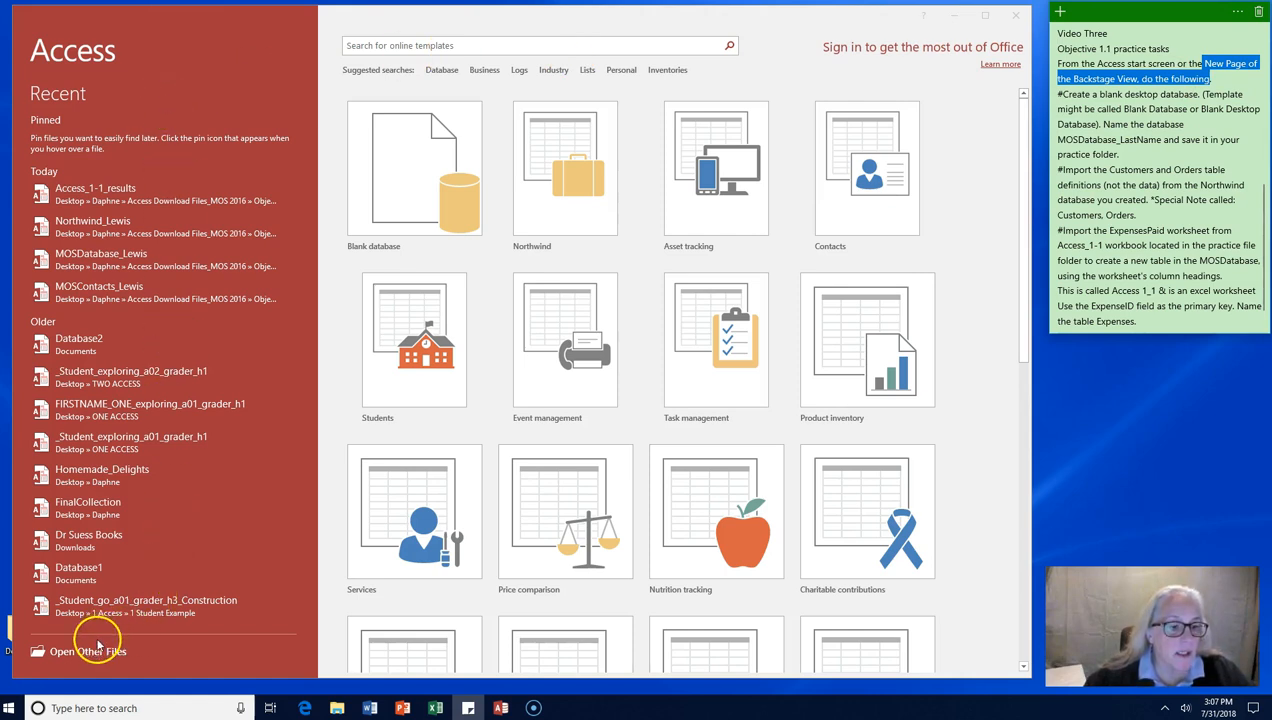
# Step: Close Access entirely and relaunch it from a Windows search for 'Access'
pyautogui.click(414, 170)
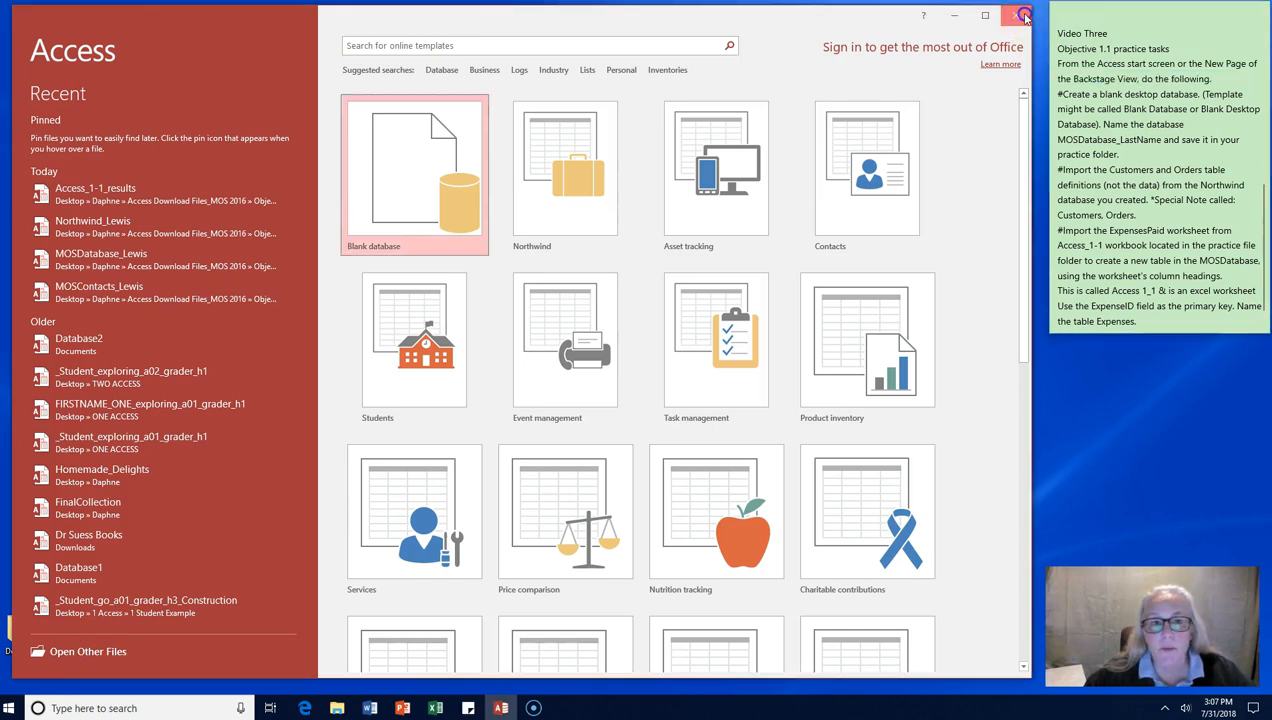
pyautogui.click(1024, 16)
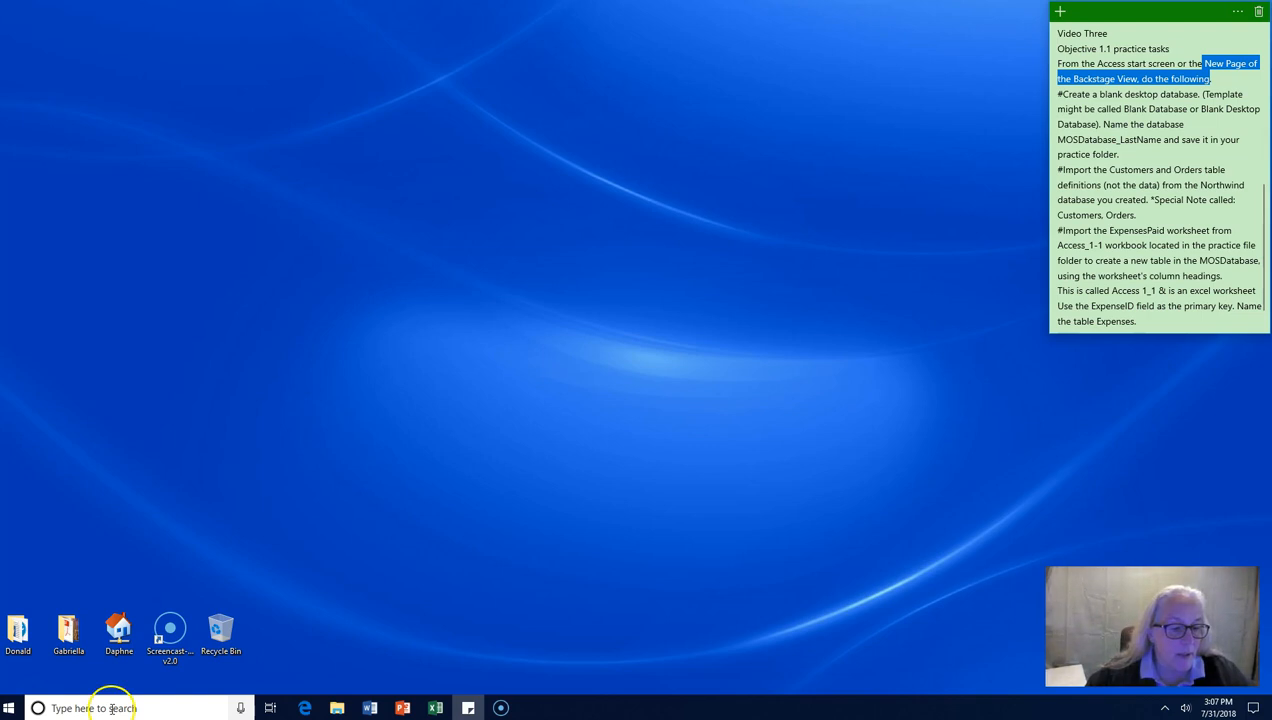
pyautogui.write('Access')
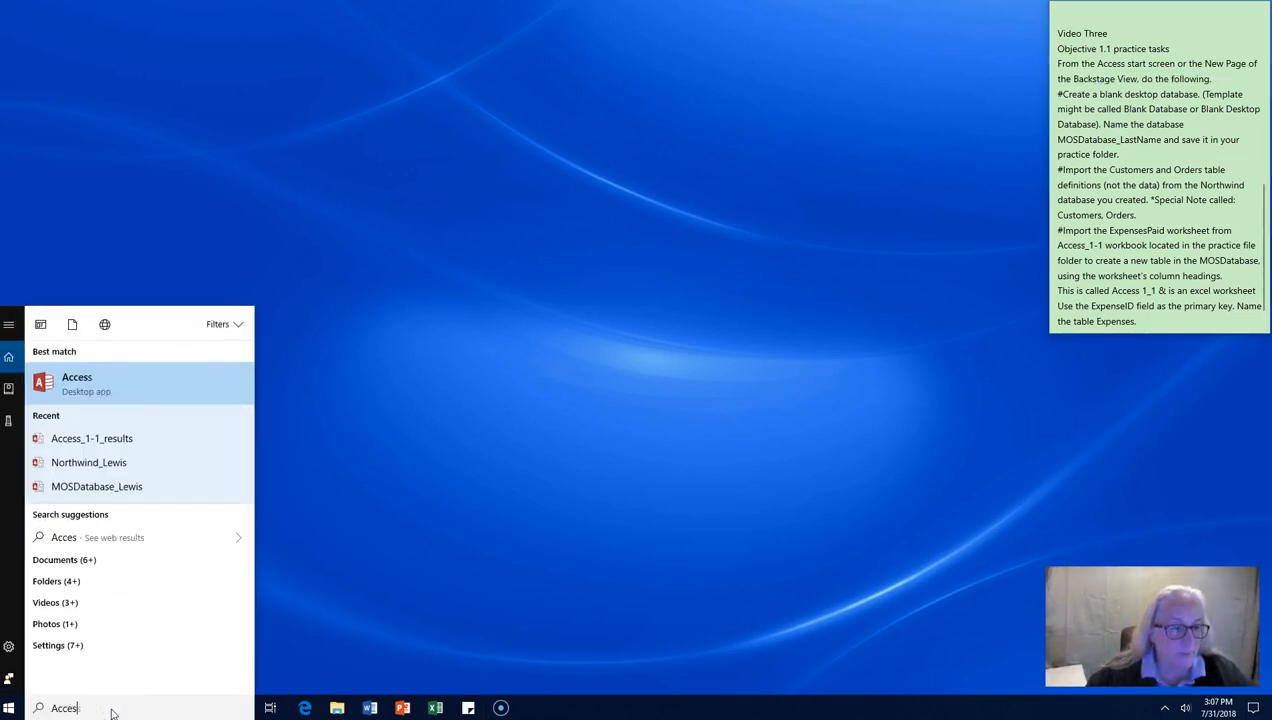
pyautogui.click(76, 384)
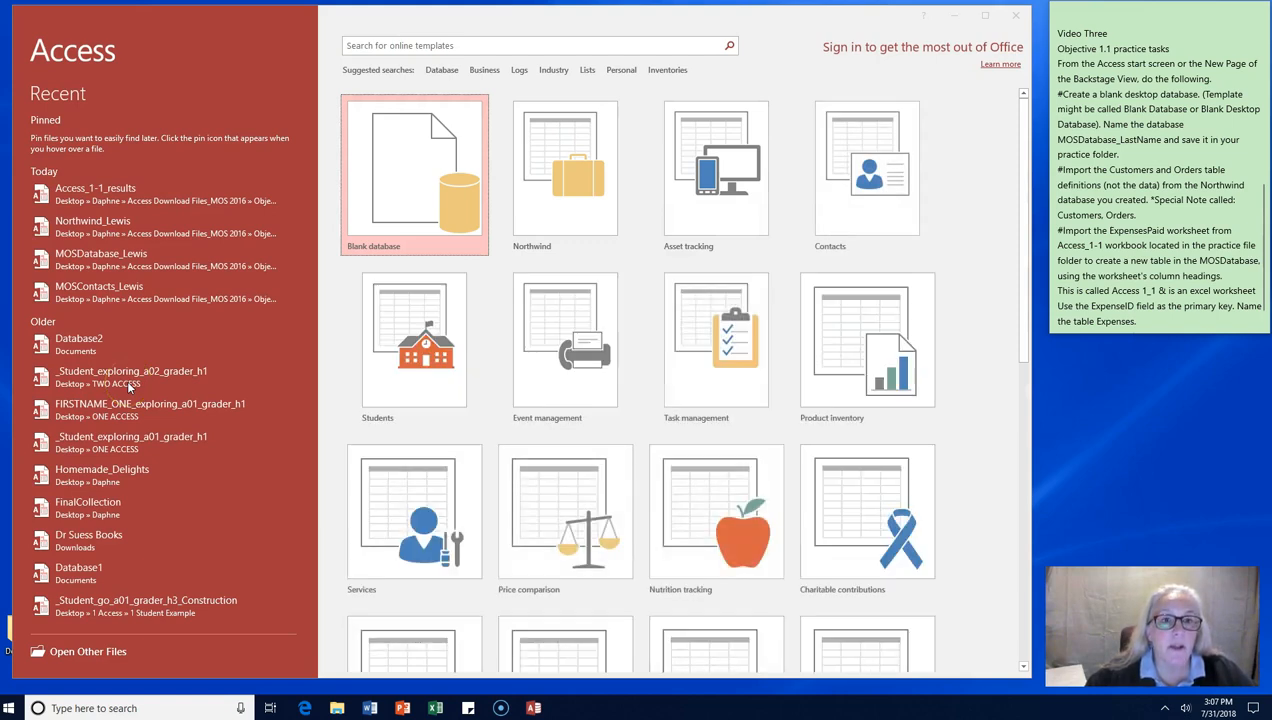
pyautogui.moveTo(224, 164)
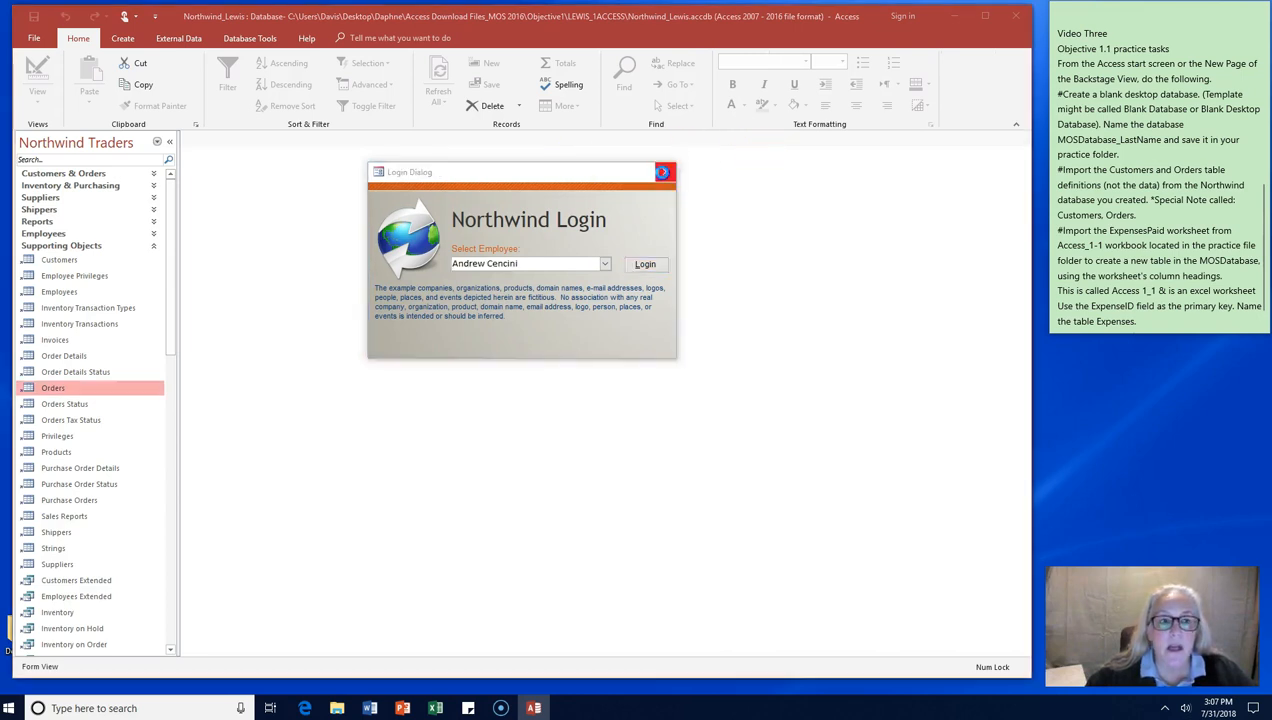
# Step: Log in to Northwind, browse Create, External Data, Database Tools and Home, then show File Info
pyautogui.click(664, 172)
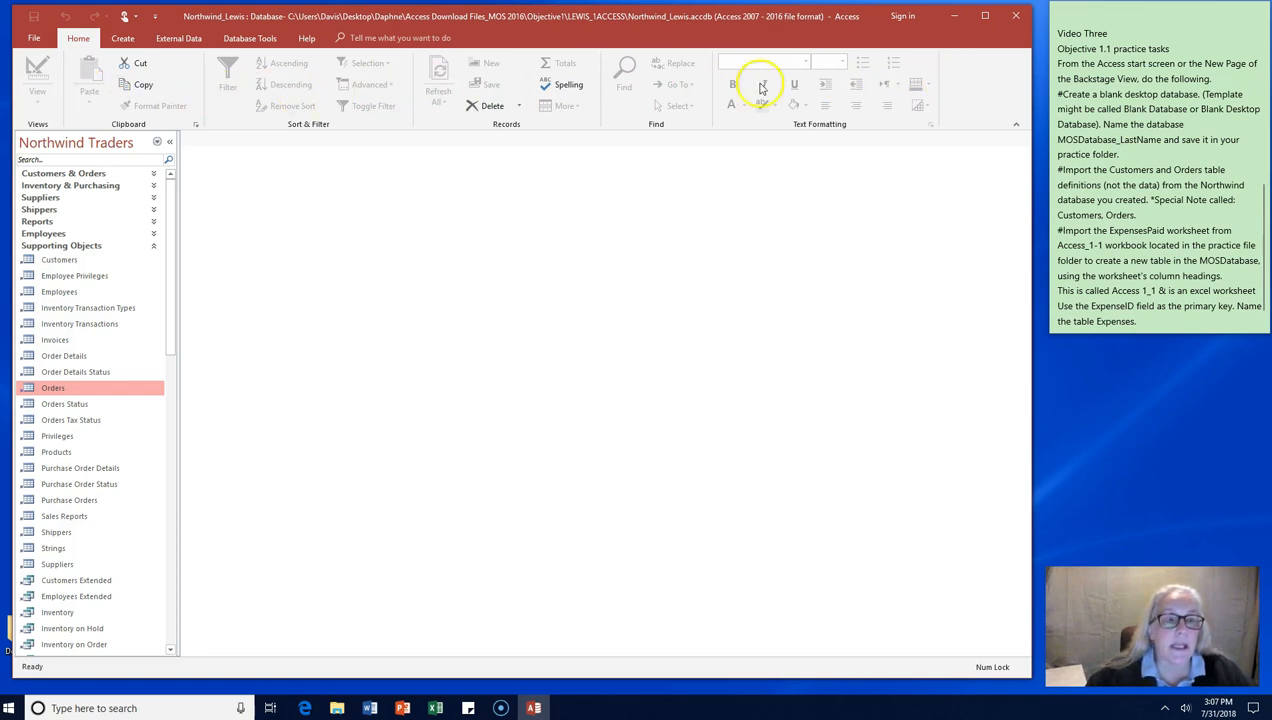
pyautogui.click(122, 38)
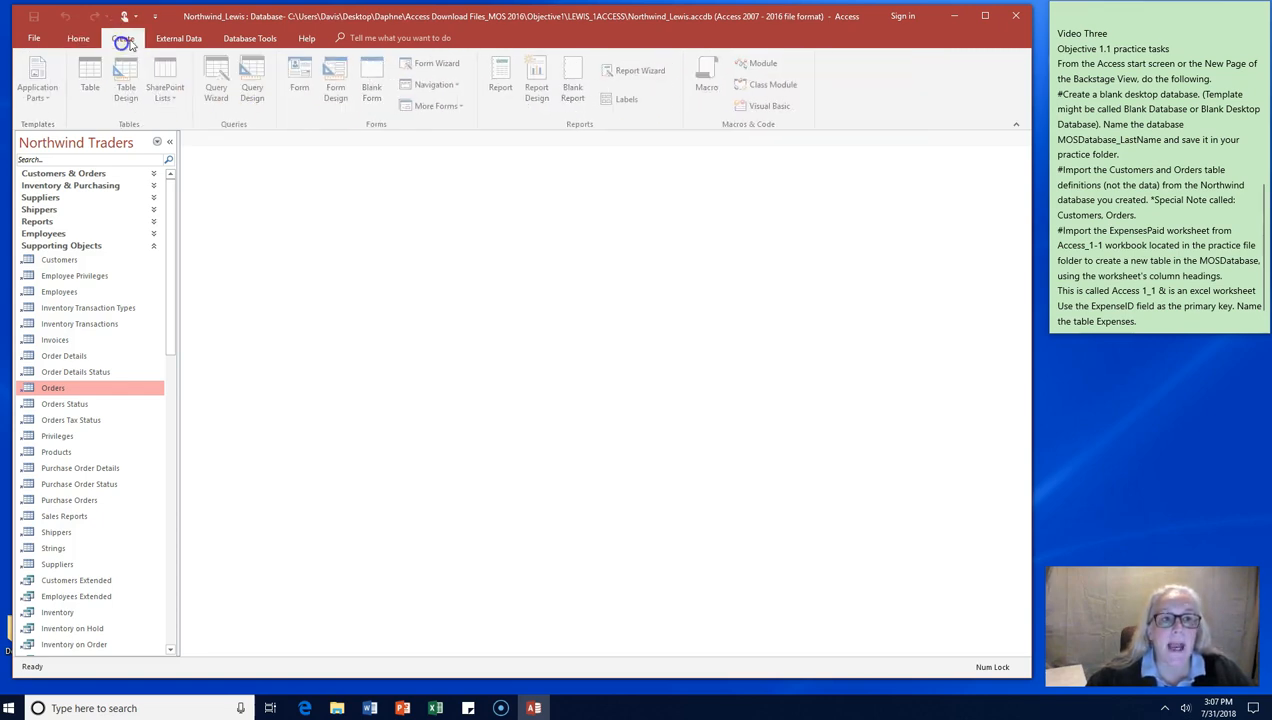
pyautogui.click(178, 38)
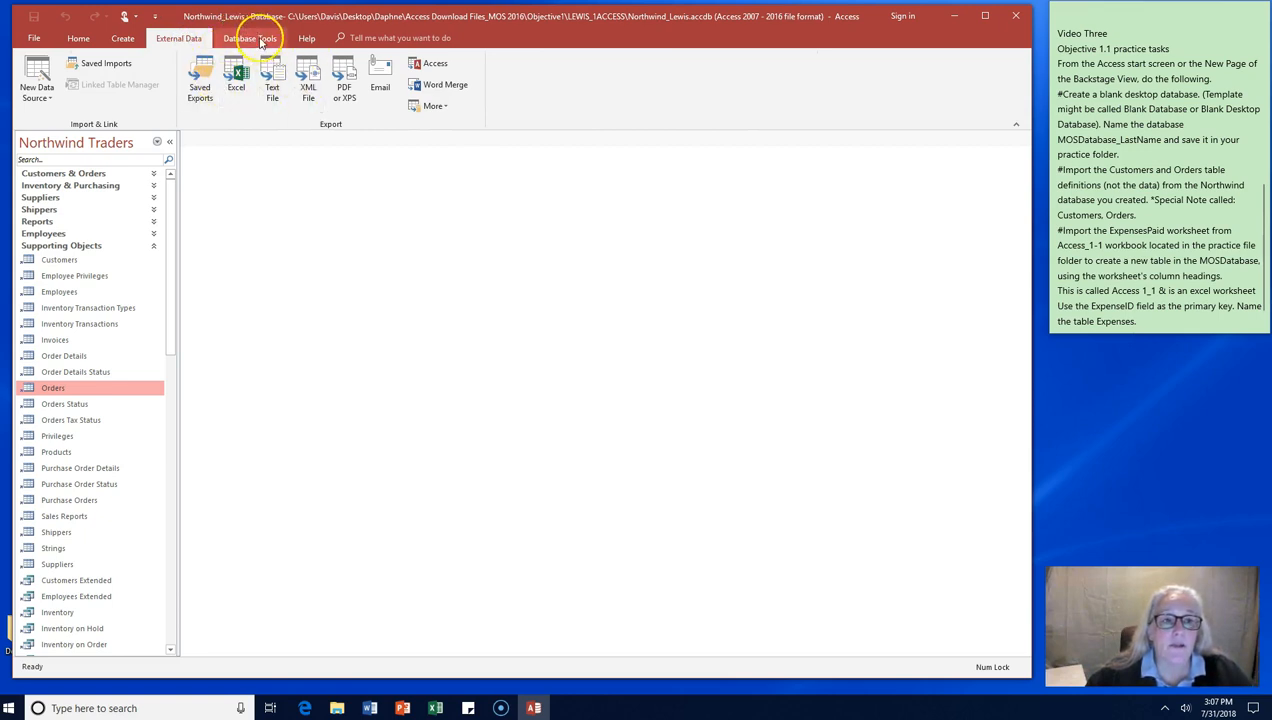
pyautogui.click(250, 38)
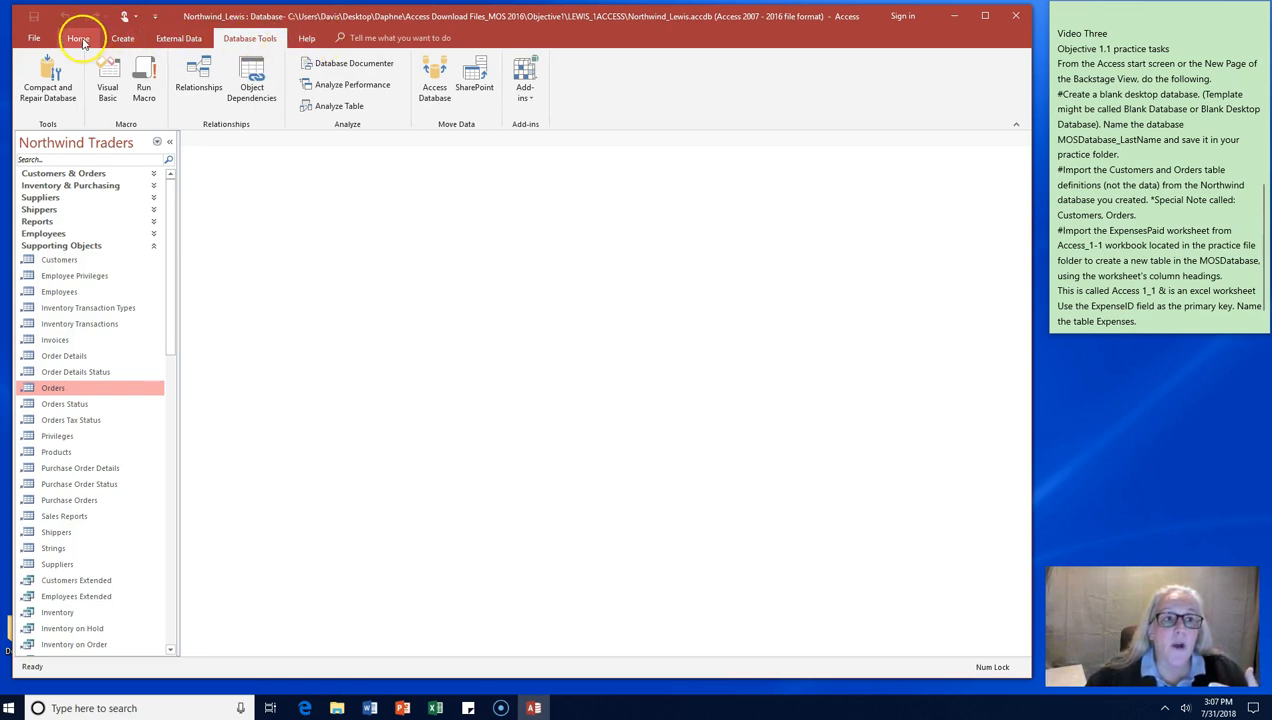
pyautogui.click(78, 38)
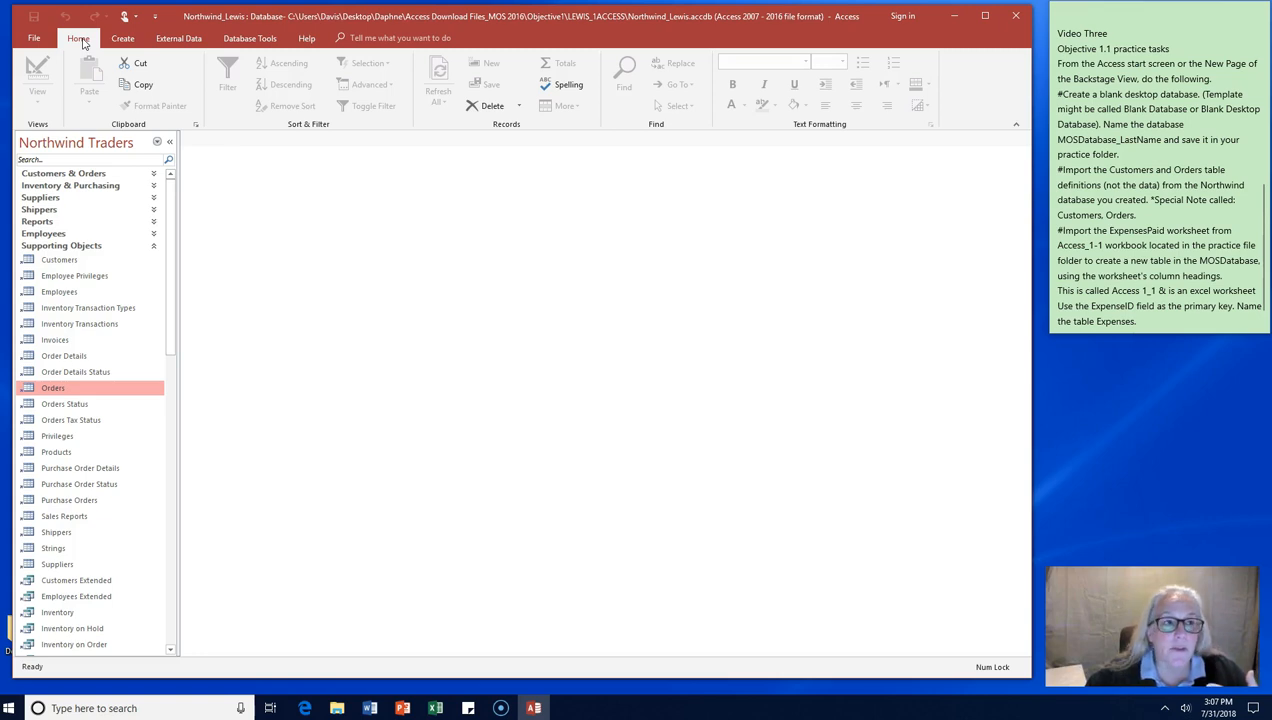
pyautogui.click(34, 38)
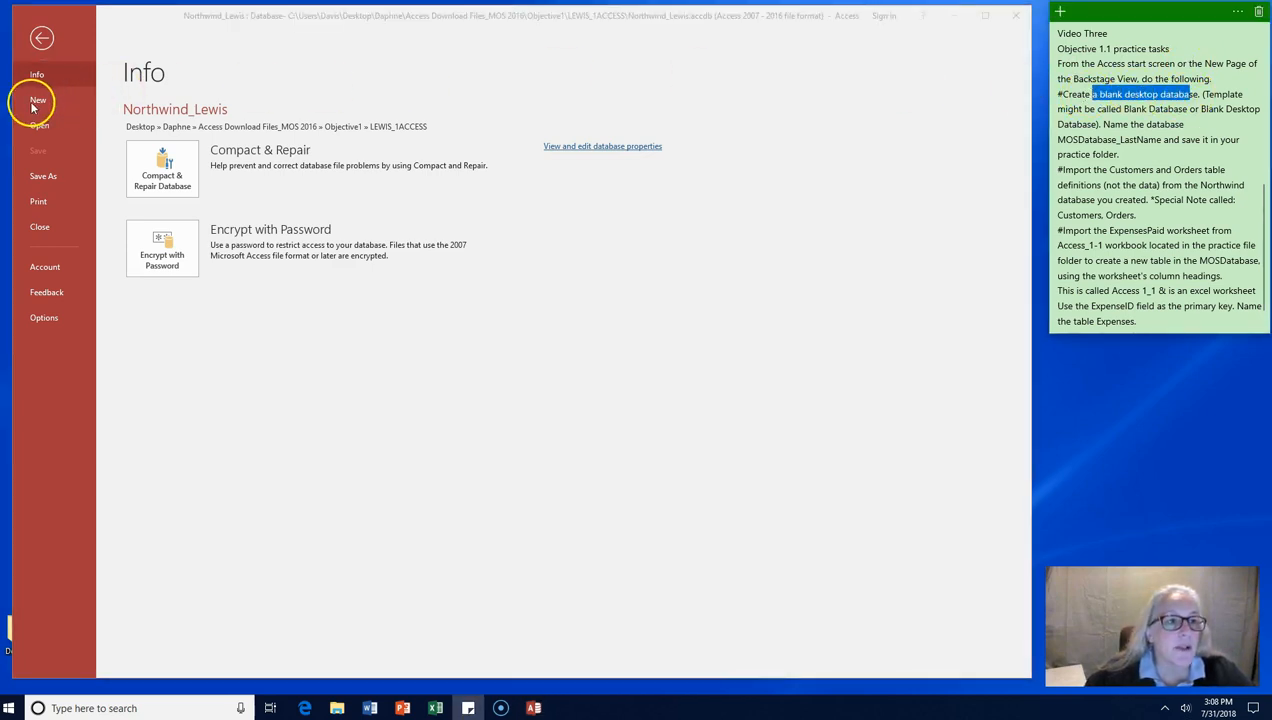
# Step: View the New database templates in Backstage, then close Access entirely
pyautogui.click(36, 100)
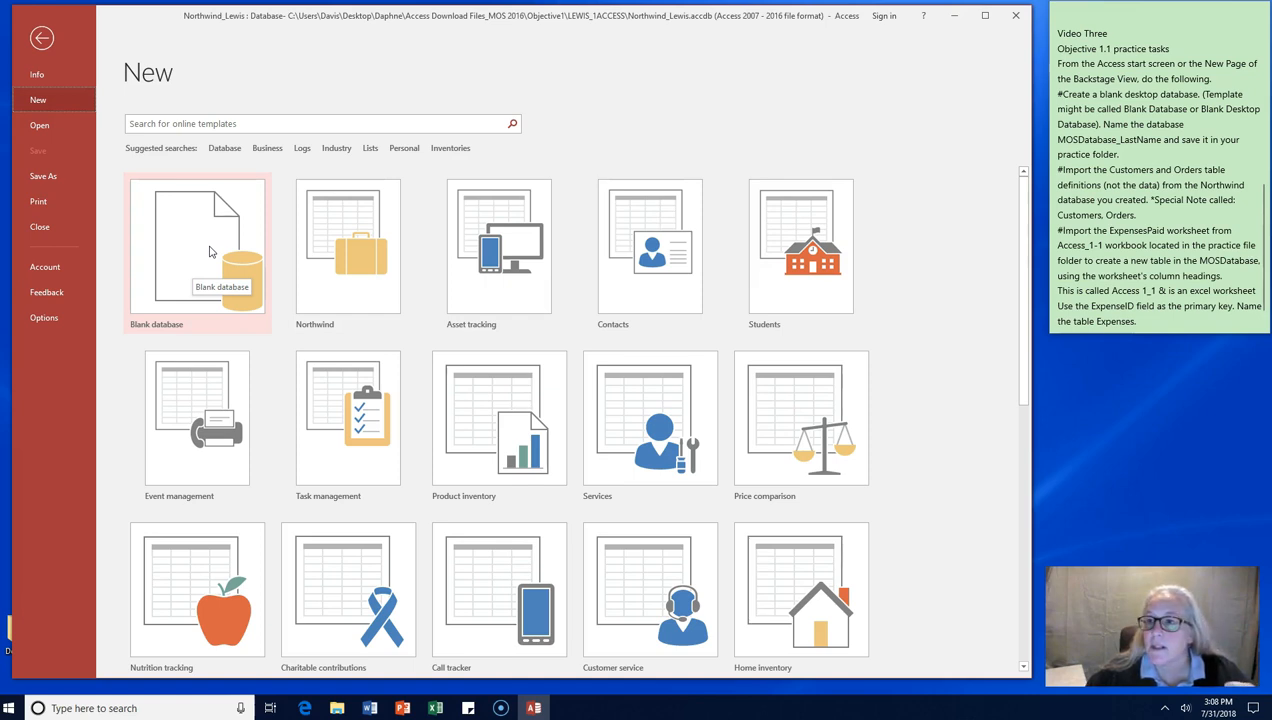
pyautogui.moveTo(1252, 68)
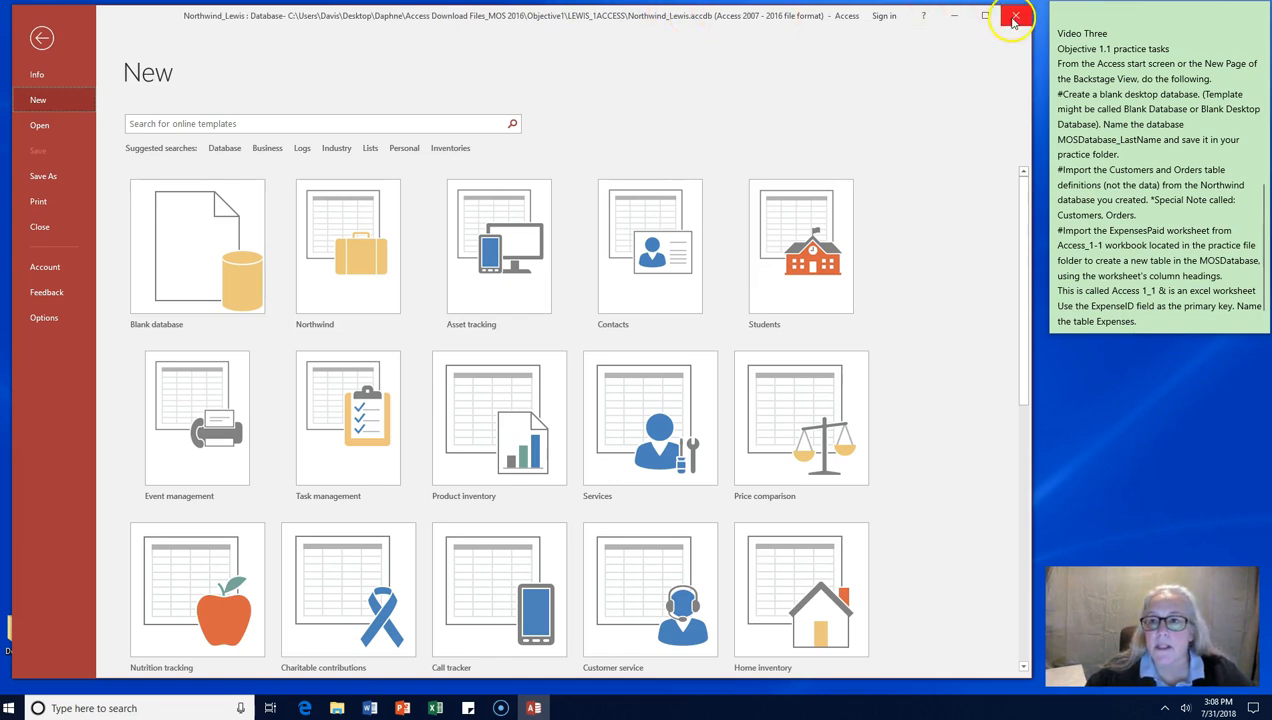
pyautogui.click(1012, 16)
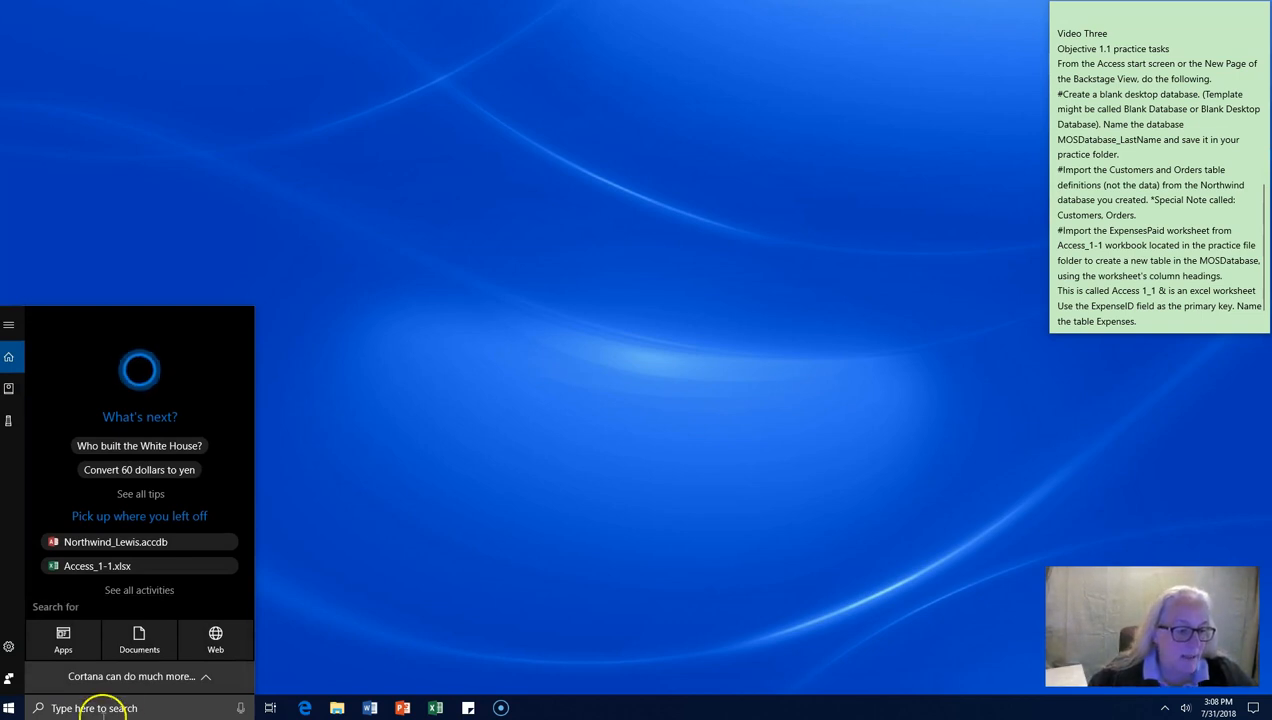
# Step: Relaunch Access from a Windows search and start a blank desktop database
pyautogui.write('A')
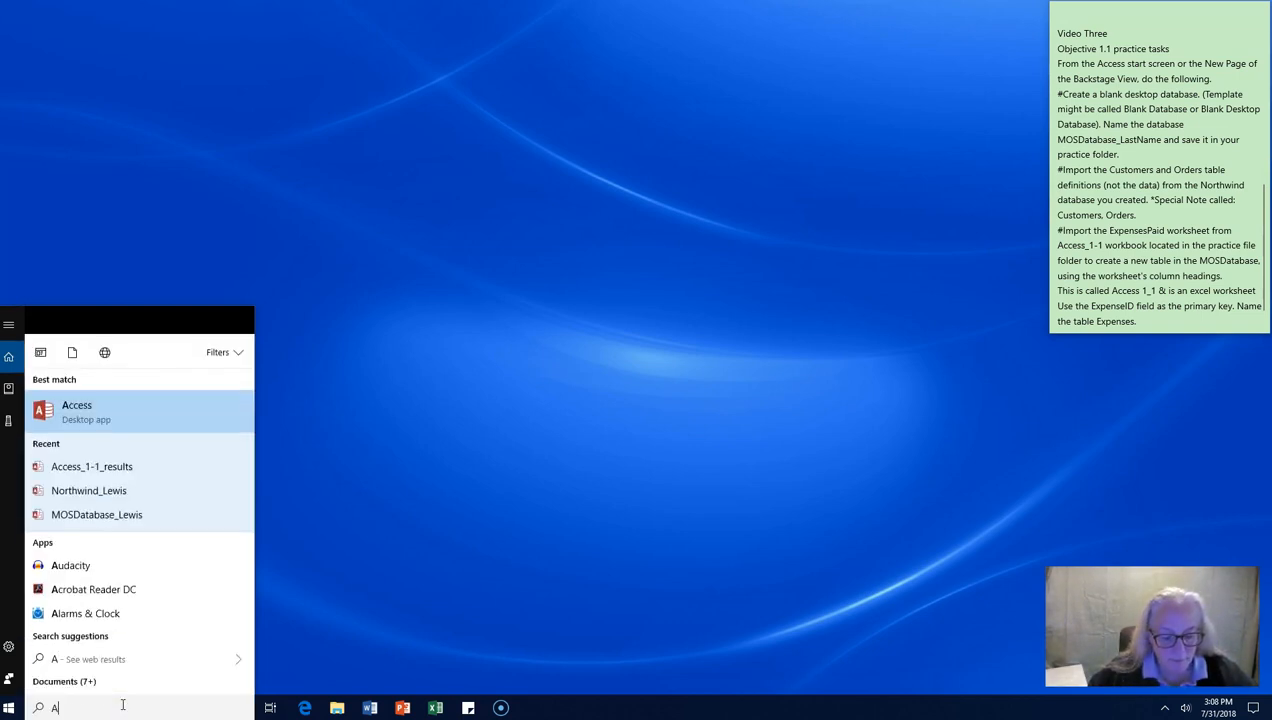
pyautogui.write('ccess')
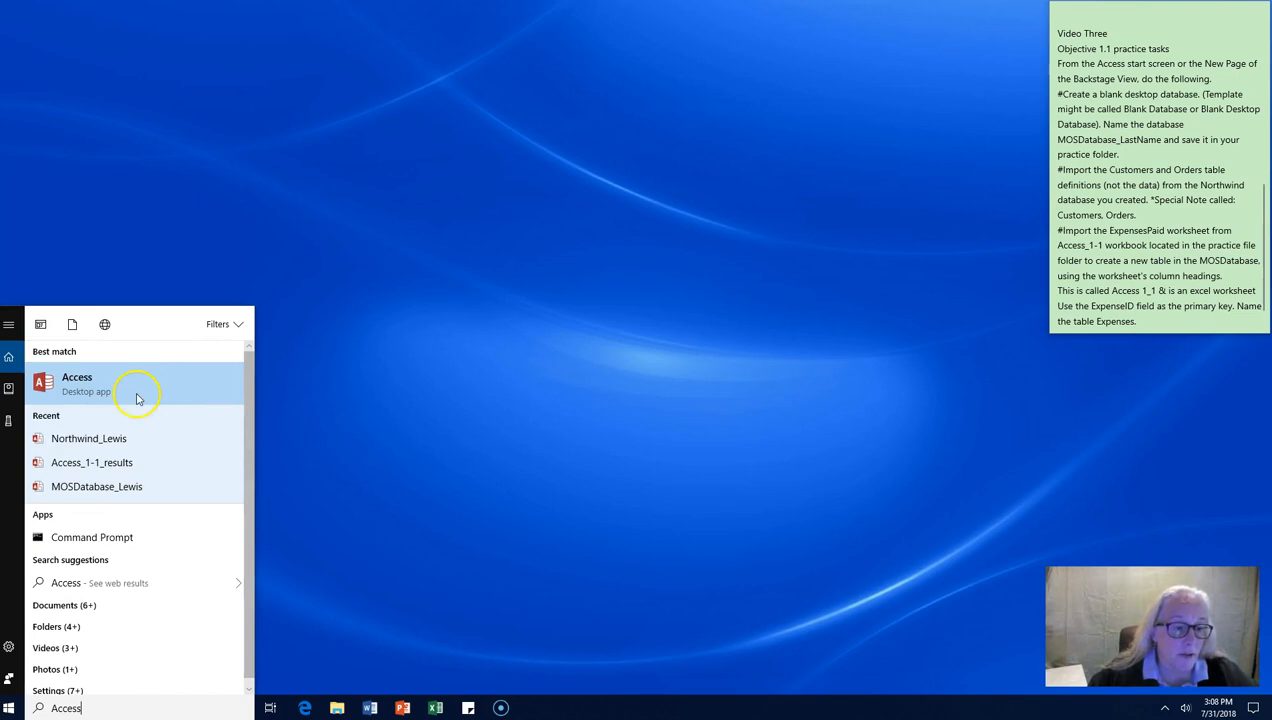
pyautogui.click(76, 384)
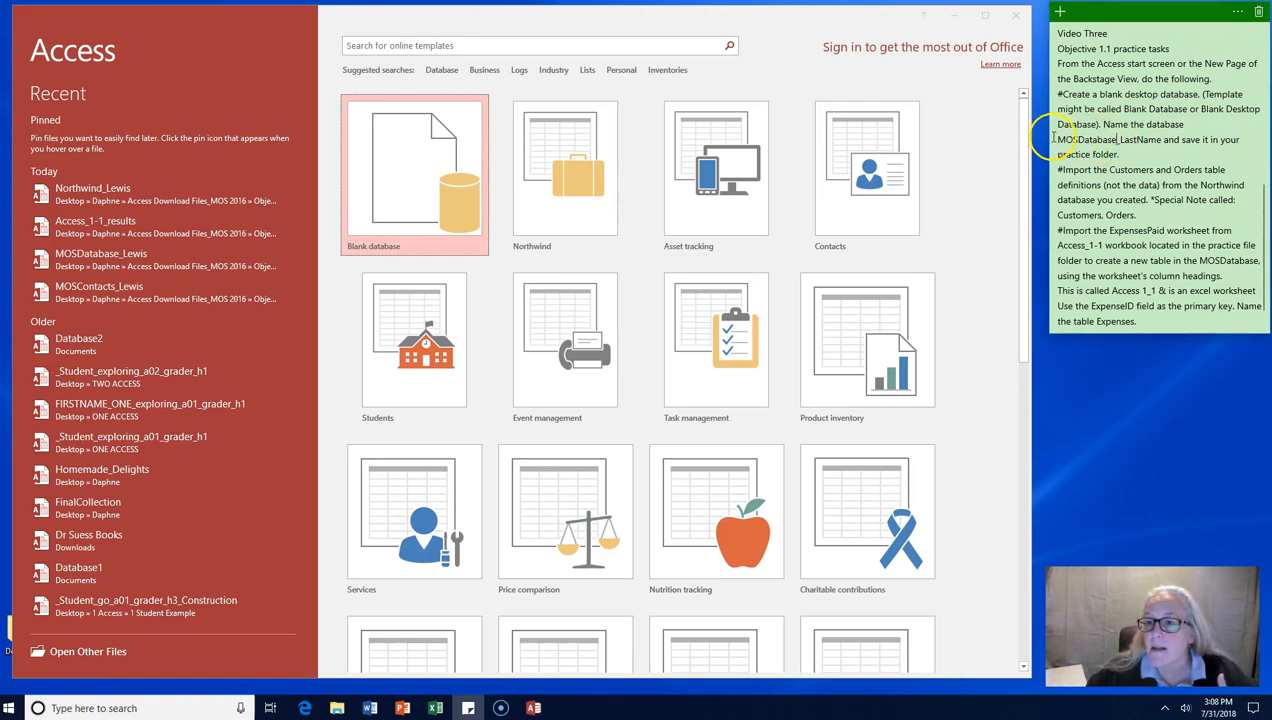
pyautogui.doubleClick(1100, 140)
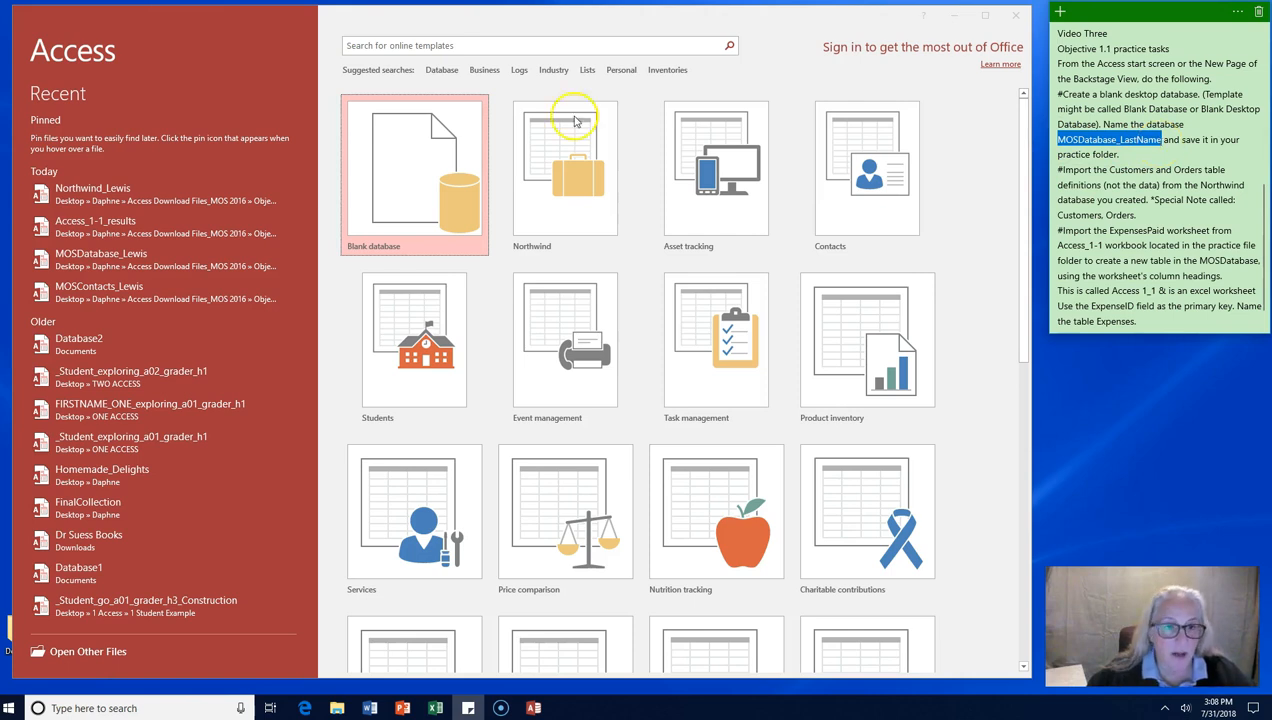
pyautogui.click(414, 170)
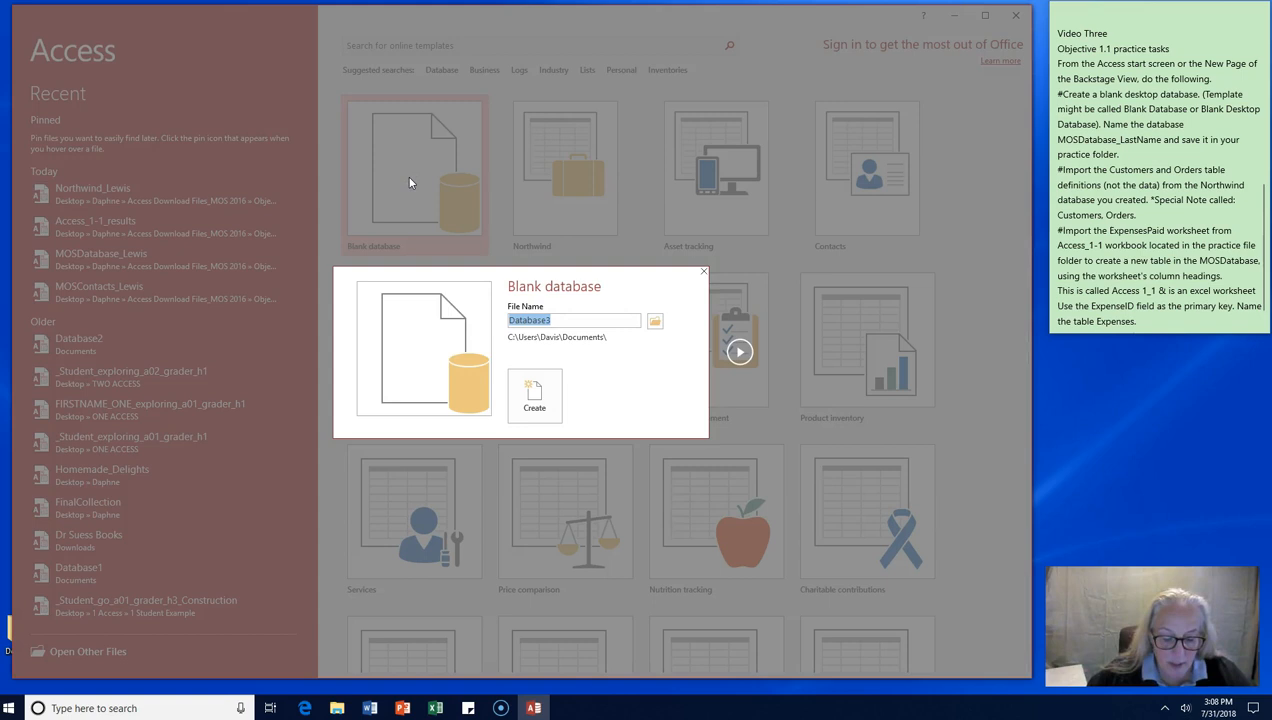
# Step: Name the new database MOSDatabase_Lewis and browse for its save location
pyautogui.write('MOSDatabase_LastName')
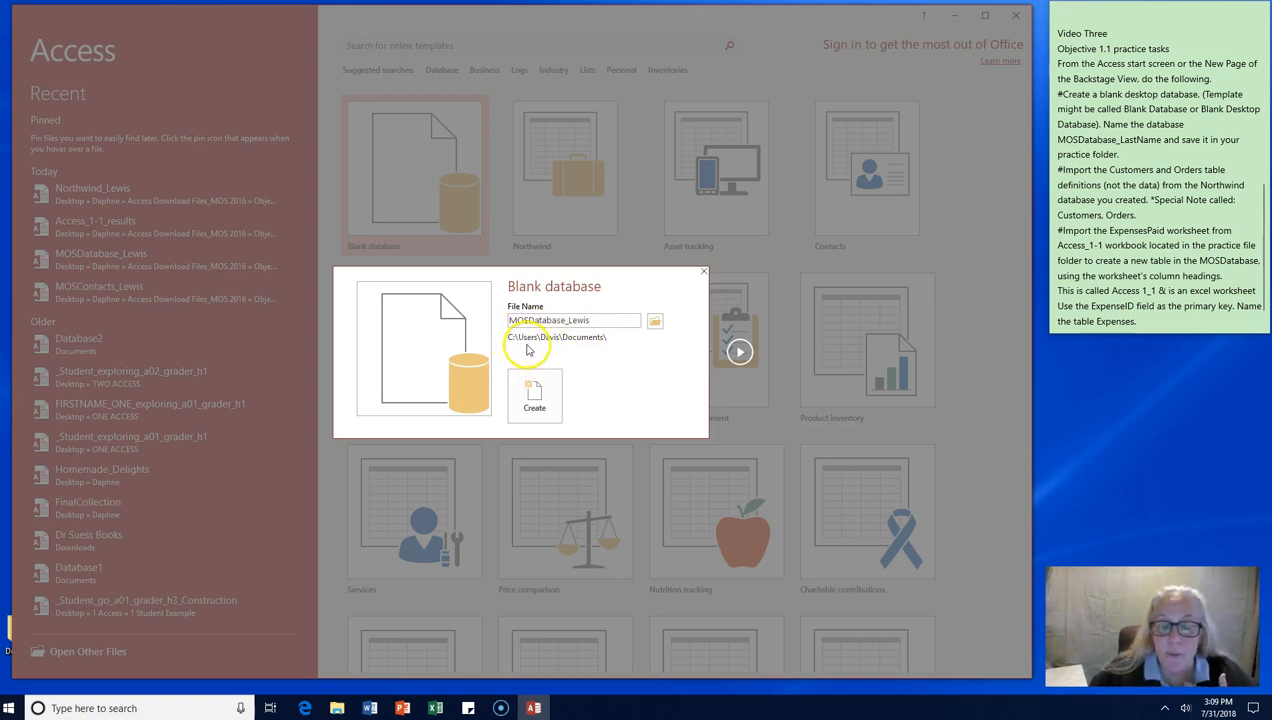
pyautogui.moveTo(644, 344)
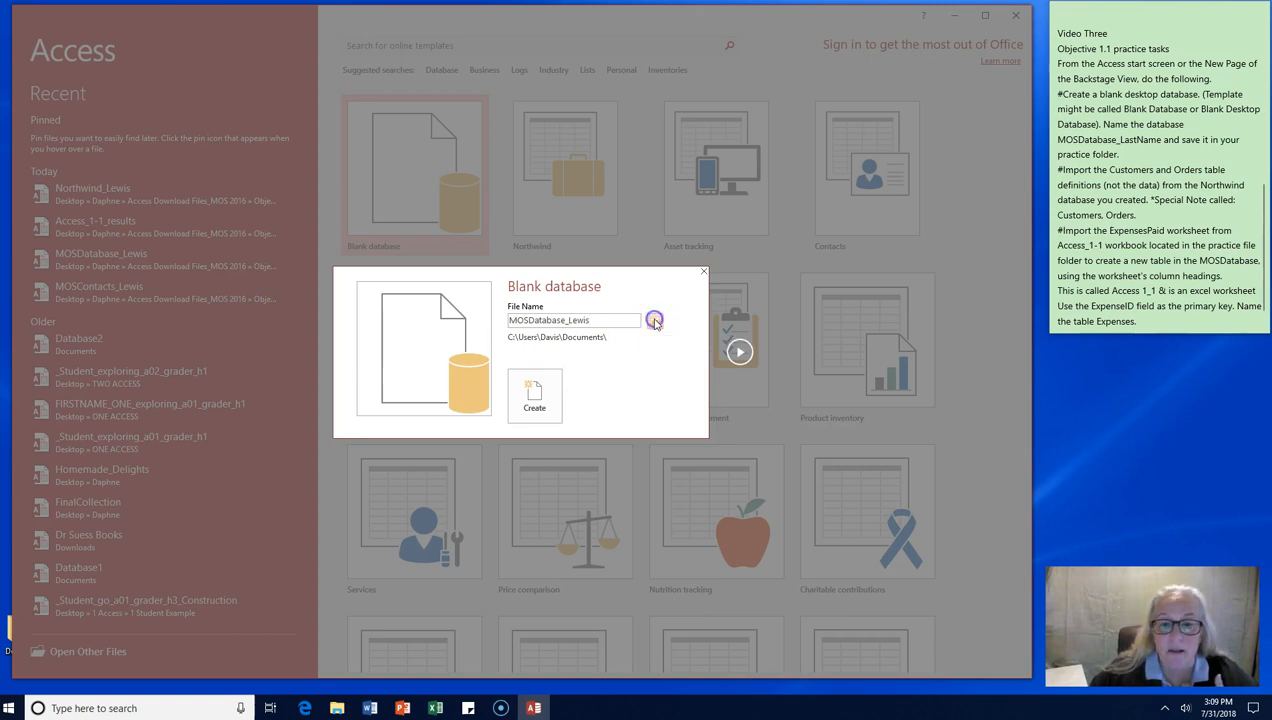
pyautogui.click(654, 320)
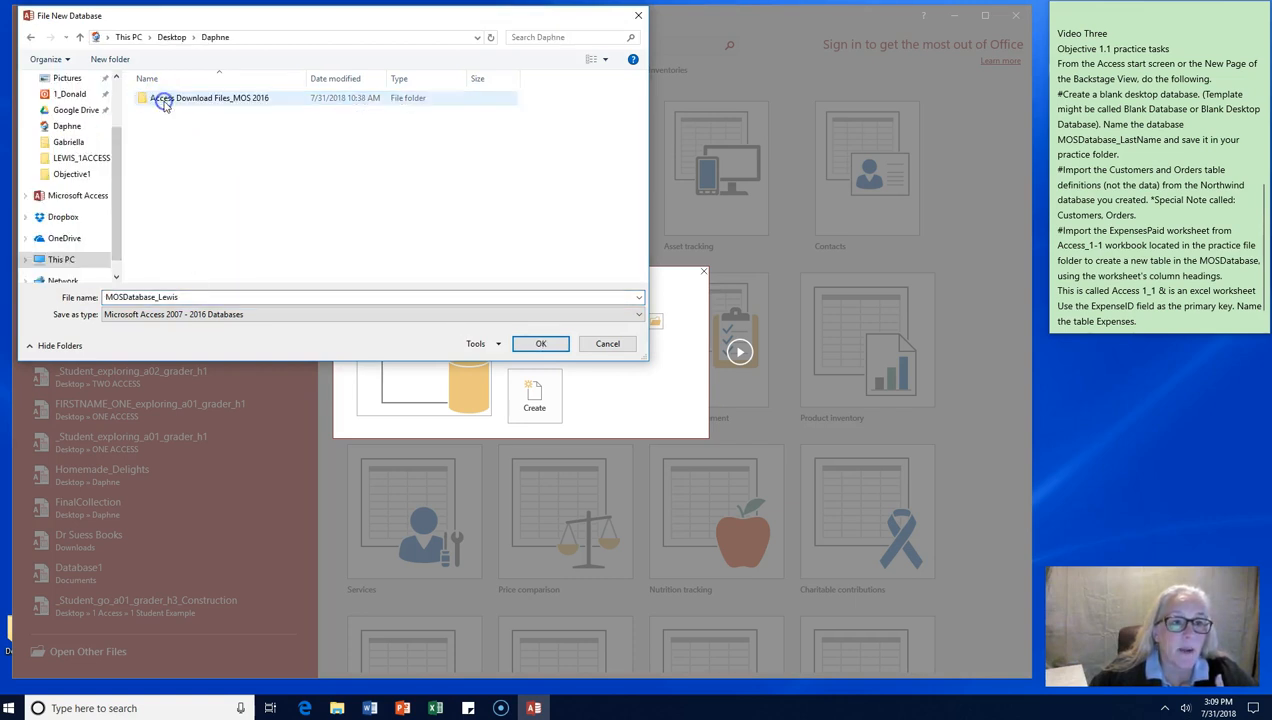
# Step: Choose the LEWIS_1ACCESS folder inside Objective1 as the save location and confirm
pyautogui.doubleClick(162, 96)
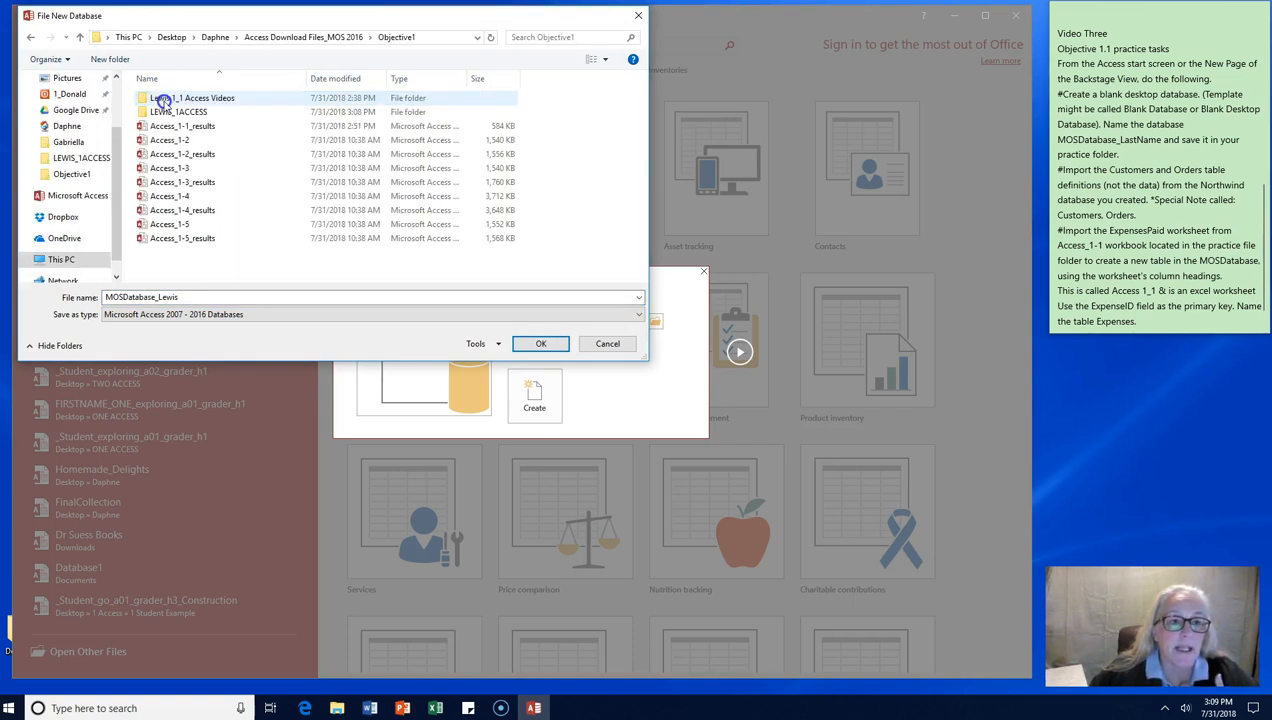
pyautogui.click(178, 112)
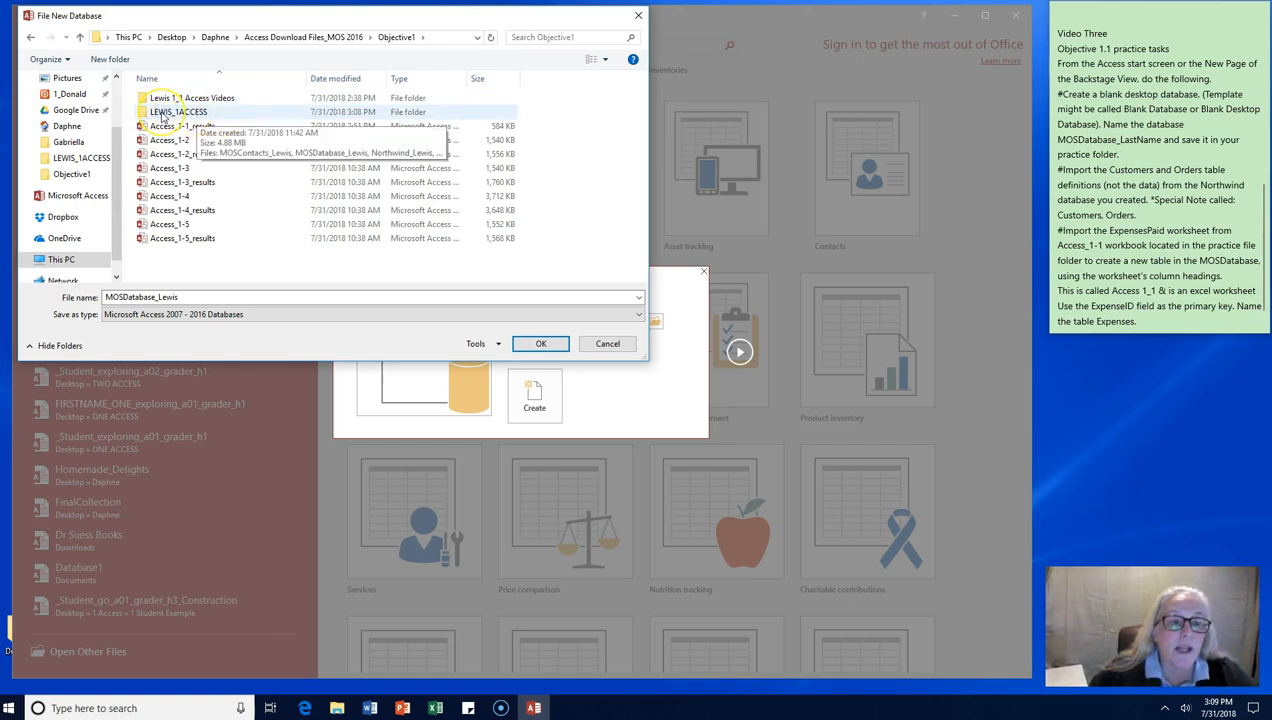
pyautogui.doubleClick(178, 112)
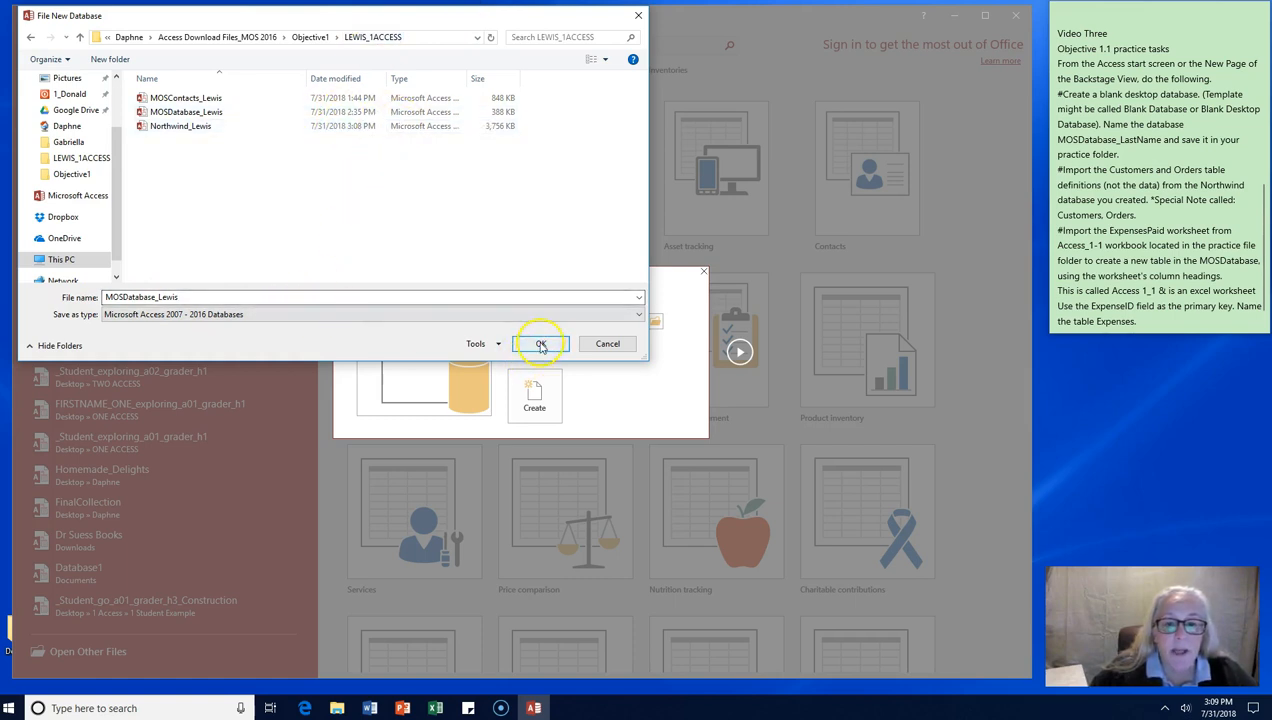
pyautogui.click(540, 344)
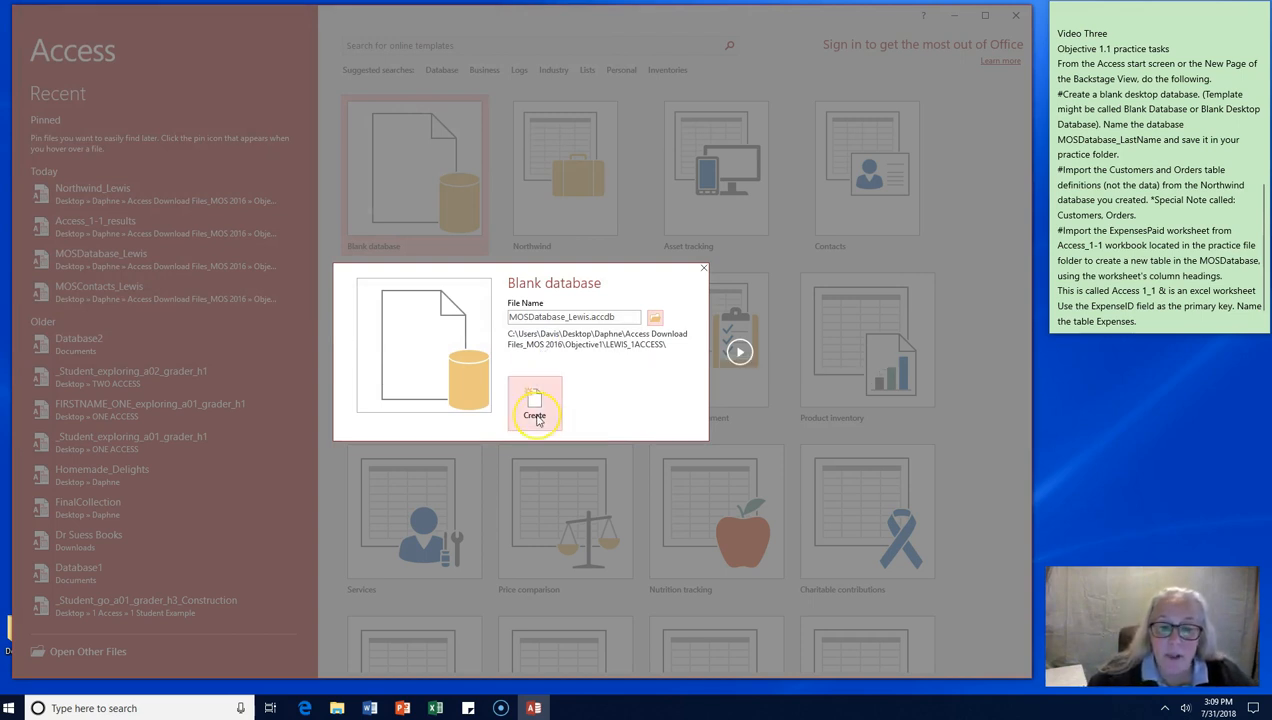
# Step: Create the blank MOSDatabase_Lewis database, replacing the existing file of that name
pyautogui.click(534, 404)
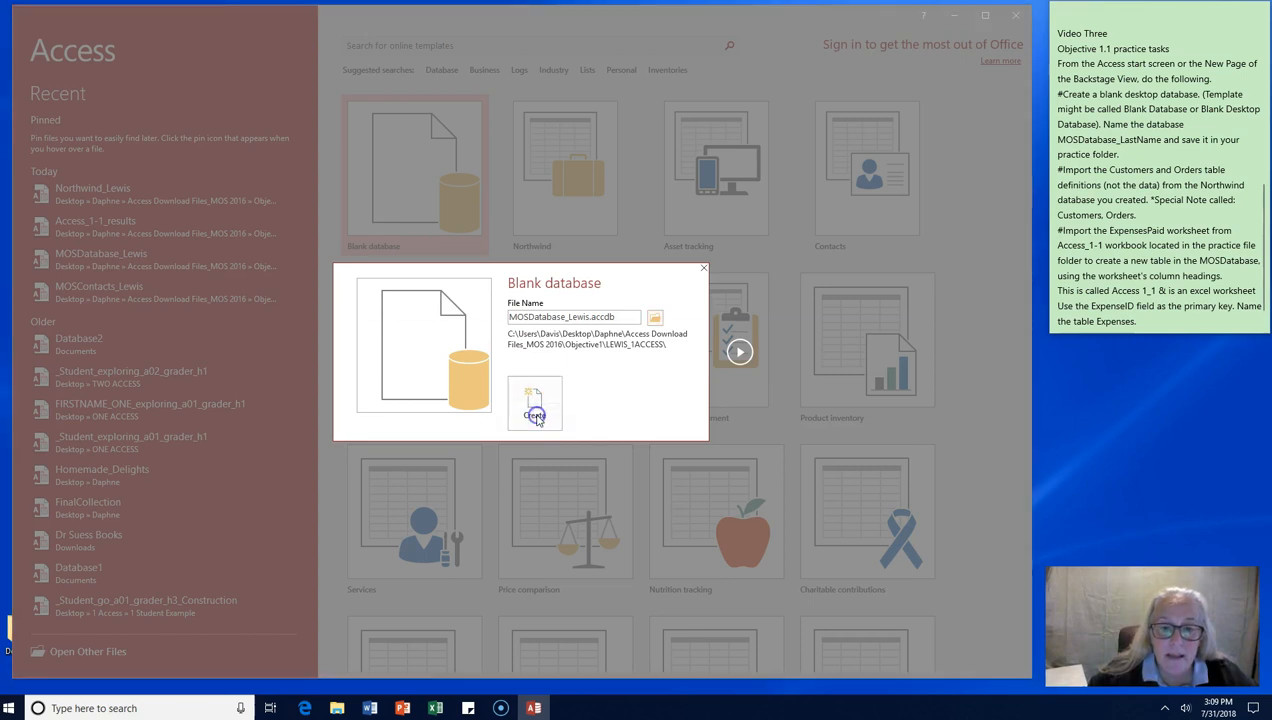
pyautogui.click(534, 410)
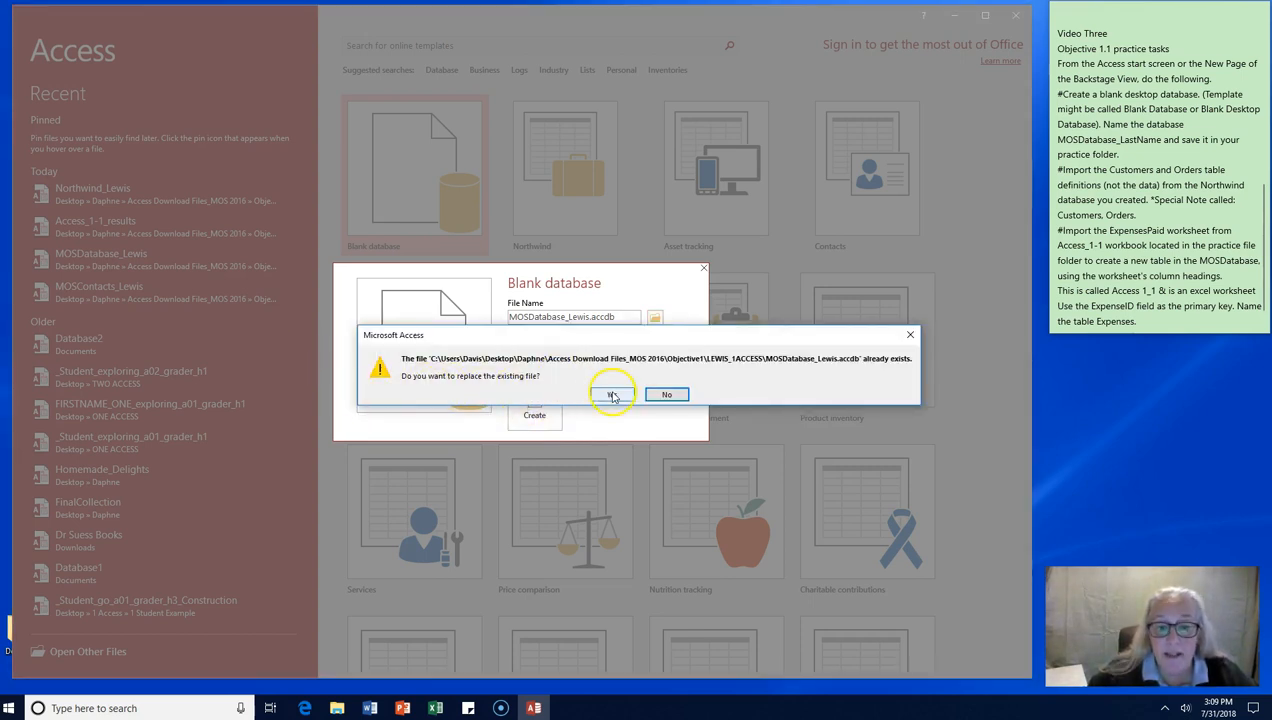
pyautogui.click(612, 392)
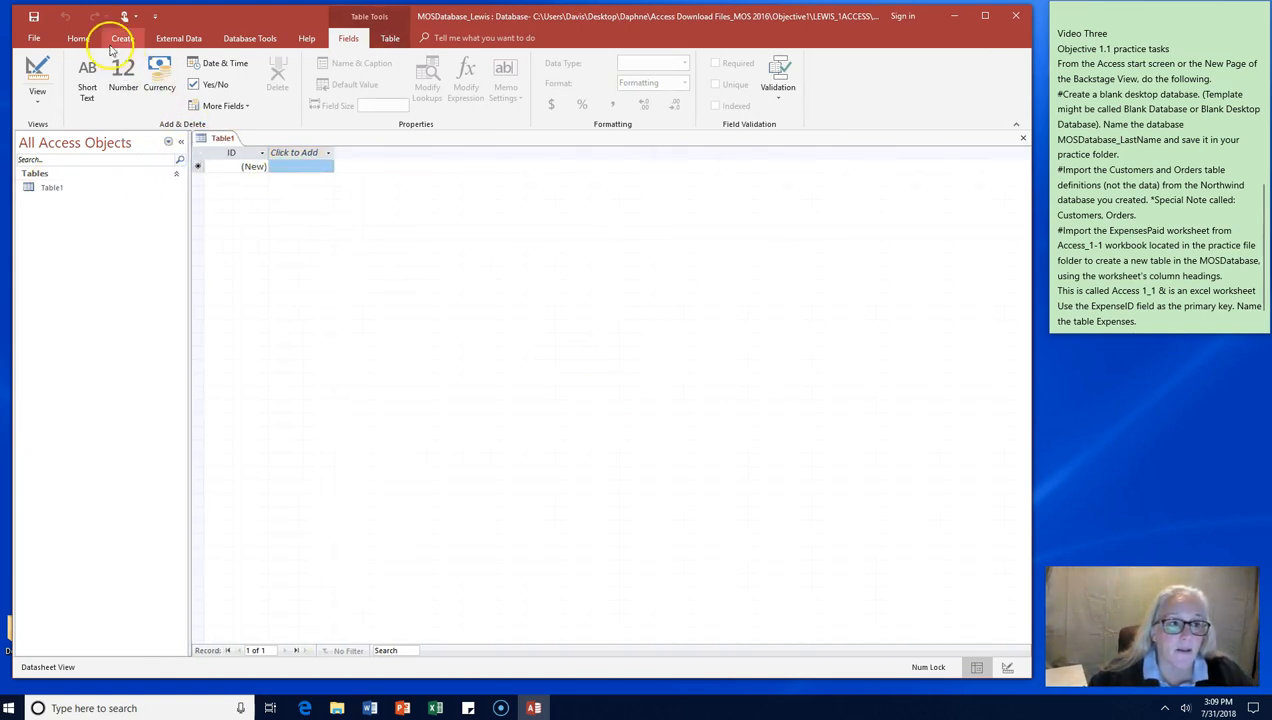
# Step: Show the Home record, sorting and formatting commands for the empty Table1
pyautogui.click(78, 38)
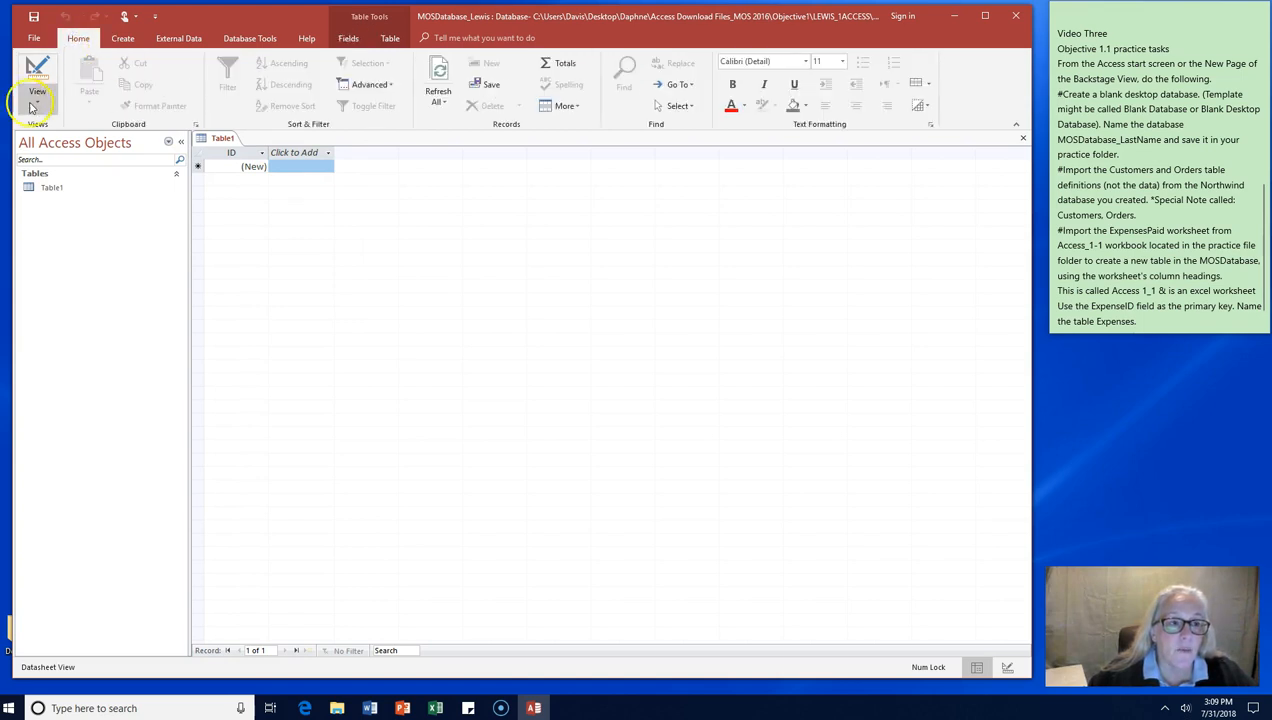
pyautogui.moveTo(972, 92)
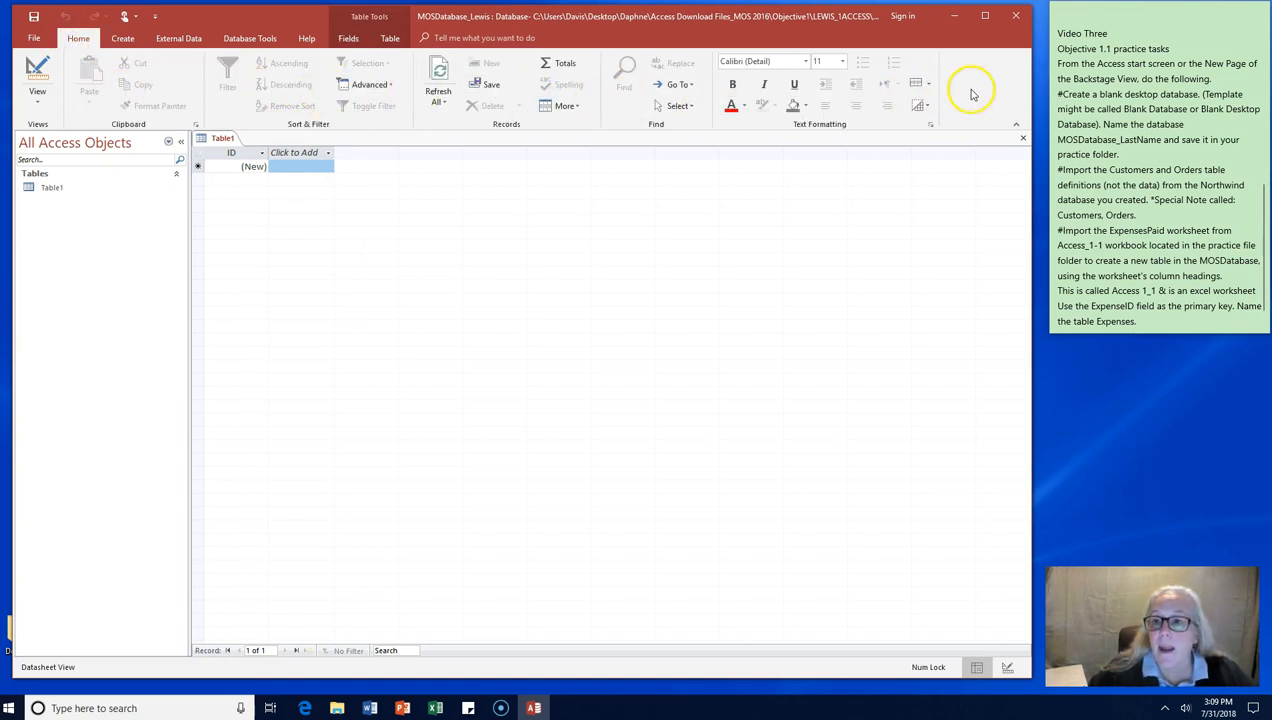
pyautogui.moveTo(130, 244)
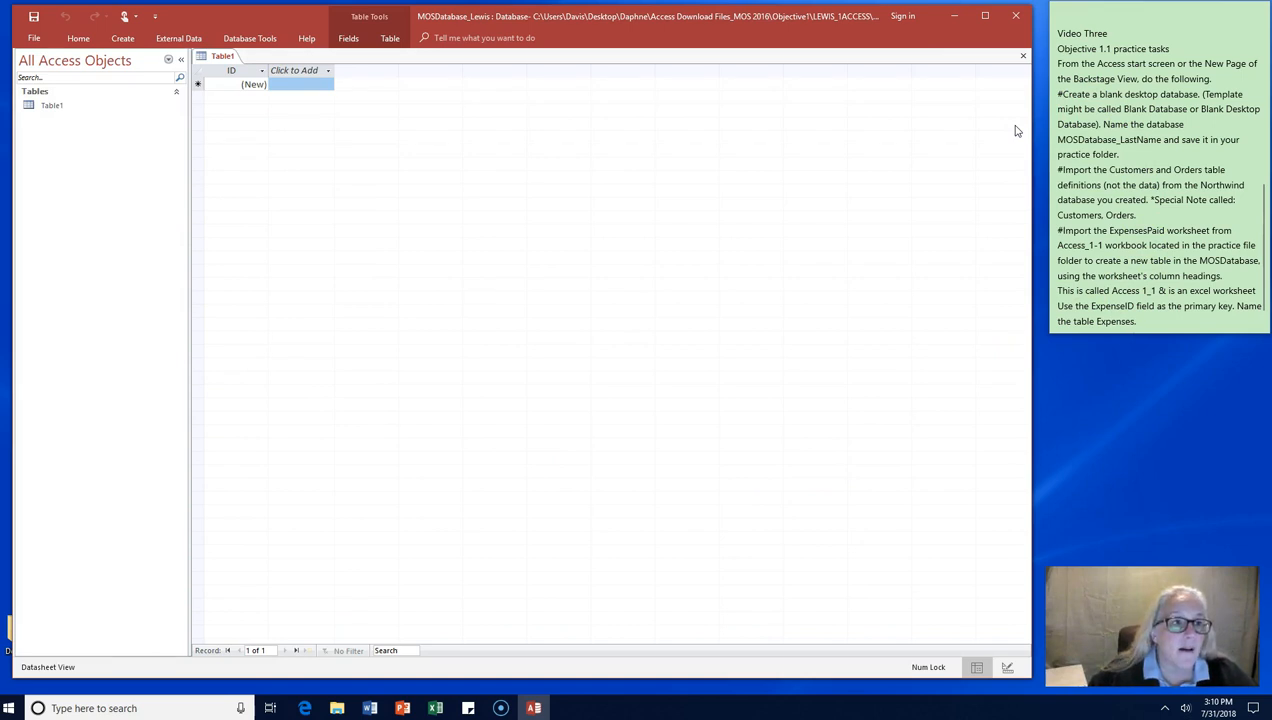
pyautogui.click(78, 38)
pyautogui.write('(s)')
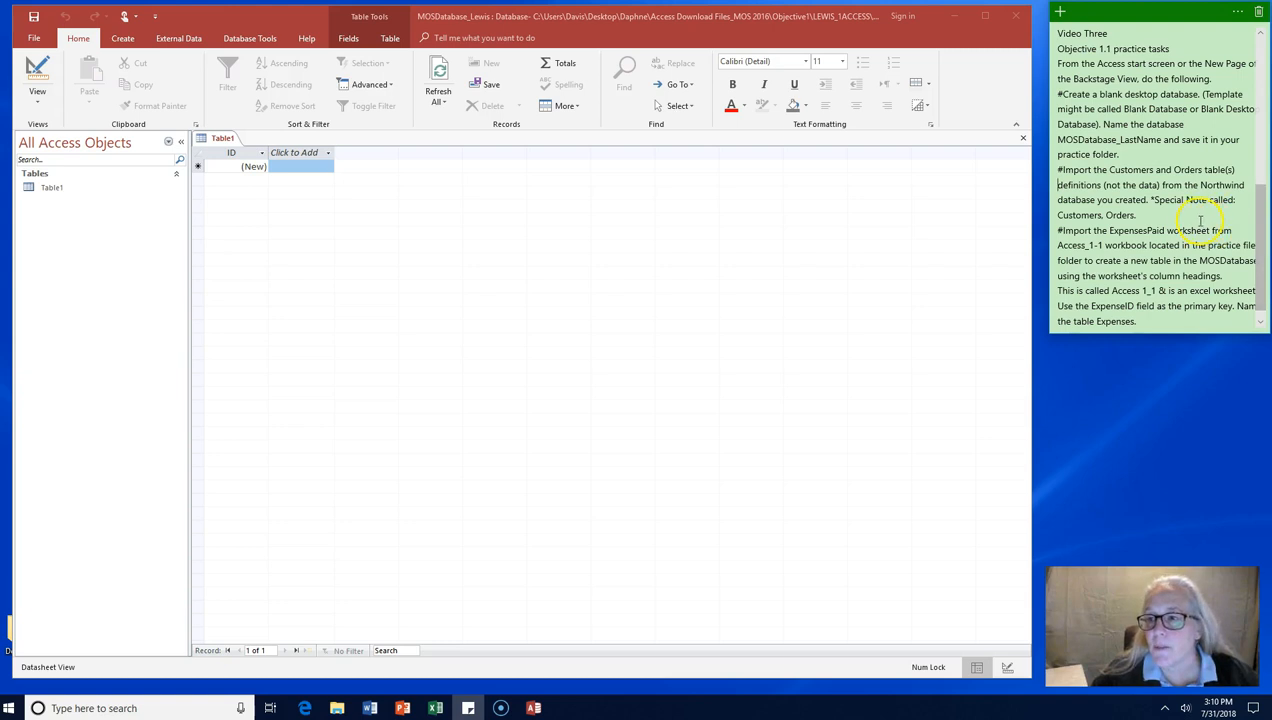
pyautogui.moveTo(1060, 168); pyautogui.dragTo(1136, 214)
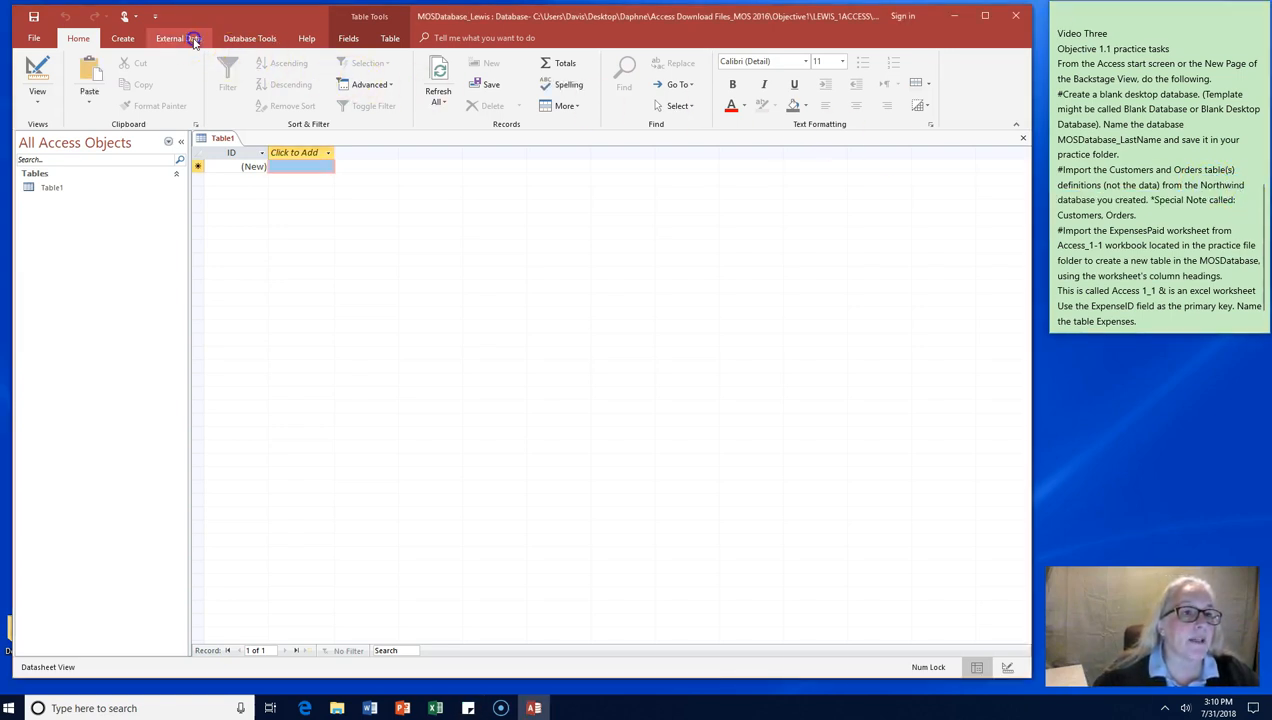
# Step: Start an import from another Access database via External Data > New Data Source
pyautogui.click(178, 38)
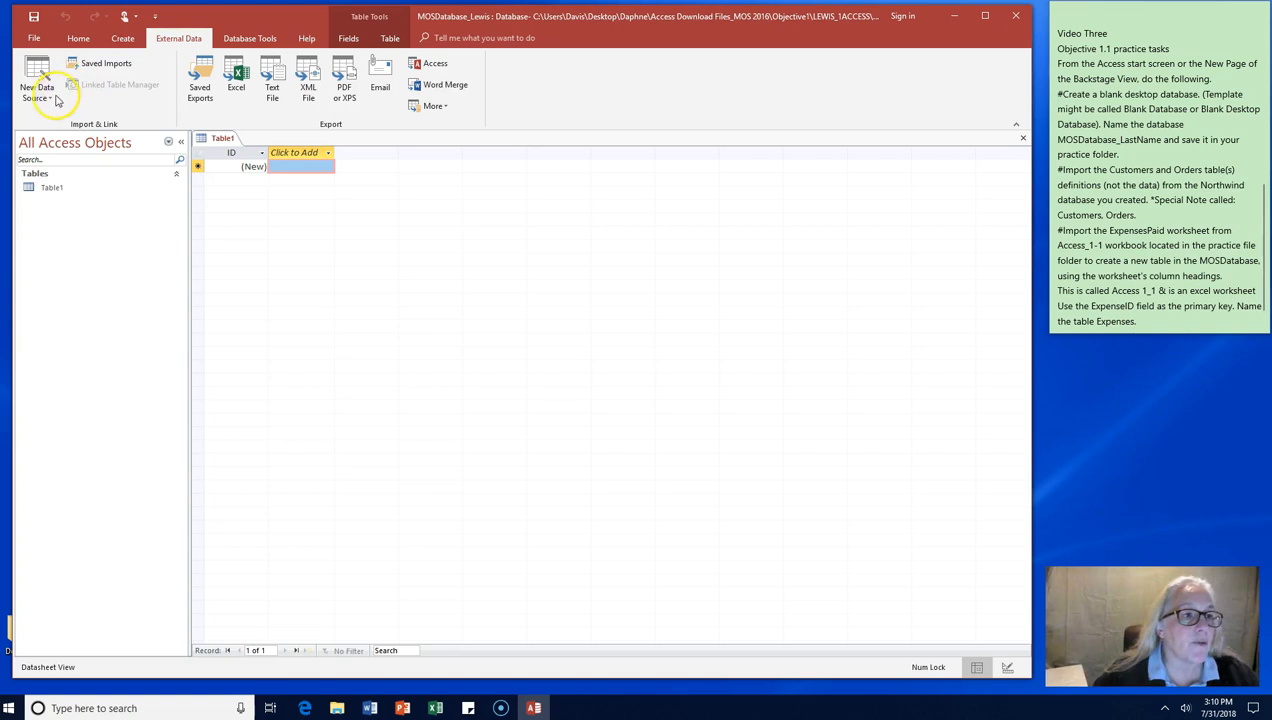
pyautogui.click(36, 82)
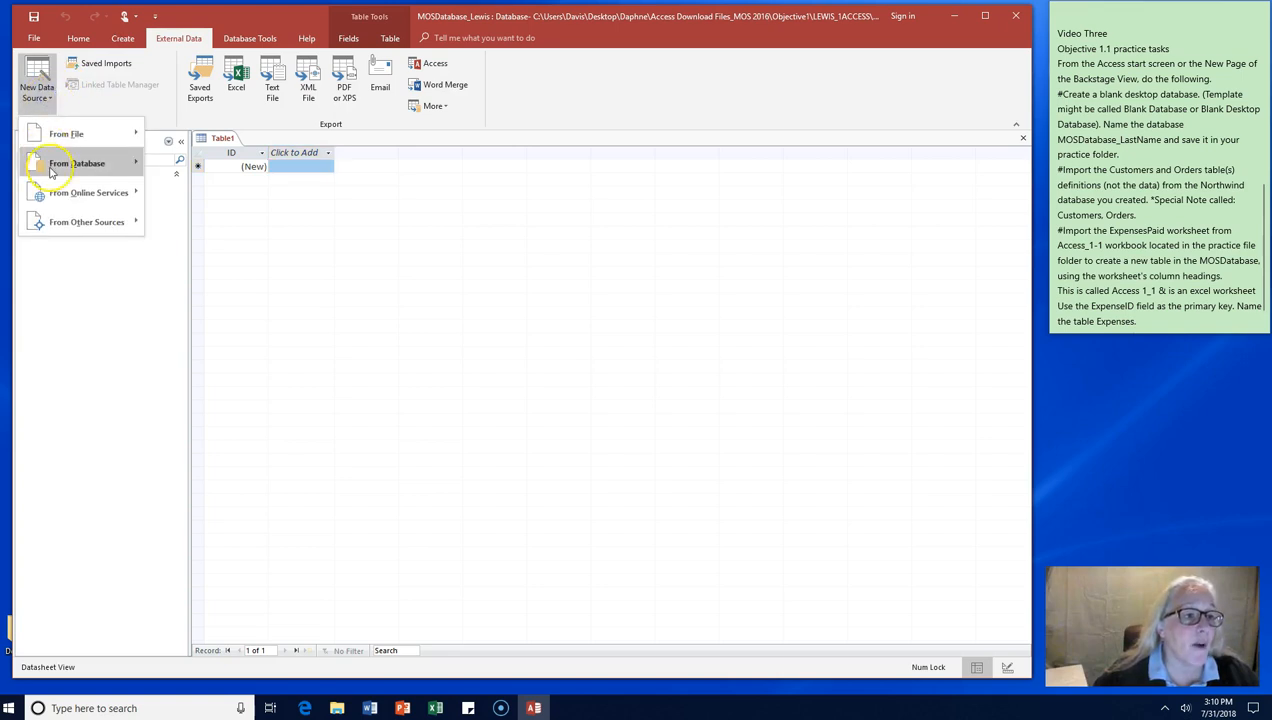
pyautogui.click(76, 164)
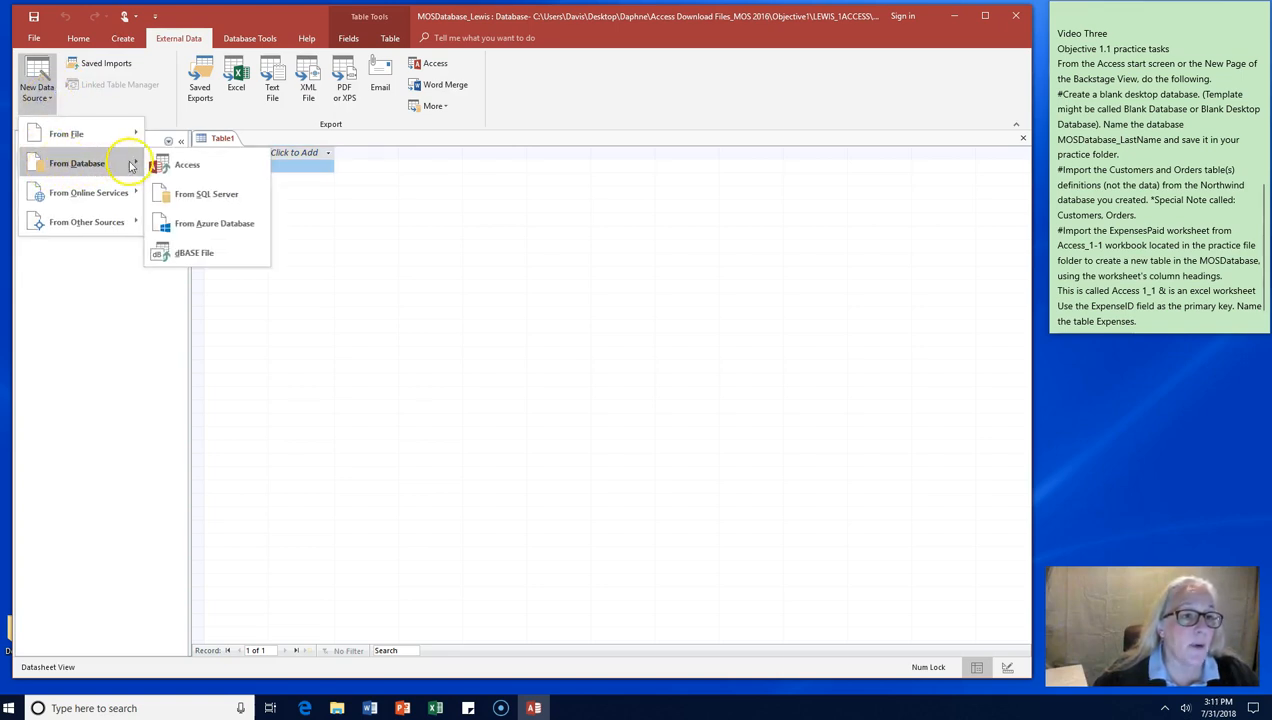
pyautogui.moveTo(186, 164)
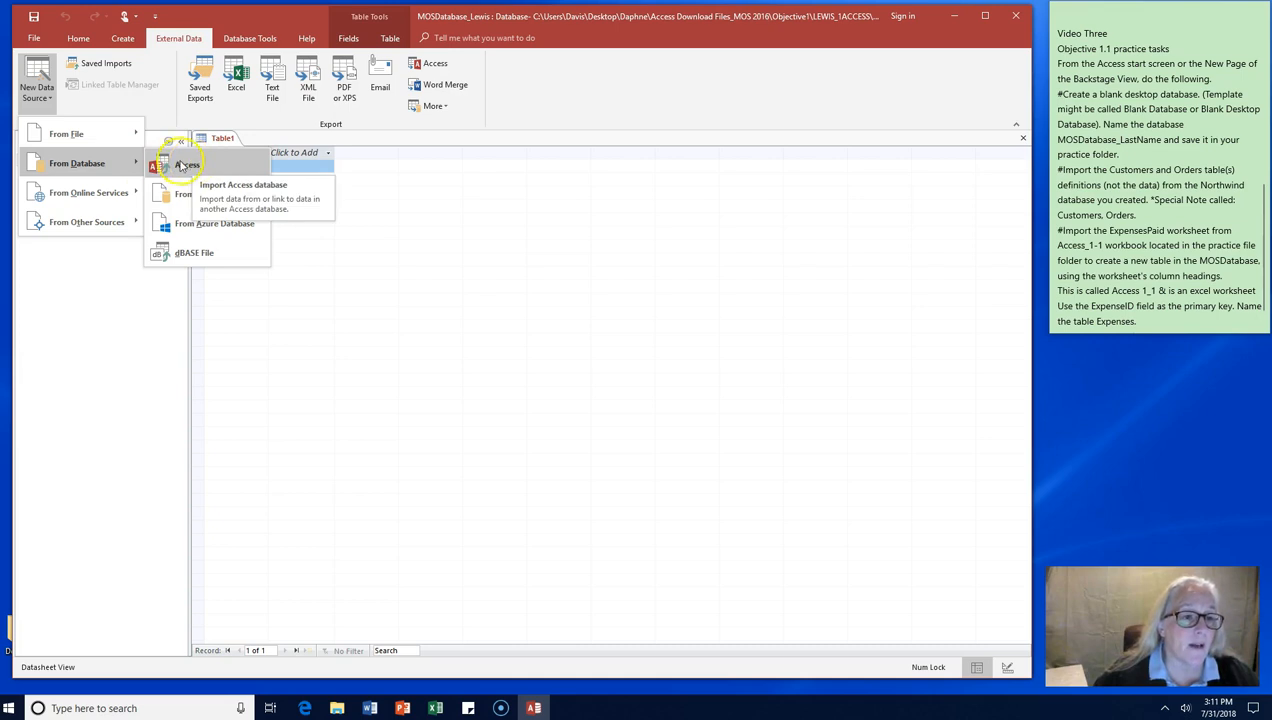
pyautogui.moveTo(234, 168)
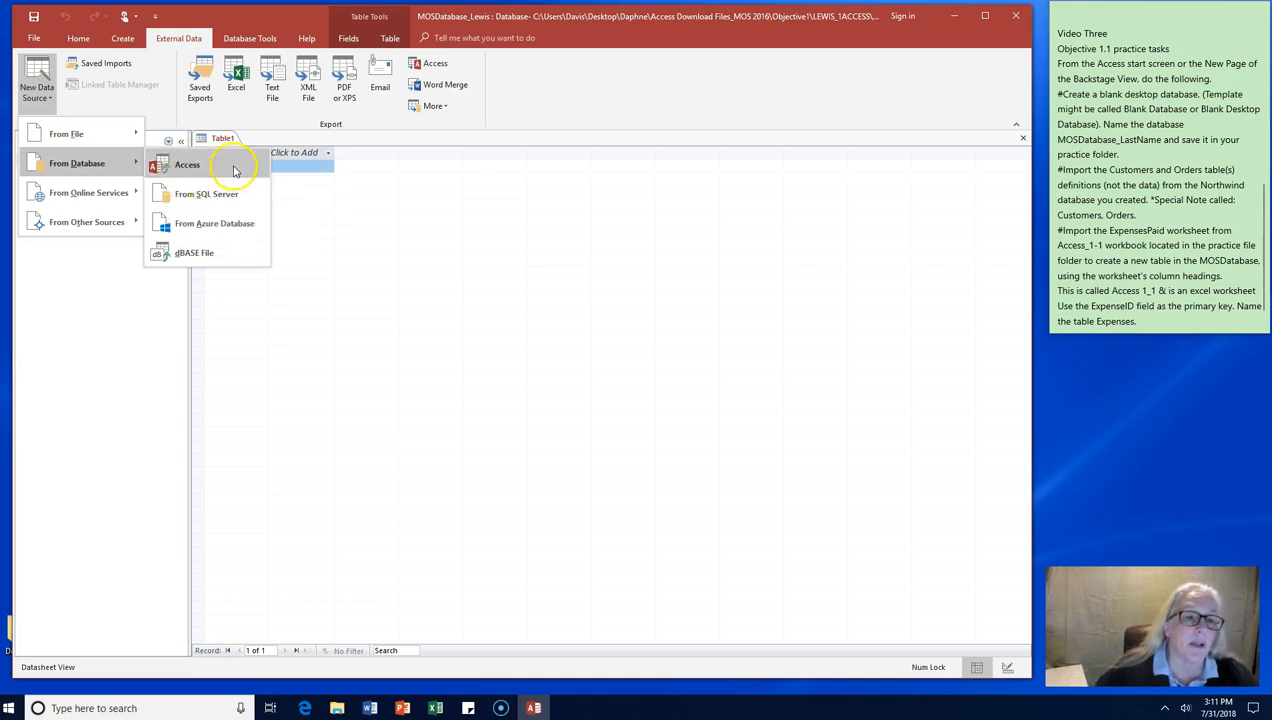
pyautogui.moveTo(256, 224)
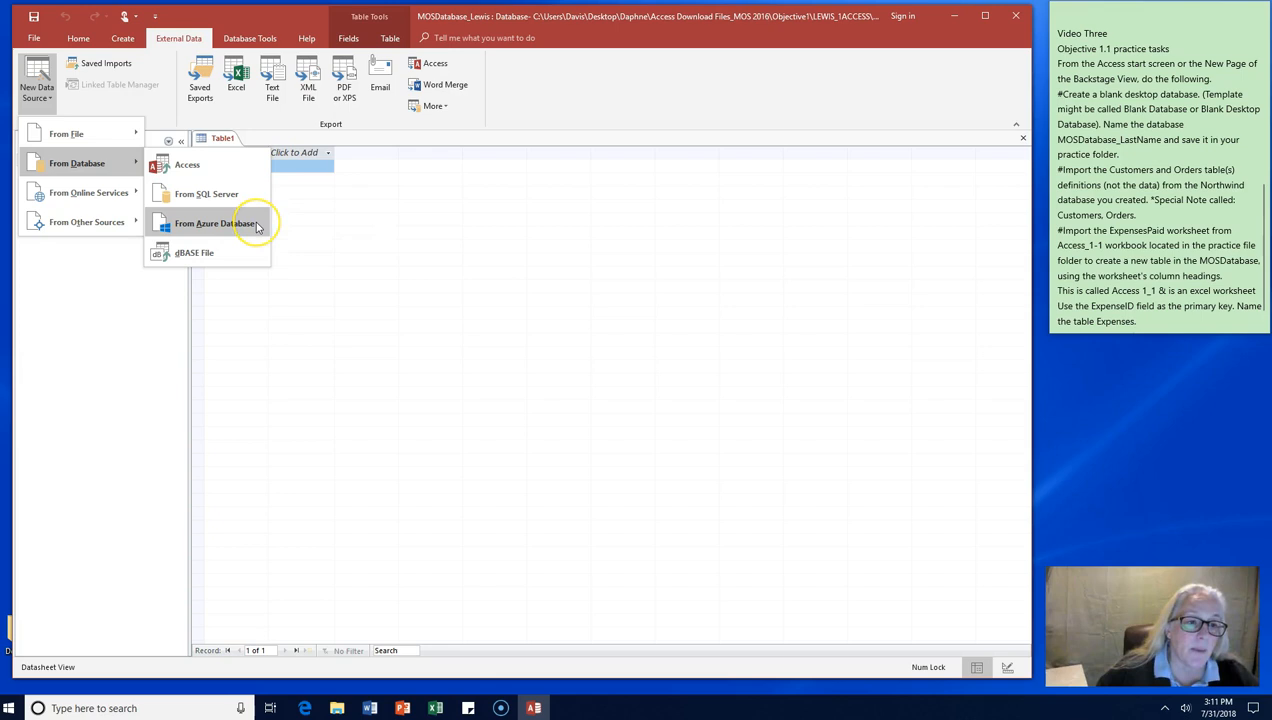
pyautogui.moveTo(234, 252)
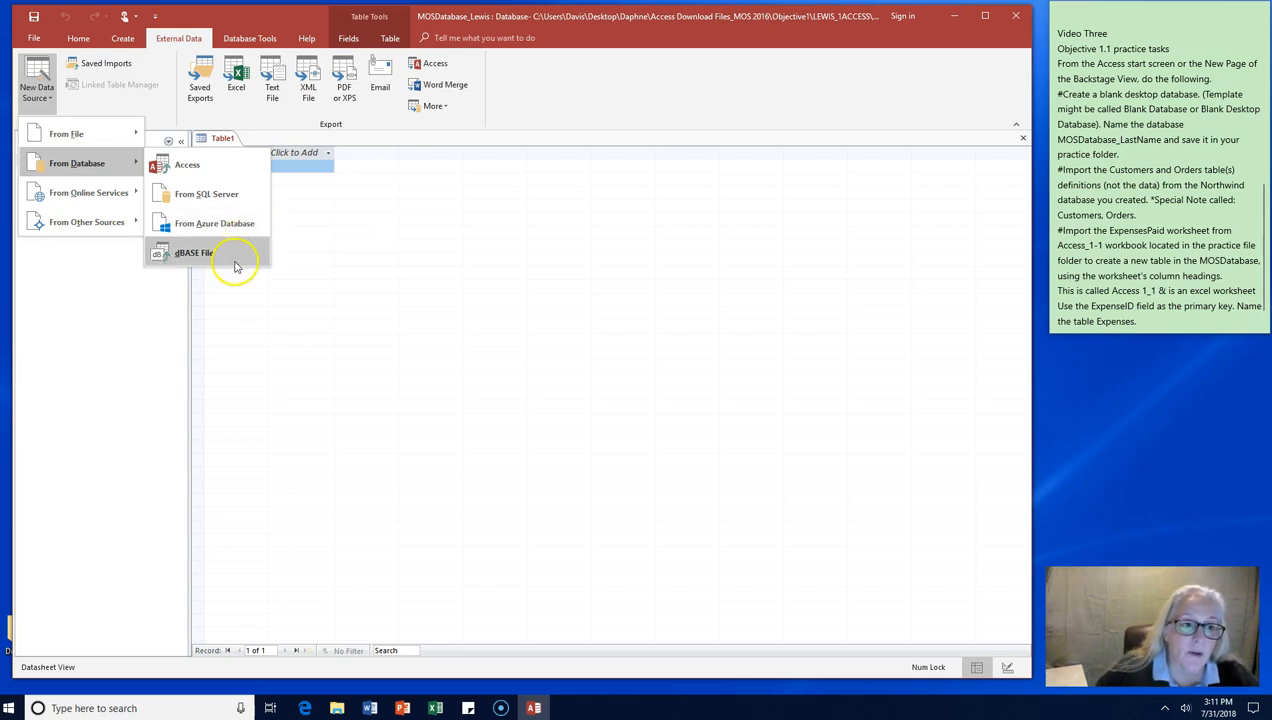
pyautogui.moveTo(230, 164)
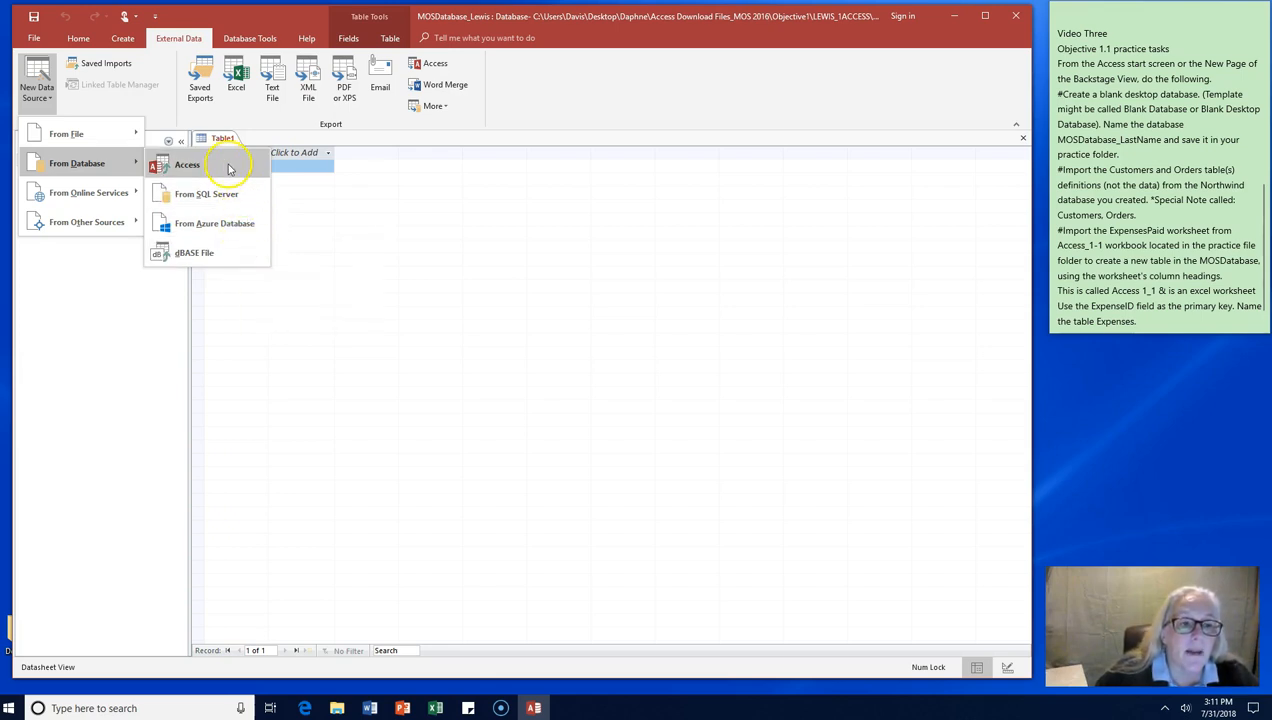
pyautogui.click(188, 164)
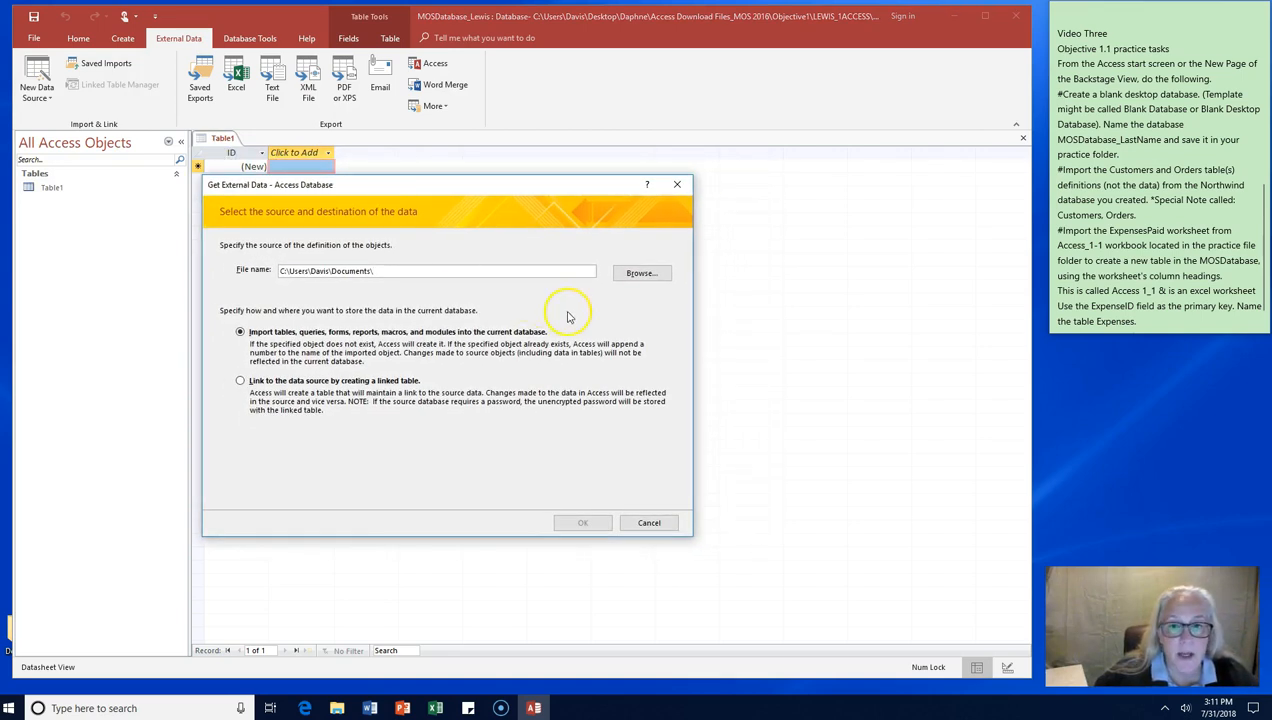
# Step: Browse from the Desktop into LEWIS_1ACCESS and select Northwind_Lewis as the import source
pyautogui.click(640, 272)
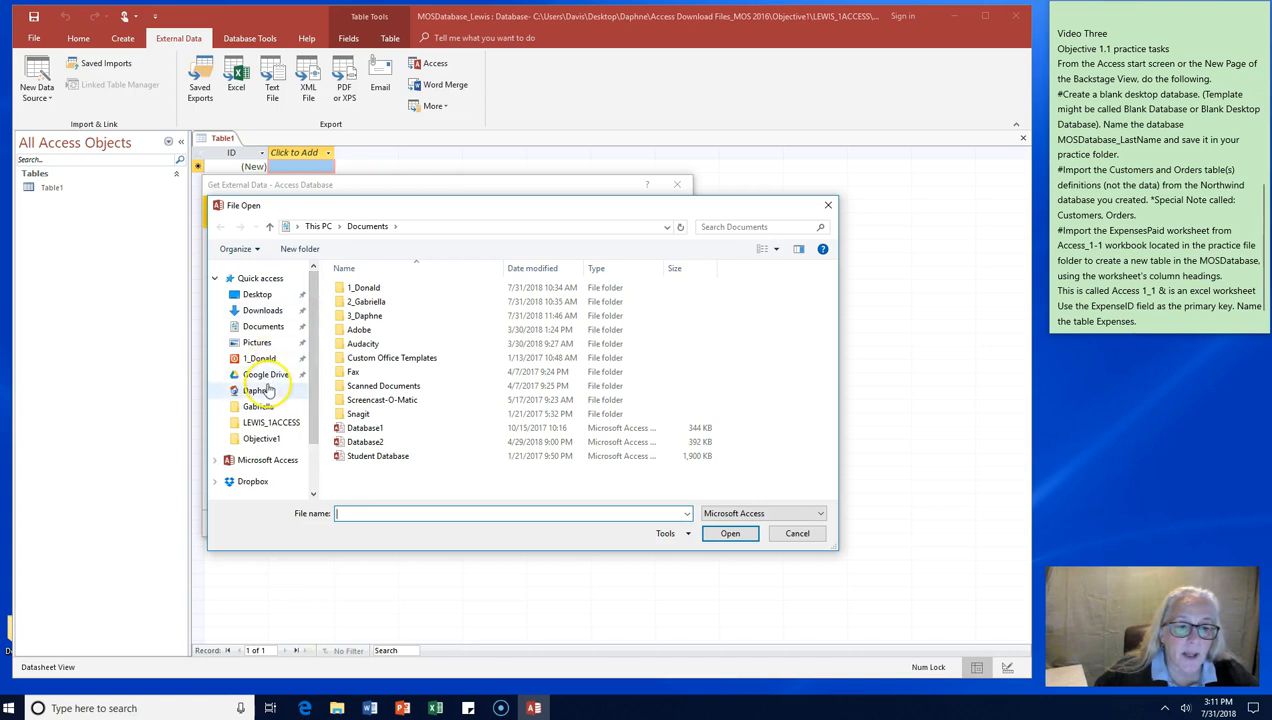
pyautogui.click(256, 294)
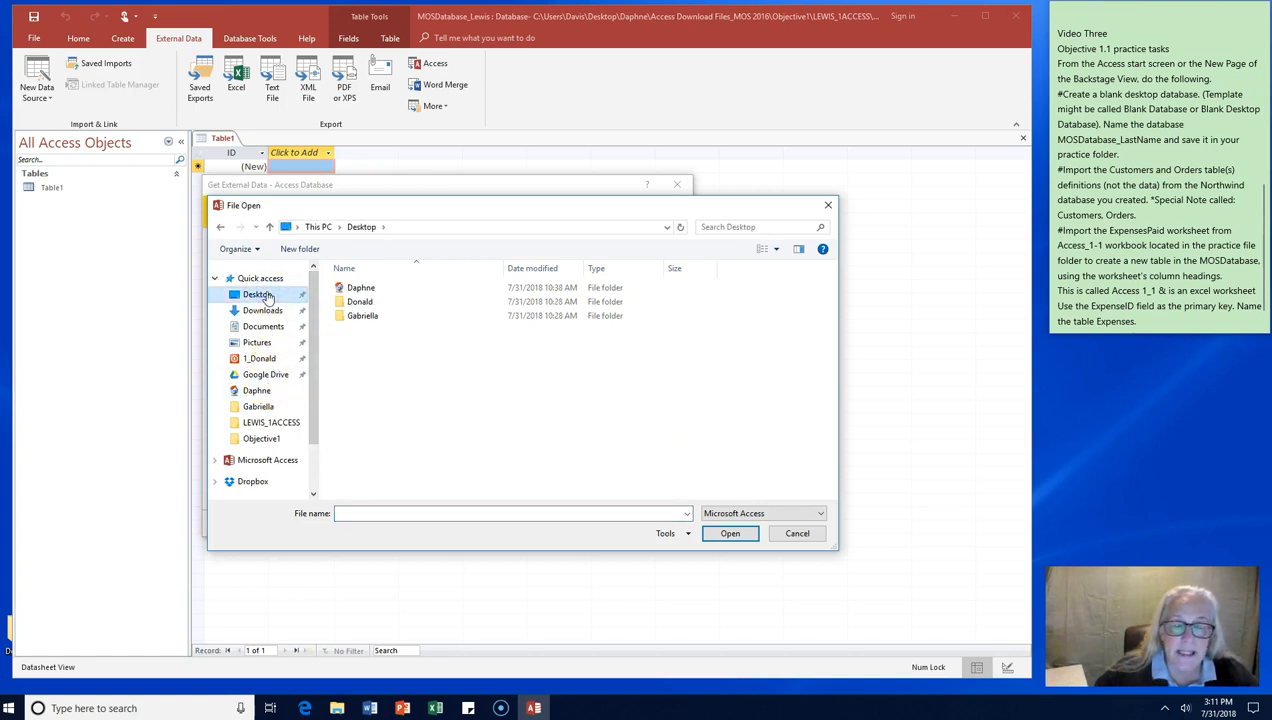
pyautogui.click(360, 288)
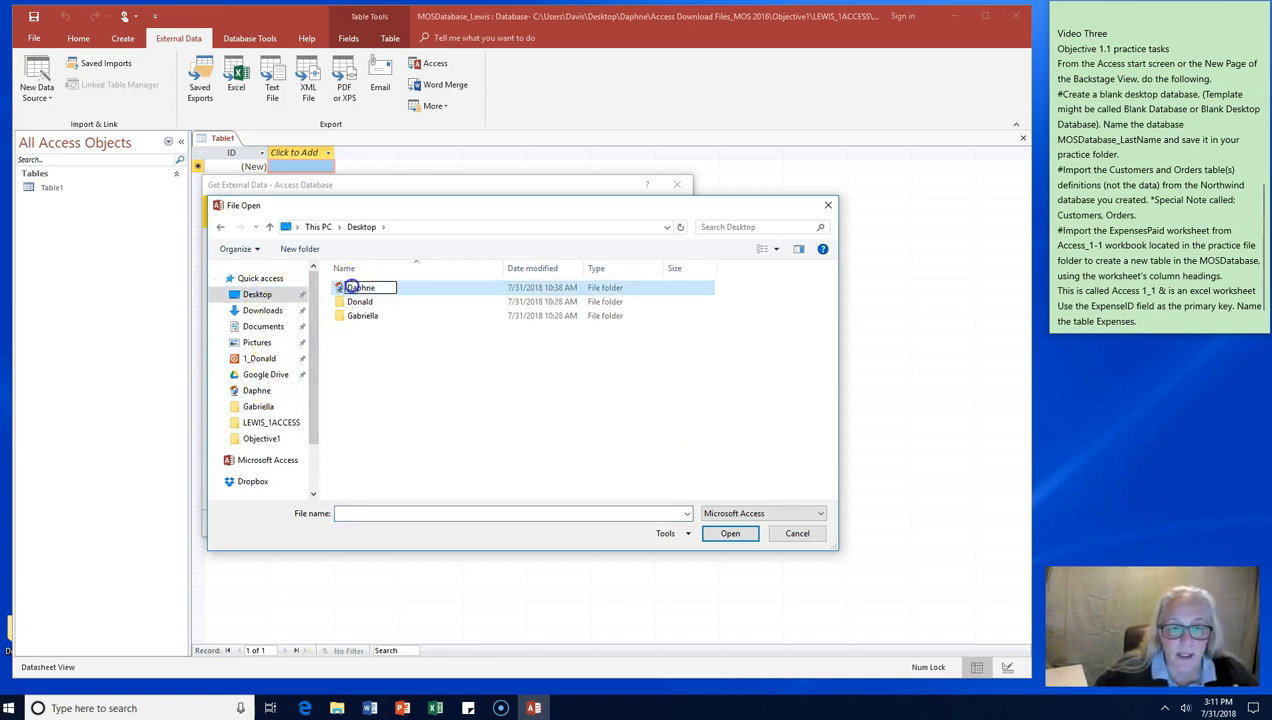
pyautogui.doubleClick(360, 288)
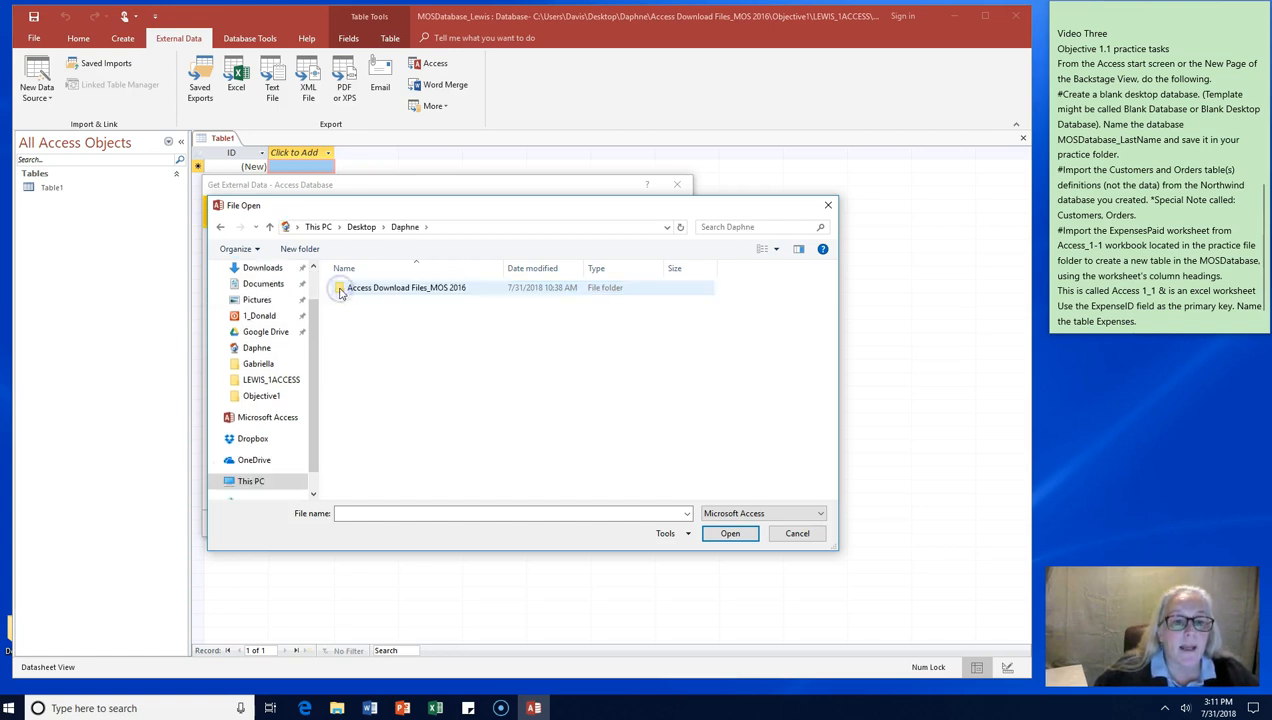
pyautogui.doubleClick(406, 288)
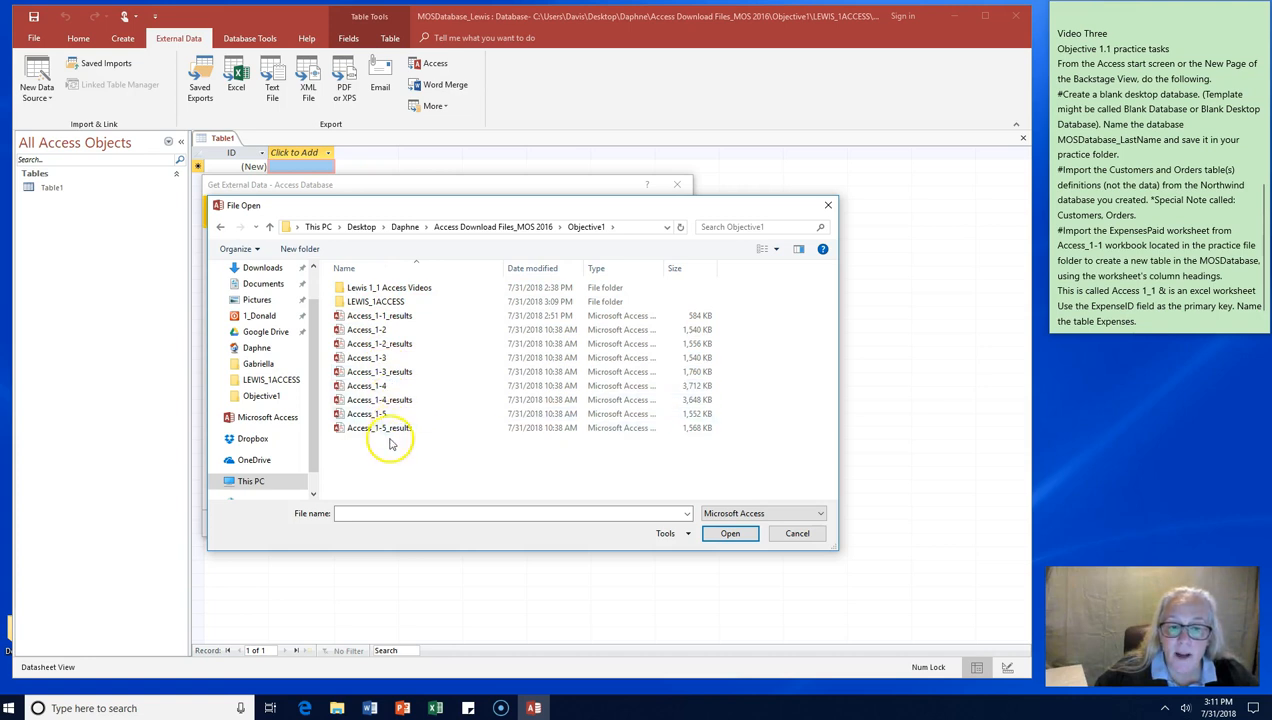
pyautogui.click(380, 344)
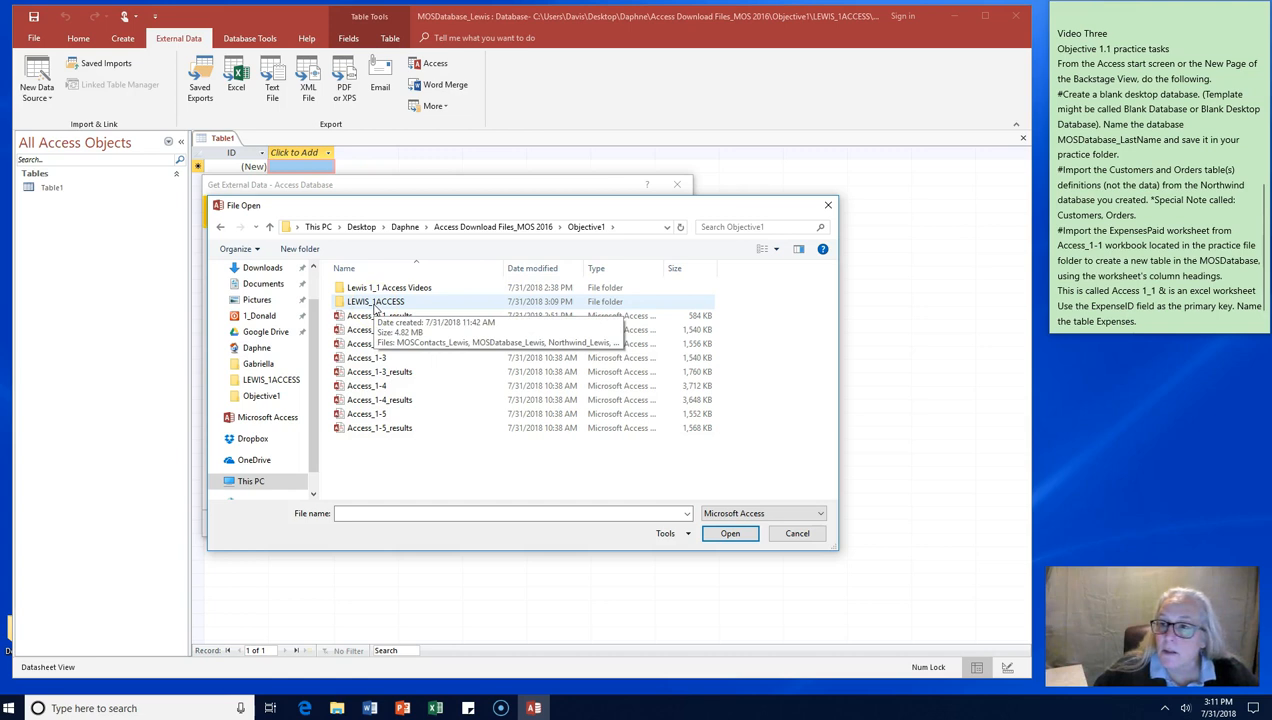
pyautogui.doubleClick(376, 300)
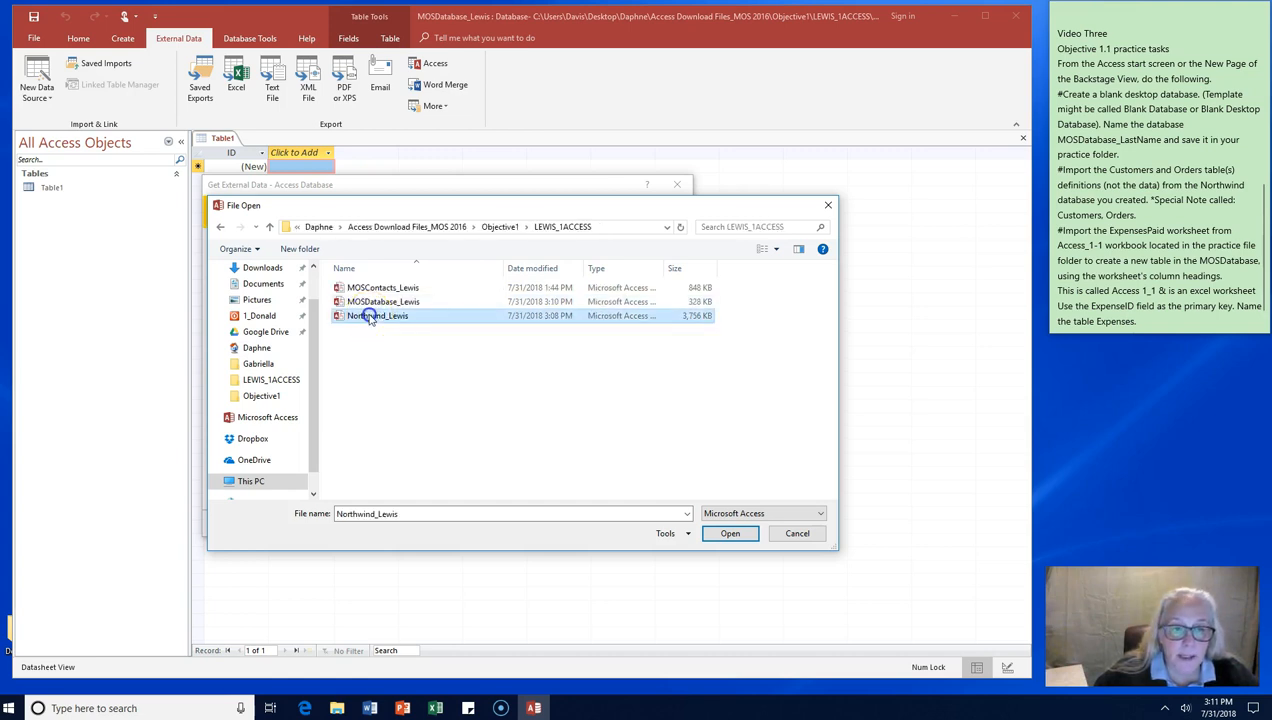
pyautogui.click(730, 532)
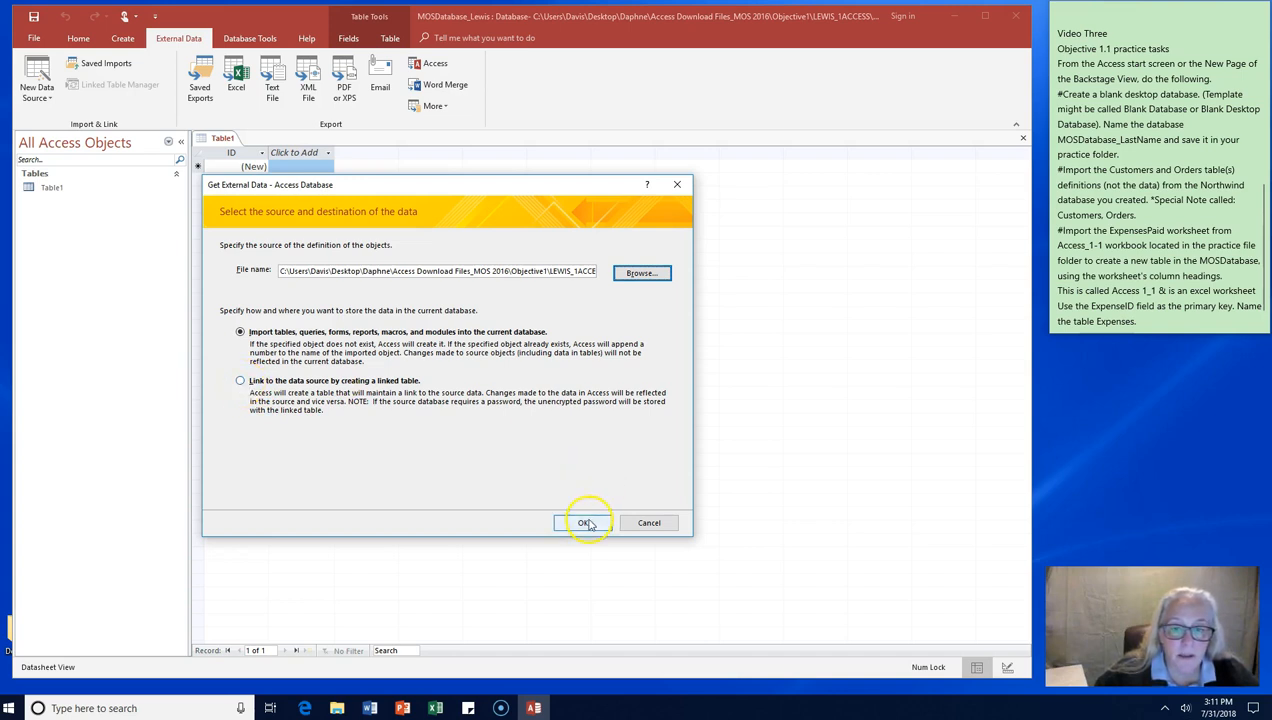
# Step: Choose to link to the Northwind source tables rather than importing them
pyautogui.click(240, 380)
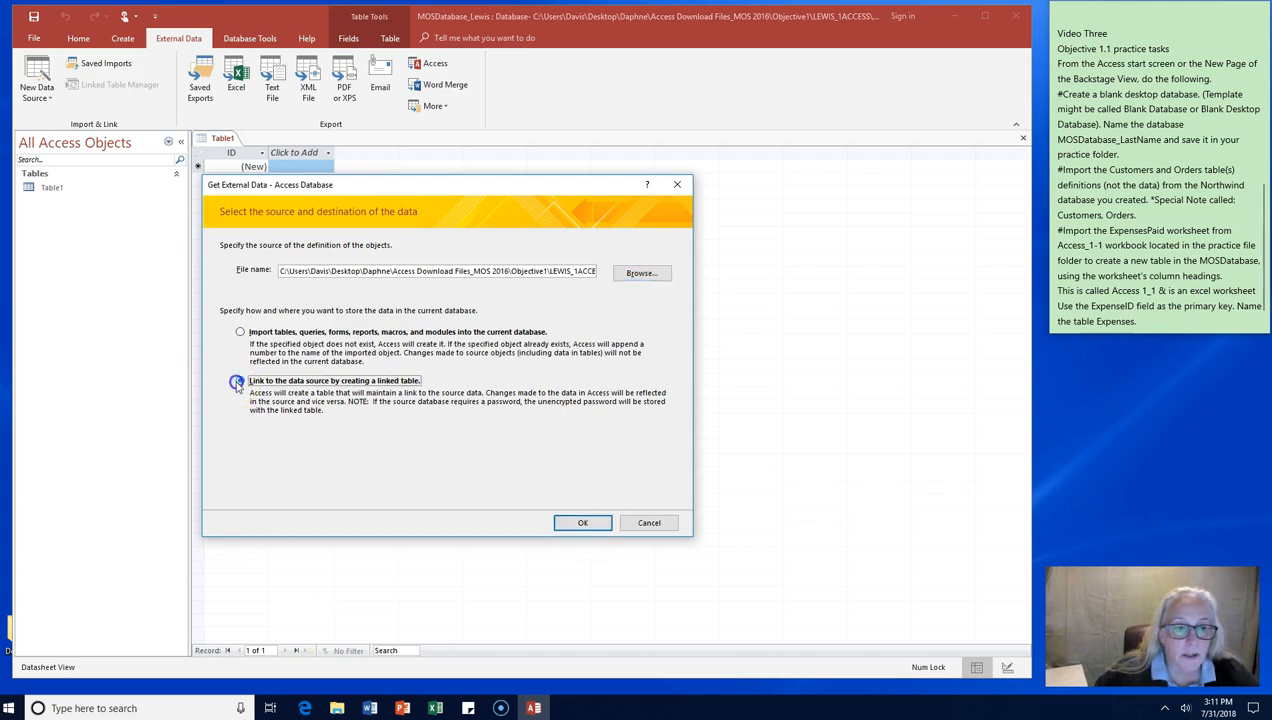
pyautogui.click(582, 522)
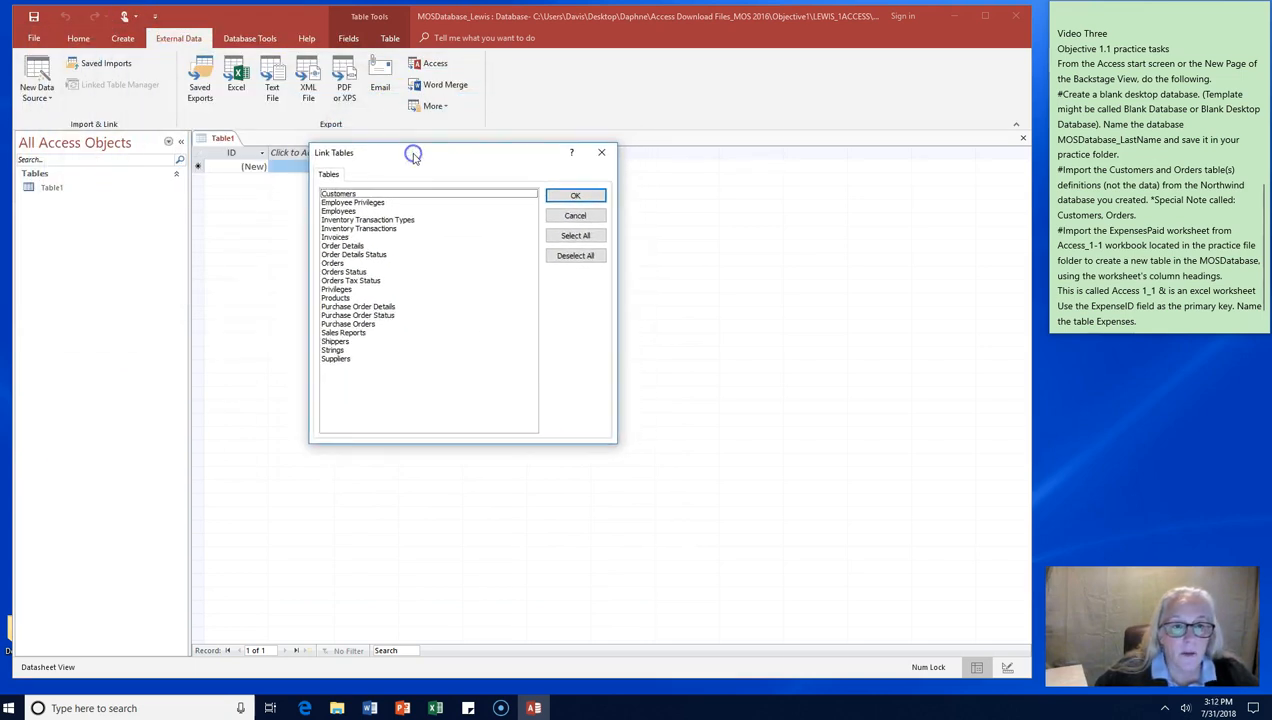
# Step: Link the Customers and Orders tables into MOSDatabase_Lewis
pyautogui.click(338, 192)
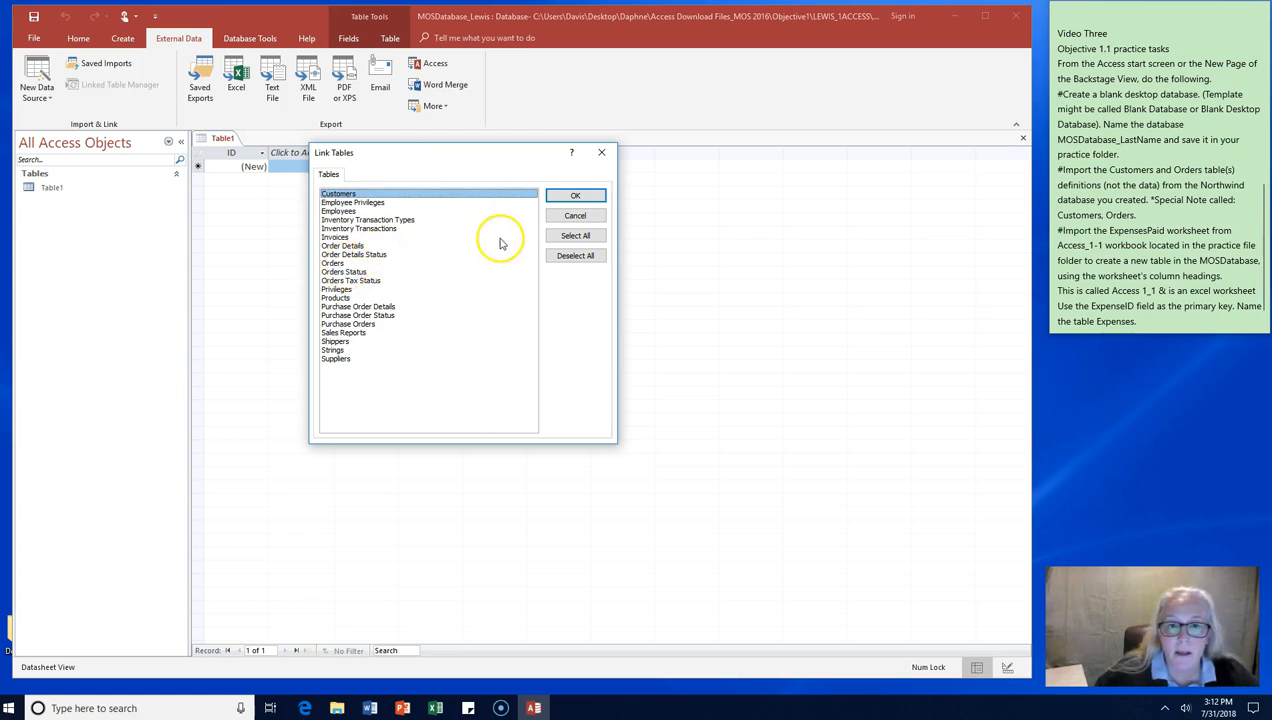
pyautogui.moveTo(354, 268)
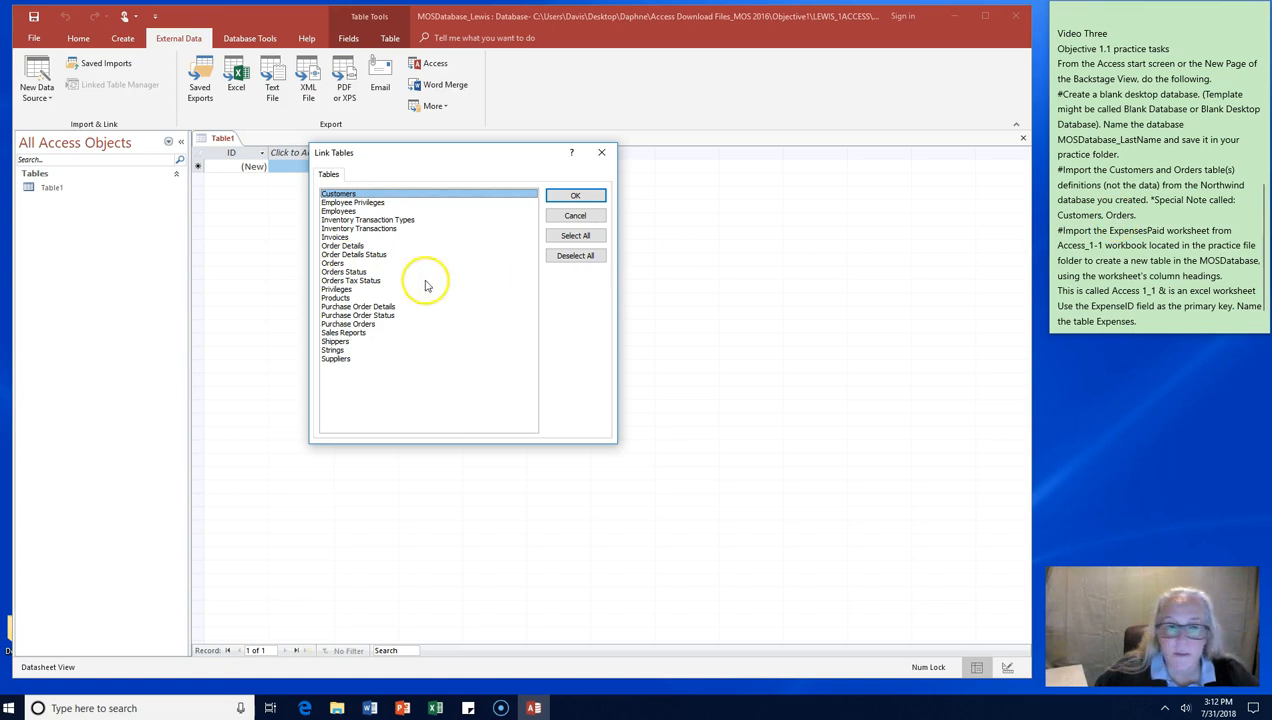
pyautogui.click(334, 264)
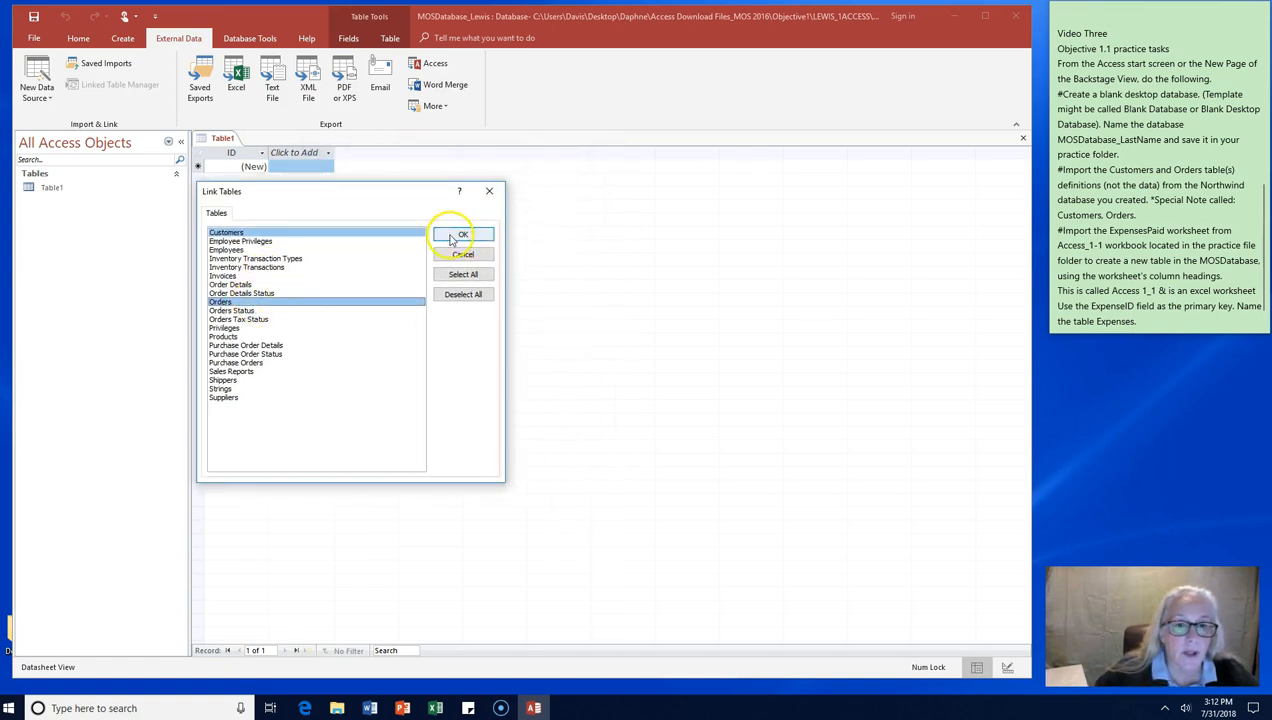
pyautogui.click(462, 234)
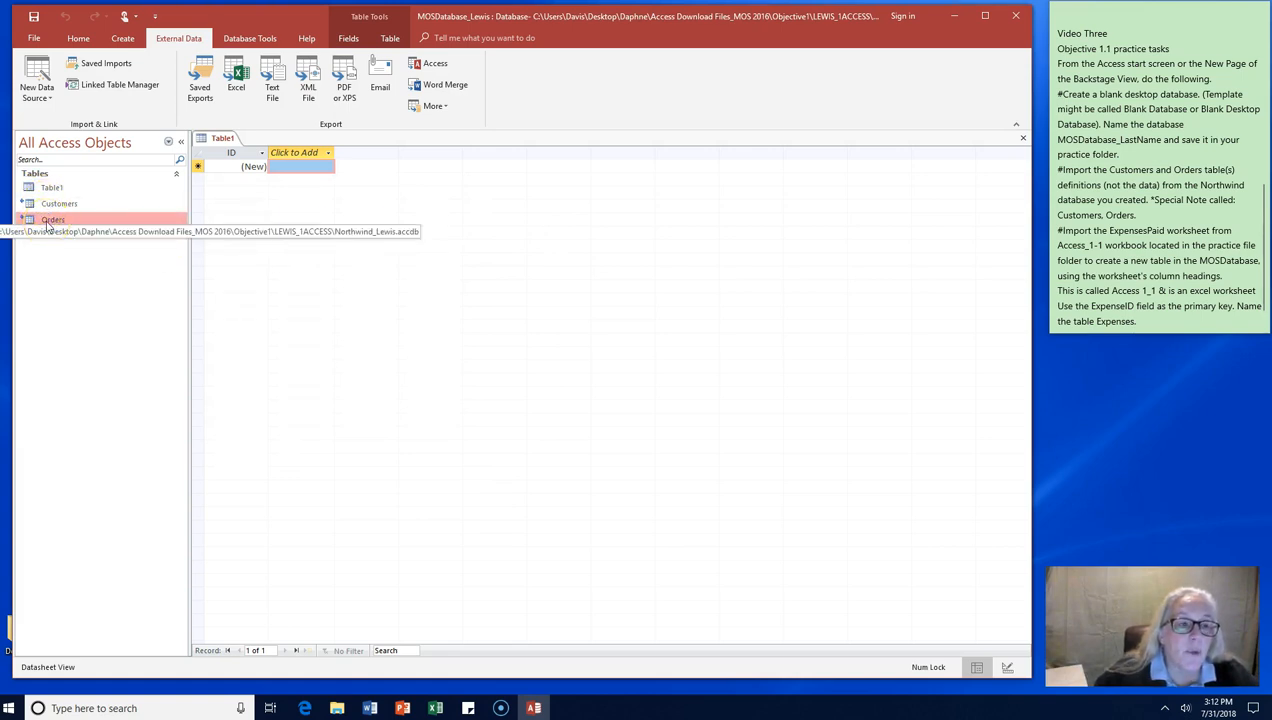
pyautogui.click(52, 218)
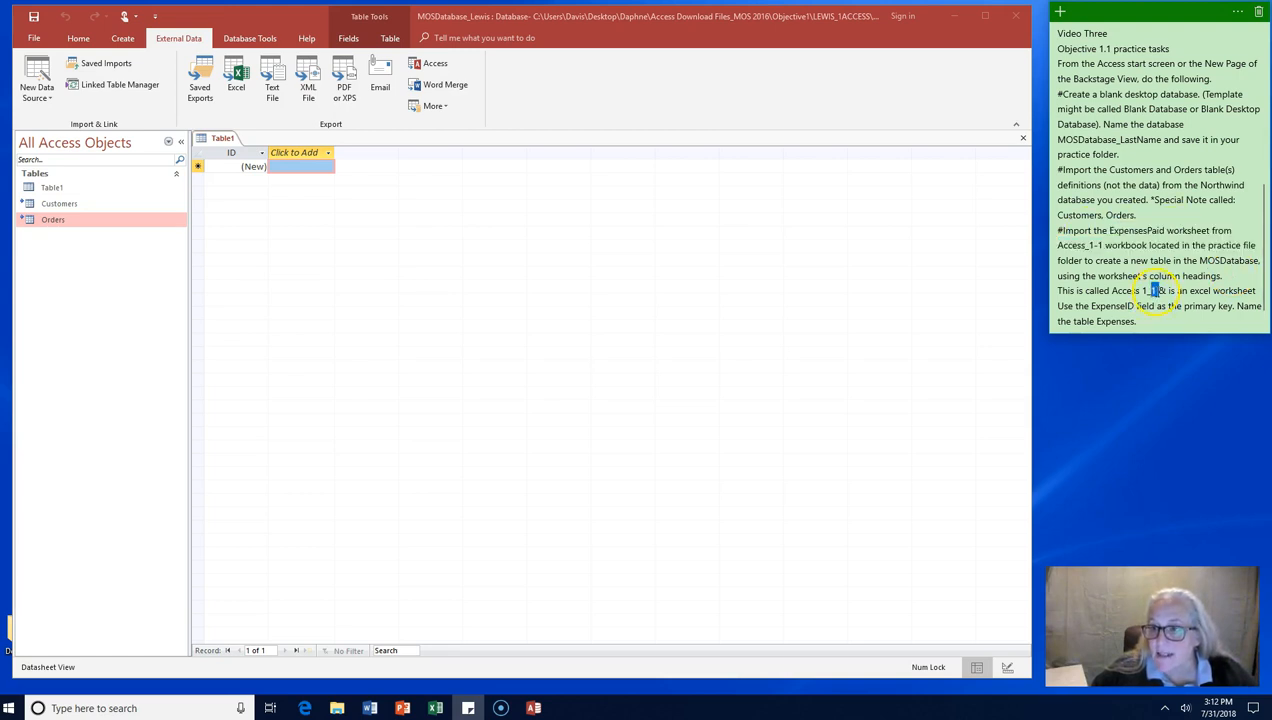
pyautogui.doubleClick(1130, 290)
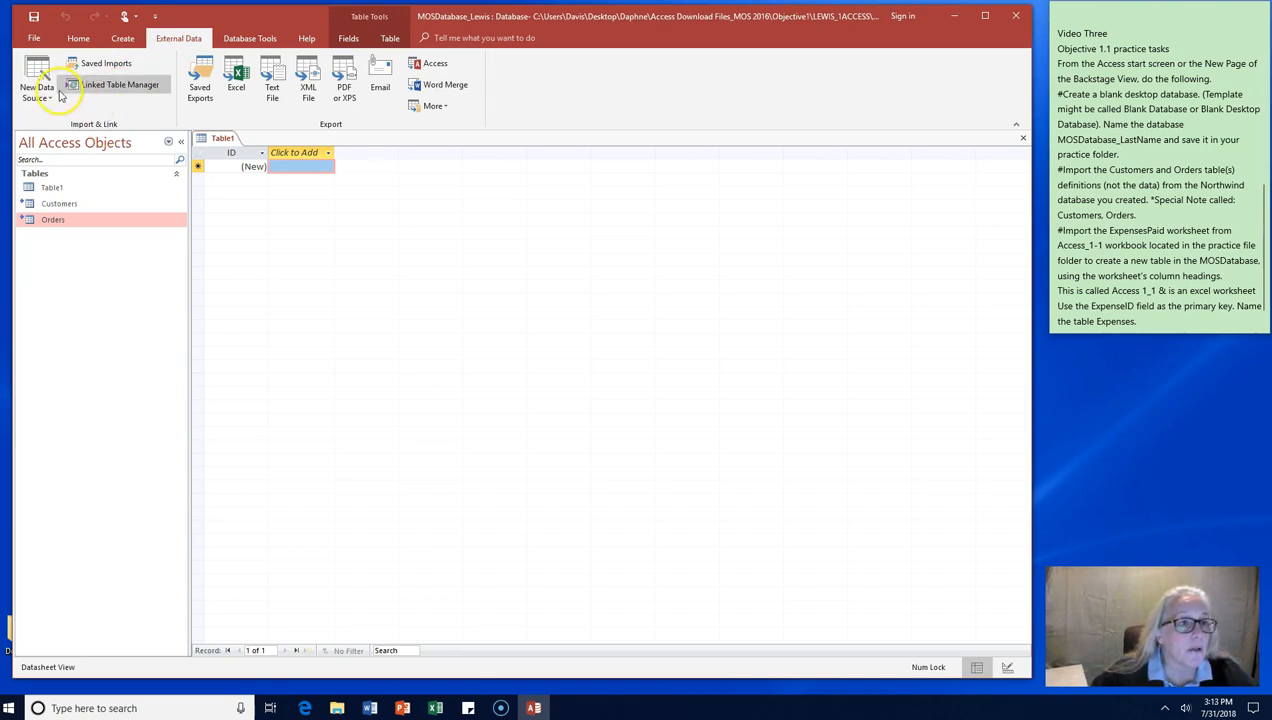
# Step: Start a new Excel workbook import from the External Data sources and browse for the file
pyautogui.click(36, 80)
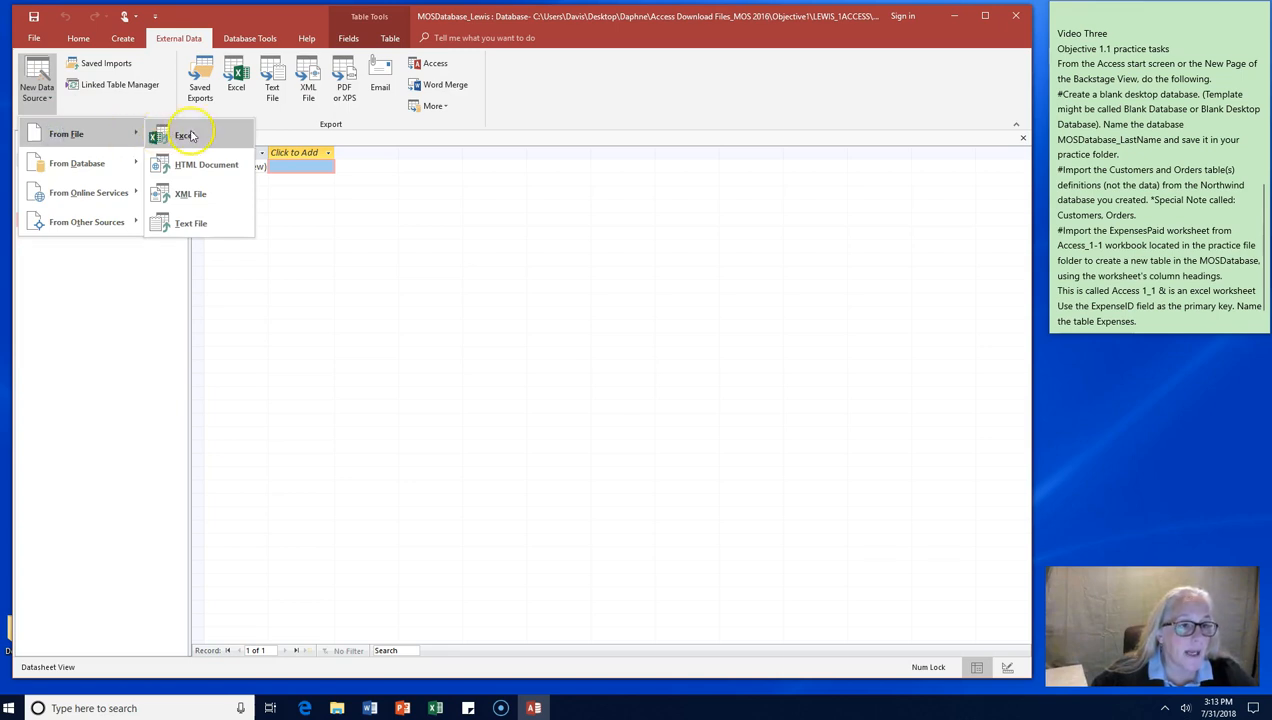
pyautogui.click(188, 136)
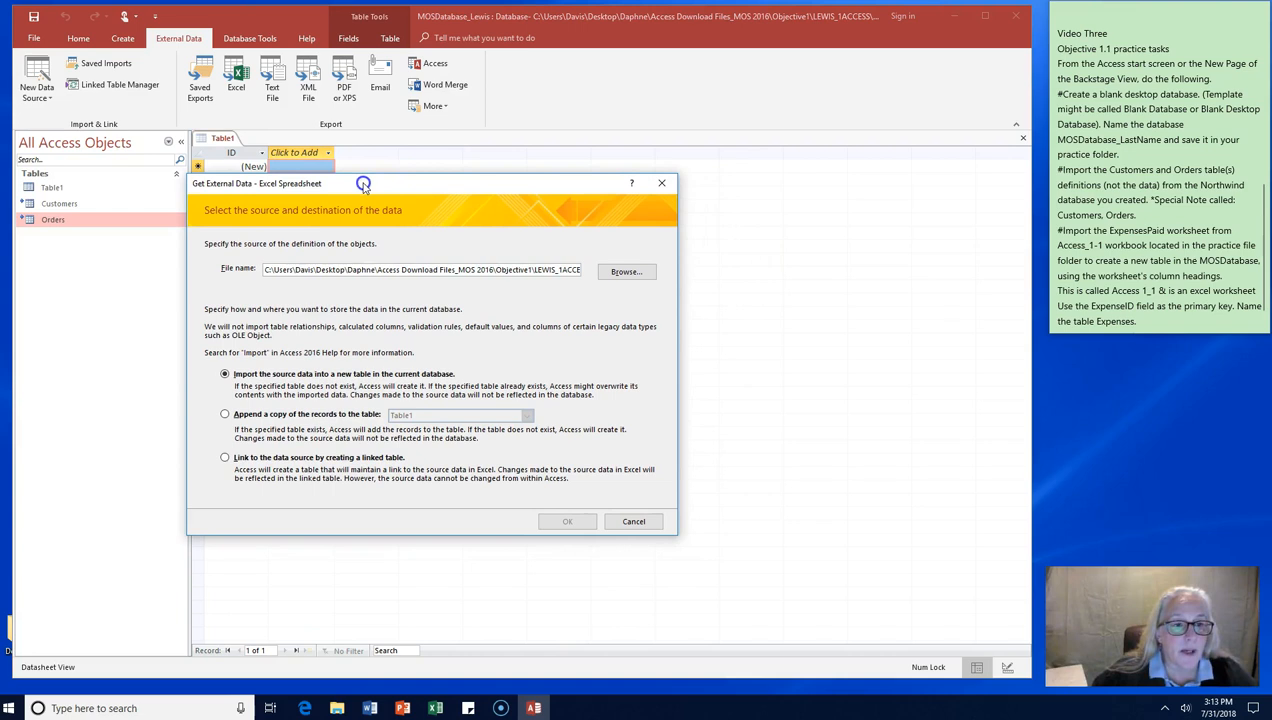
pyautogui.click(626, 272)
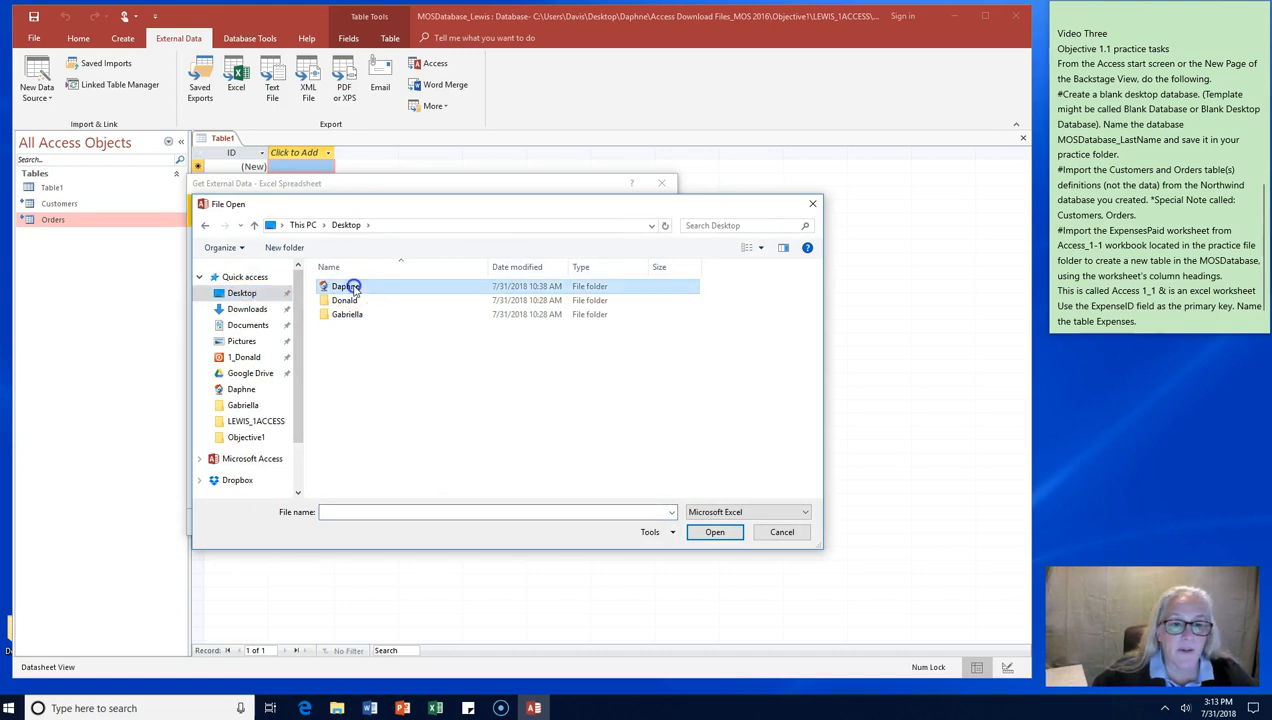
# Step: Select the Access_1-1 workbook in Daphne > Objective1 as the import source
pyautogui.doubleClick(346, 286)
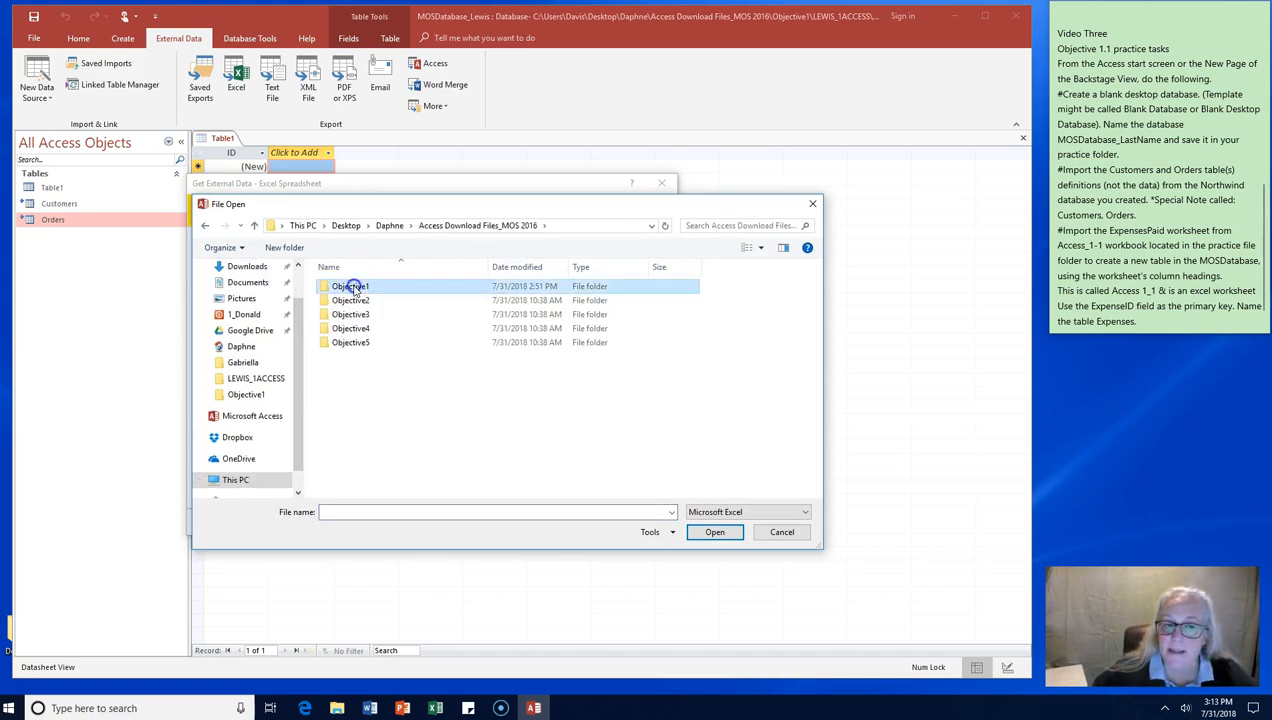
pyautogui.doubleClick(350, 286)
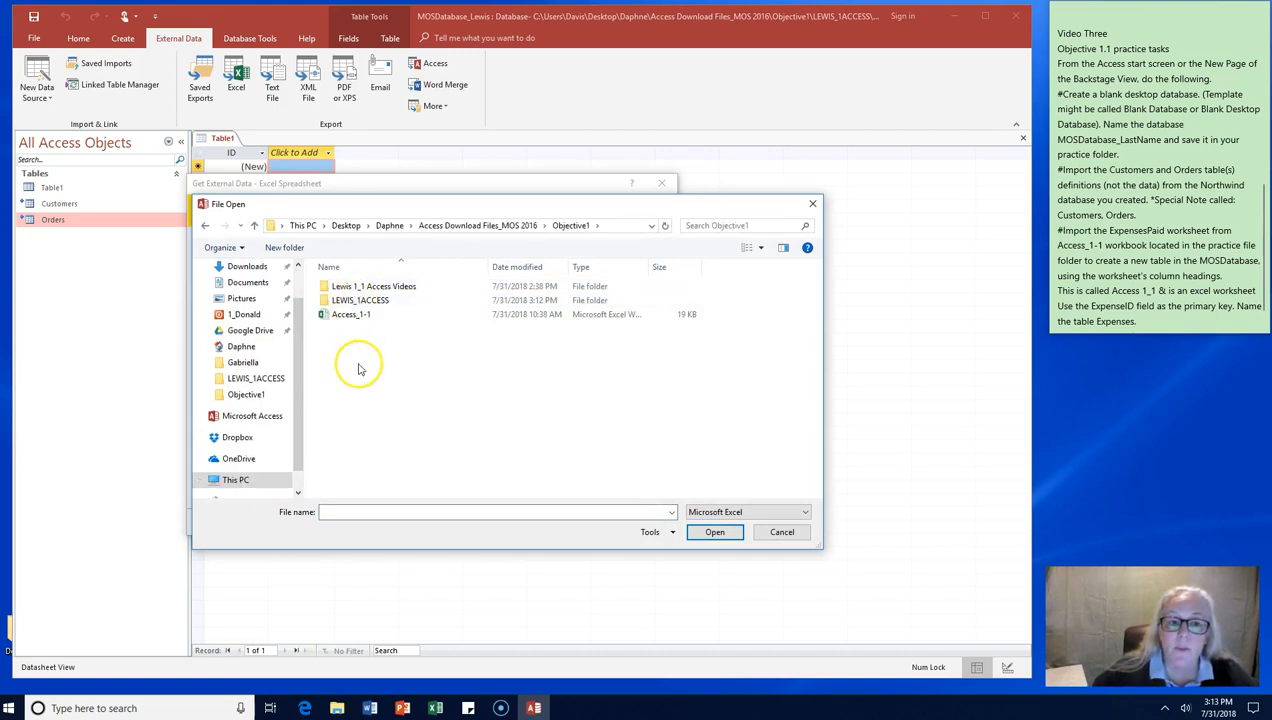
pyautogui.moveTo(374, 360)
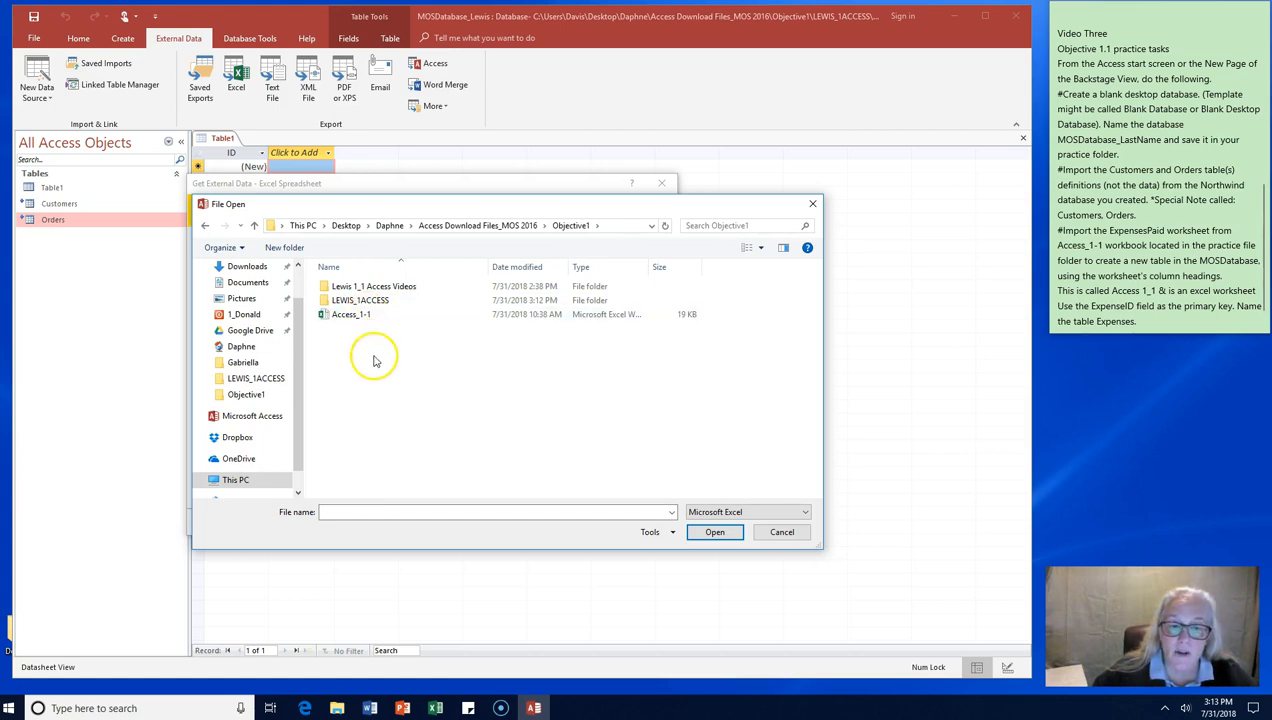
pyautogui.click(804, 512)
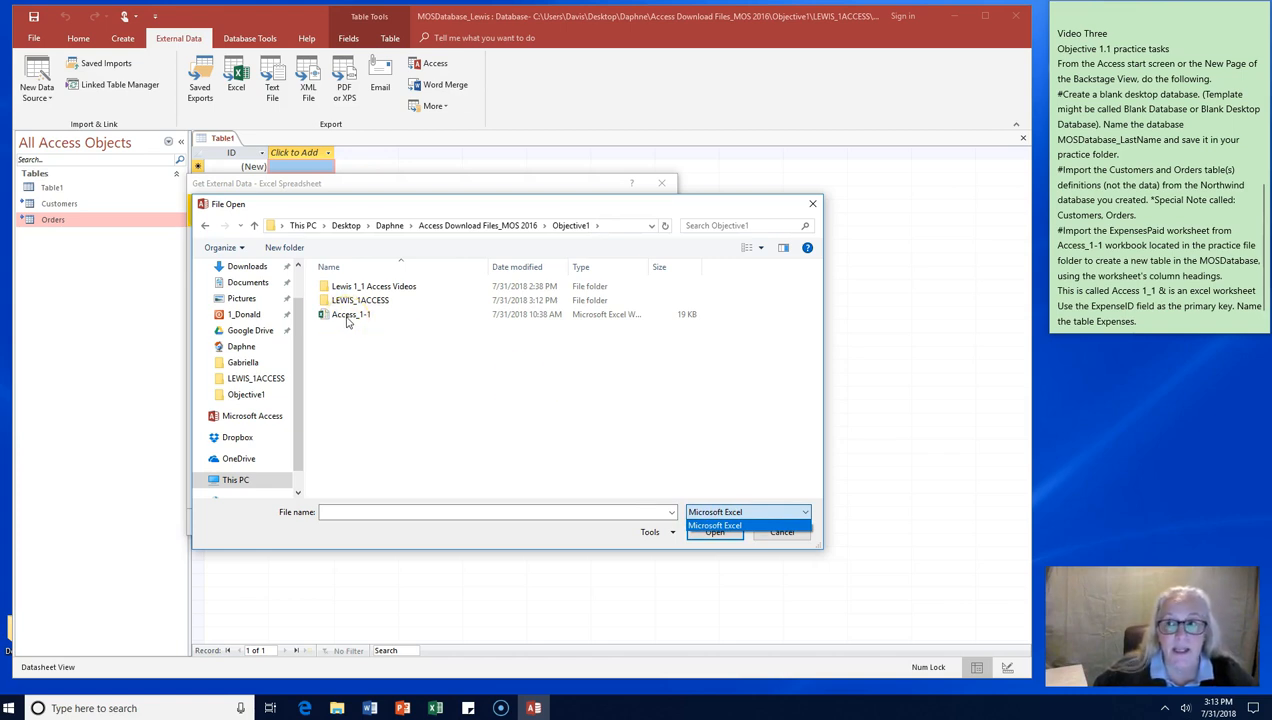
pyautogui.click(352, 314)
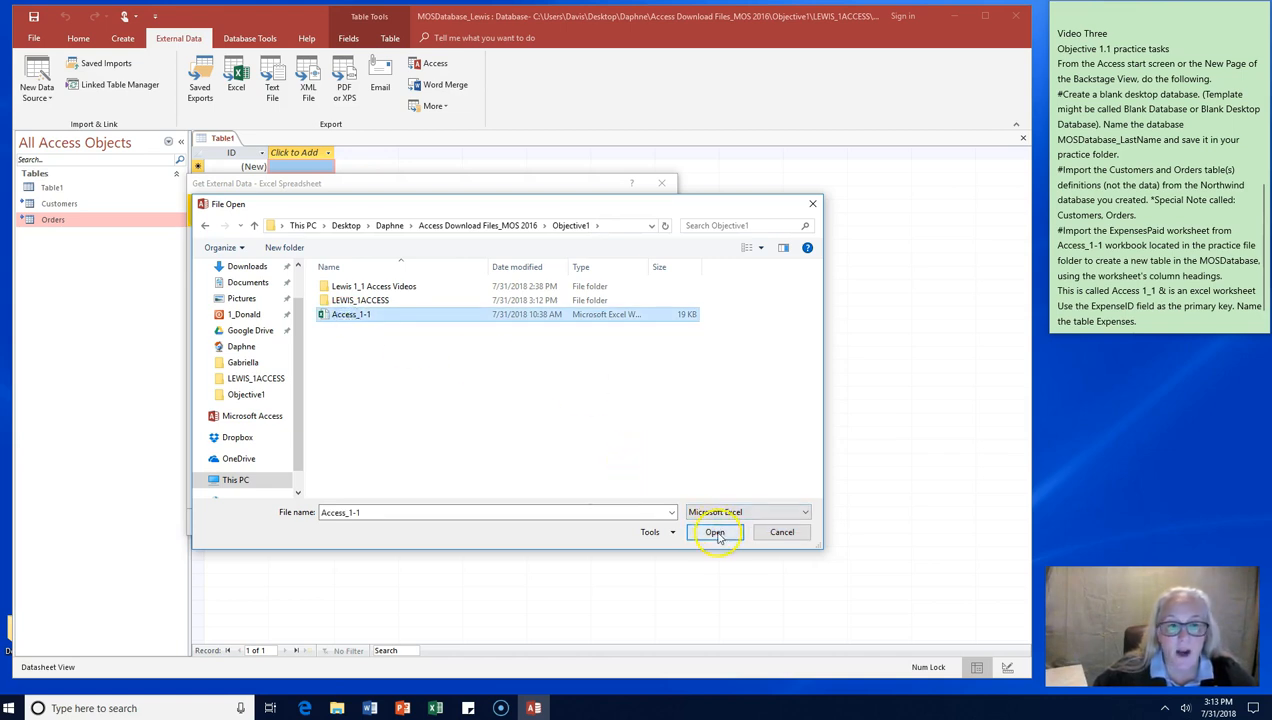
pyautogui.click(716, 532)
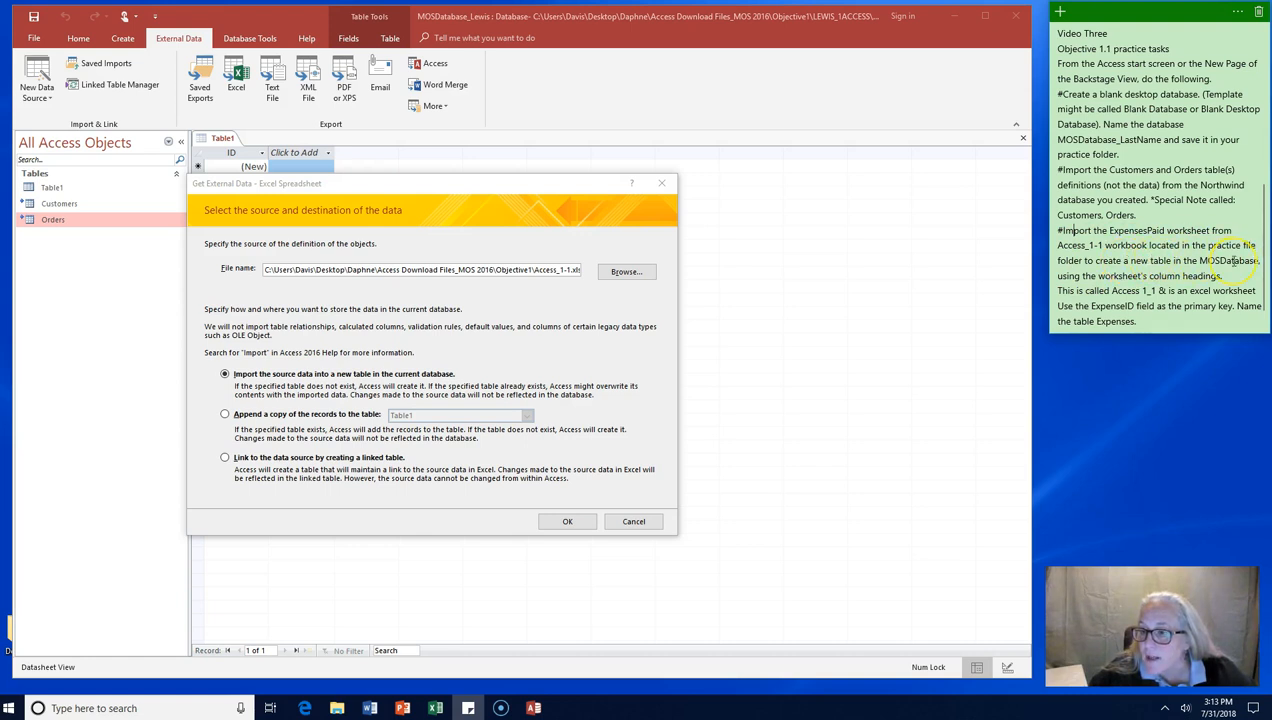
pyautogui.moveTo(1232, 260)
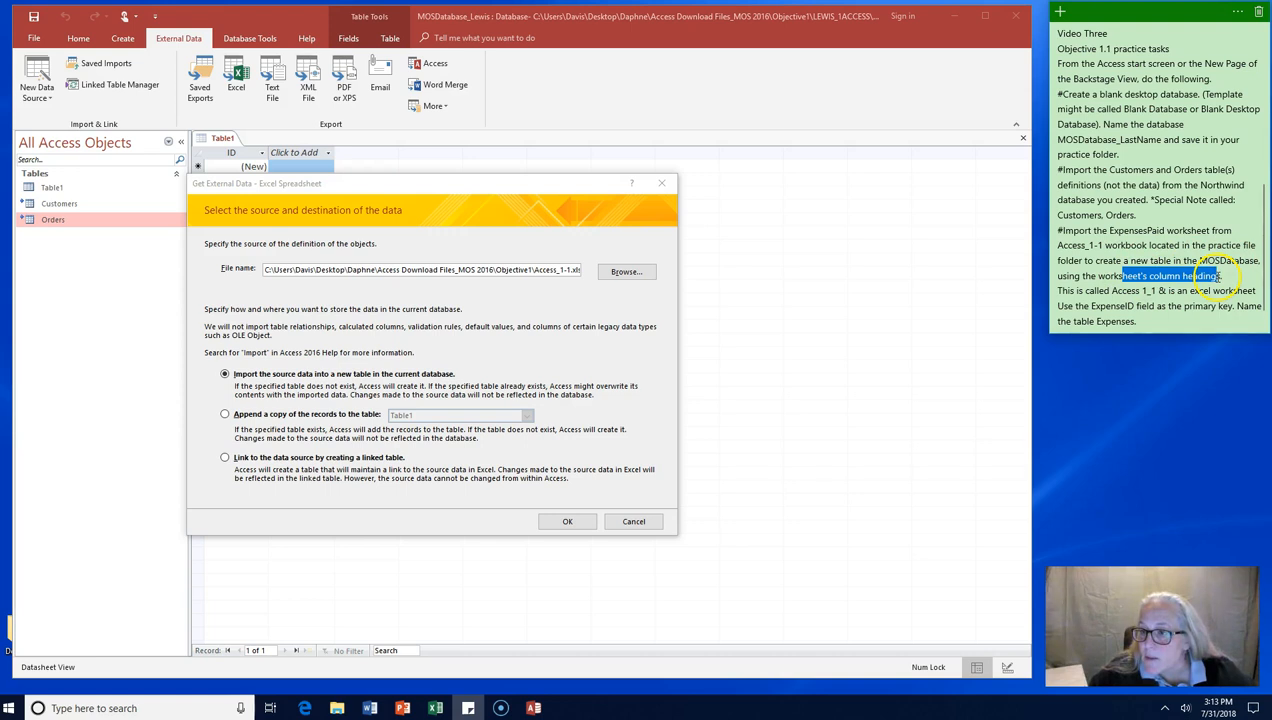
pyautogui.moveTo(480, 458)
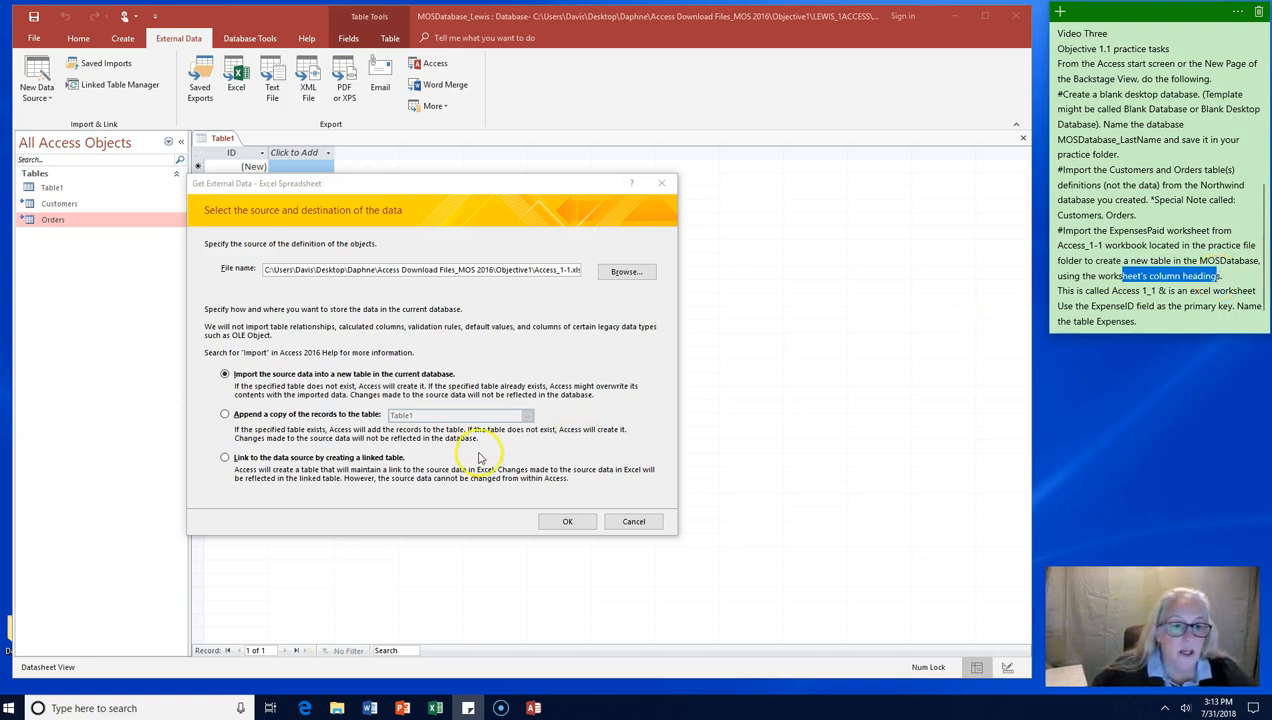
# Step: Confirm importing into a new table, launching the Import Spreadsheet Wizard
pyautogui.click(568, 520)
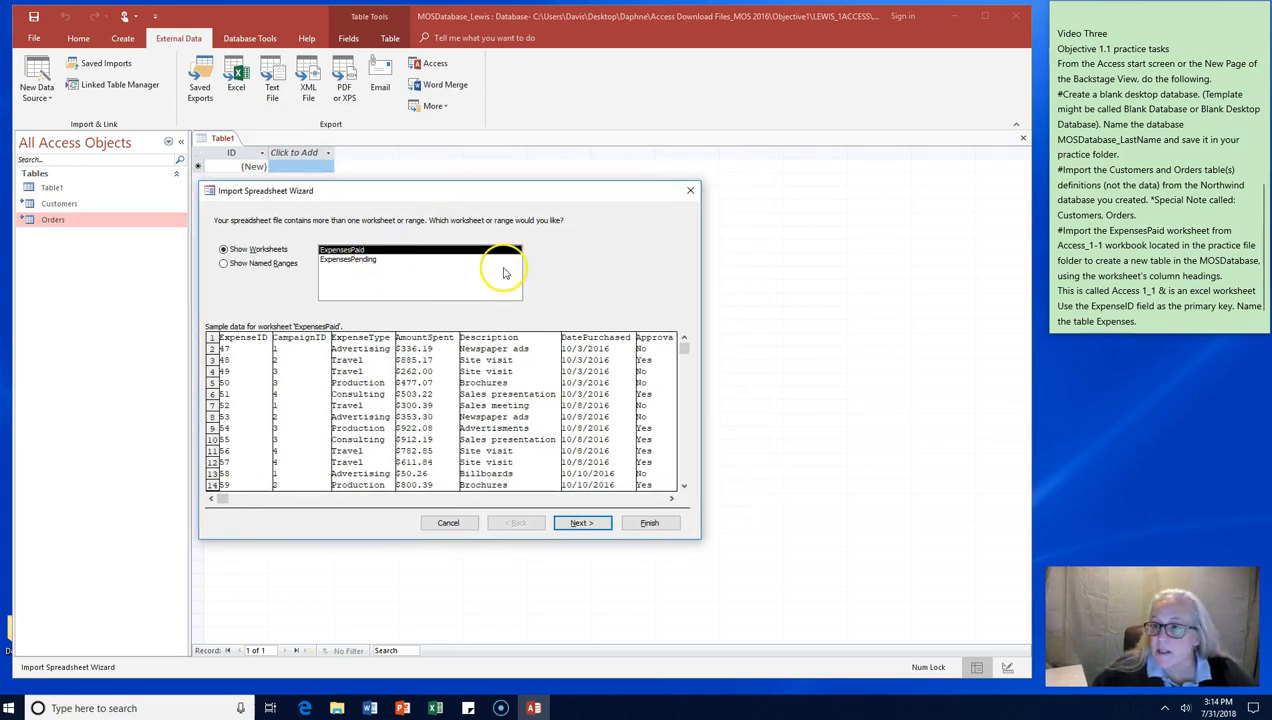
# Step: Import the ExpensesPaid worksheet using its first row as column headings
pyautogui.click(342, 248)
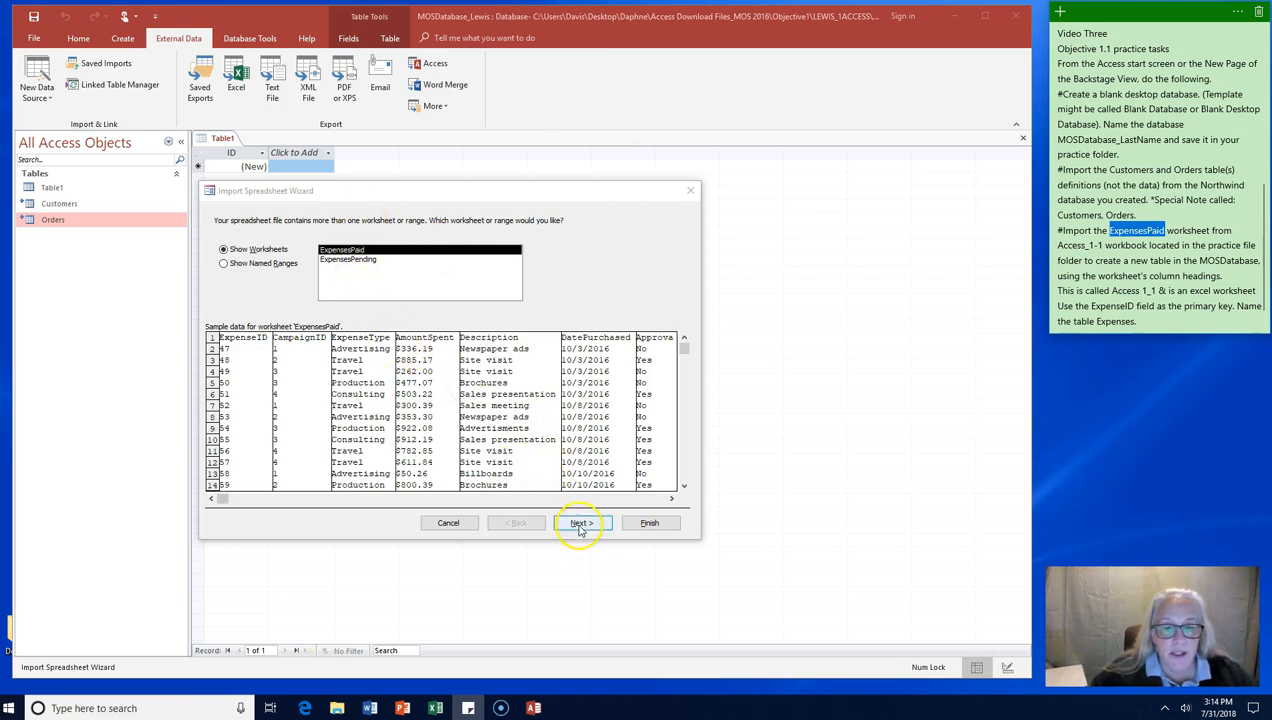
pyautogui.click(582, 522)
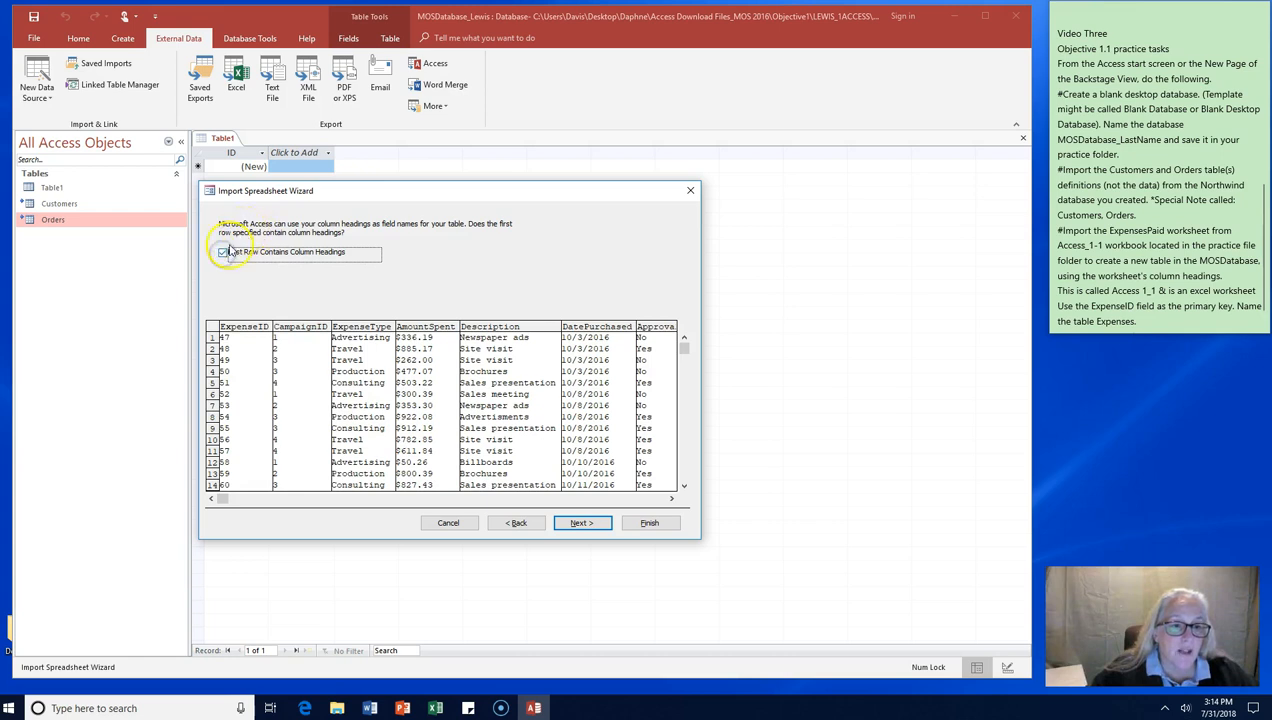
pyautogui.click(224, 252)
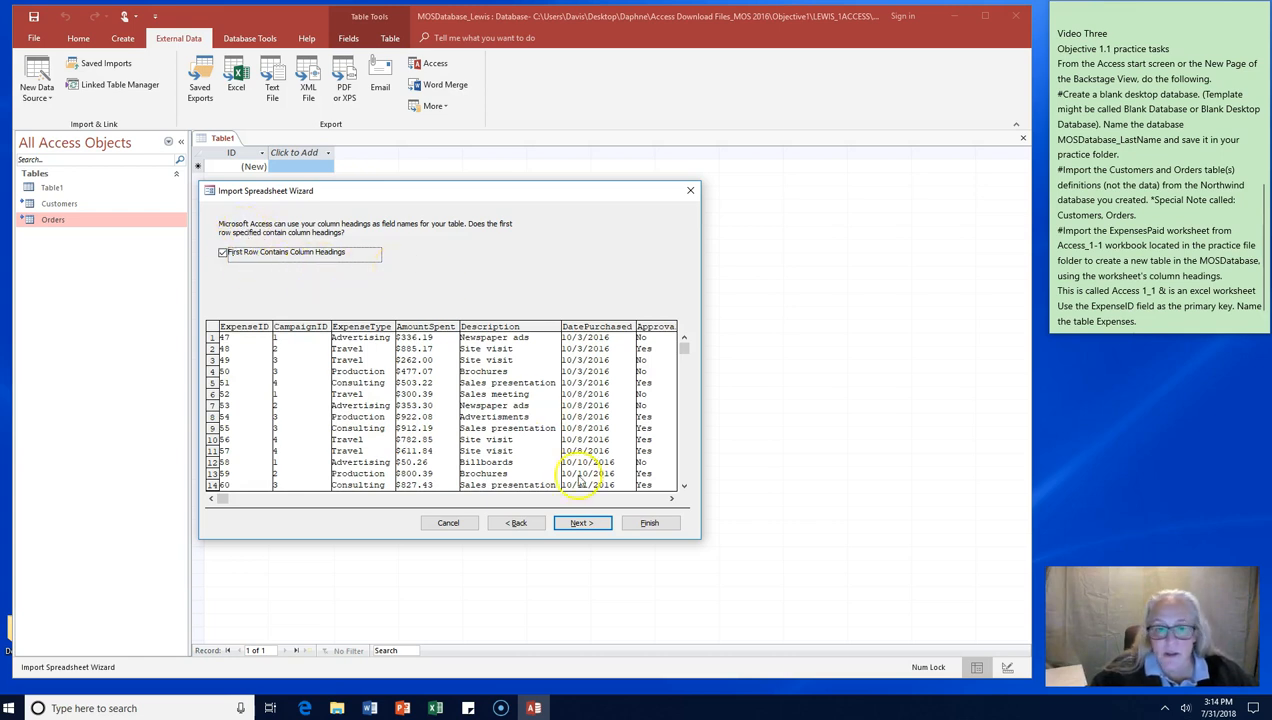
pyautogui.click(582, 522)
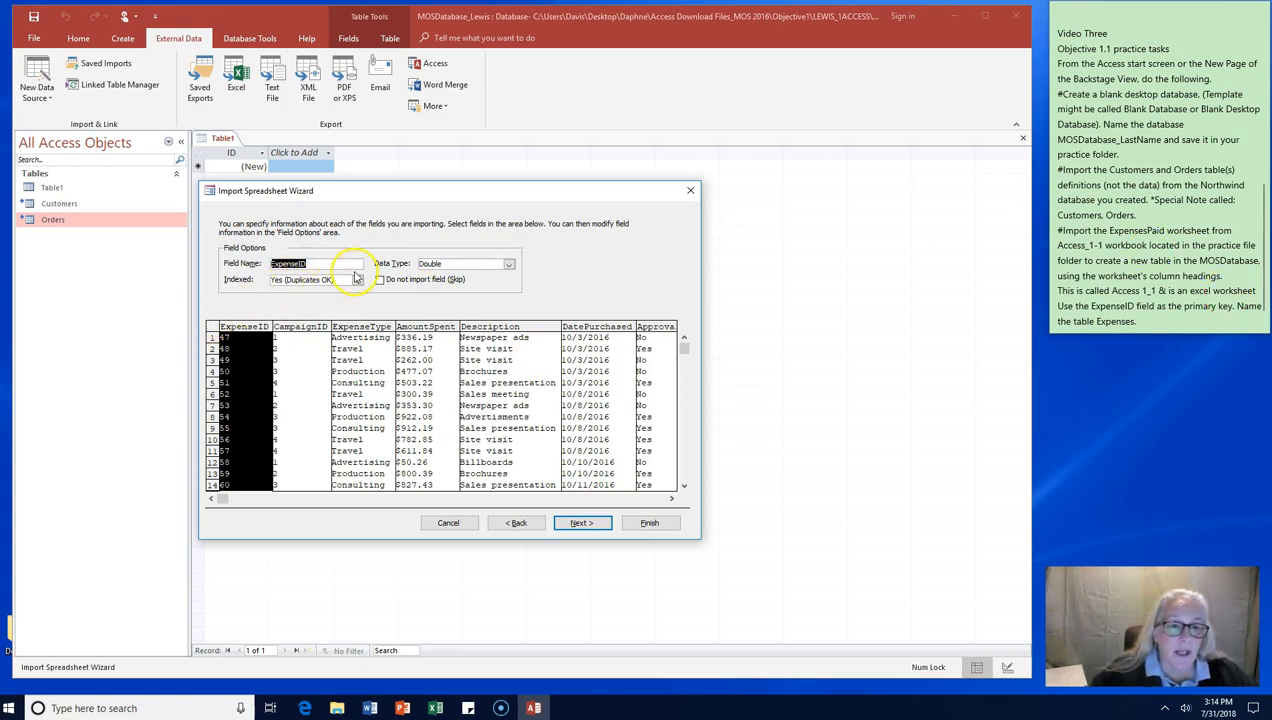
# Step: Keep ExpenseID indexed as Yes (Duplicates OK) and advance to the primary key step
pyautogui.click(360, 280)
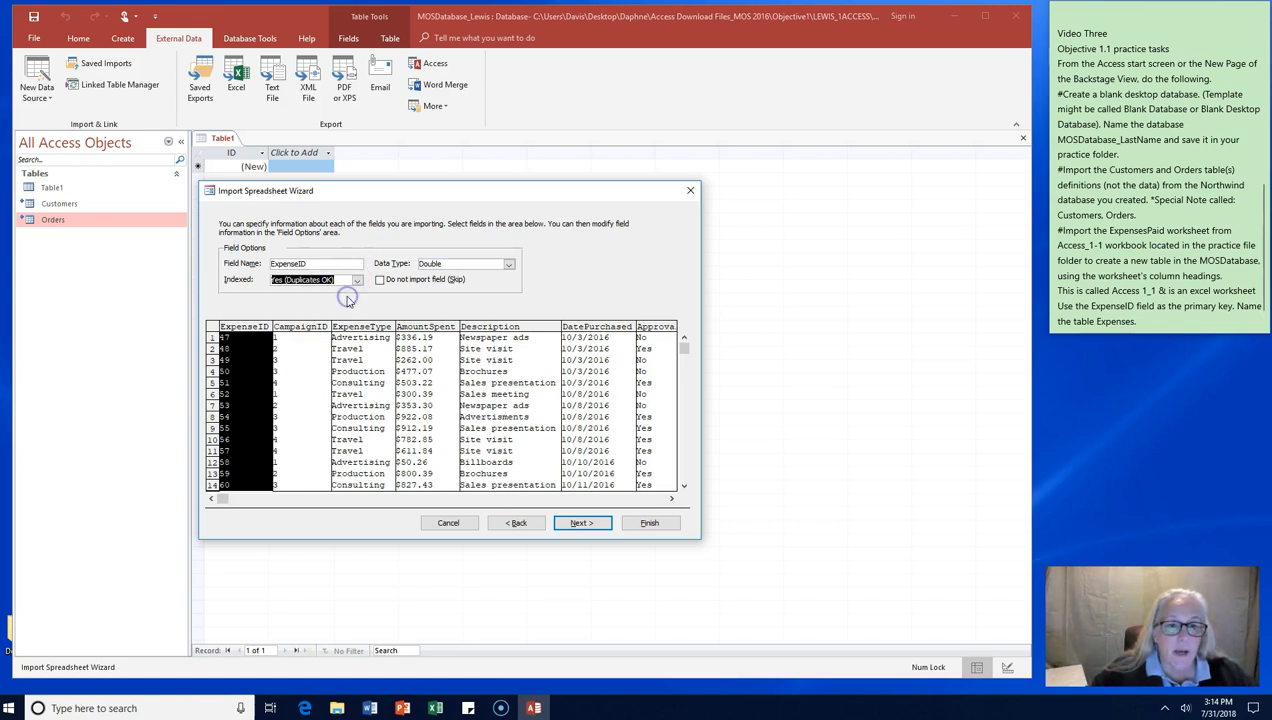
pyautogui.click(582, 522)
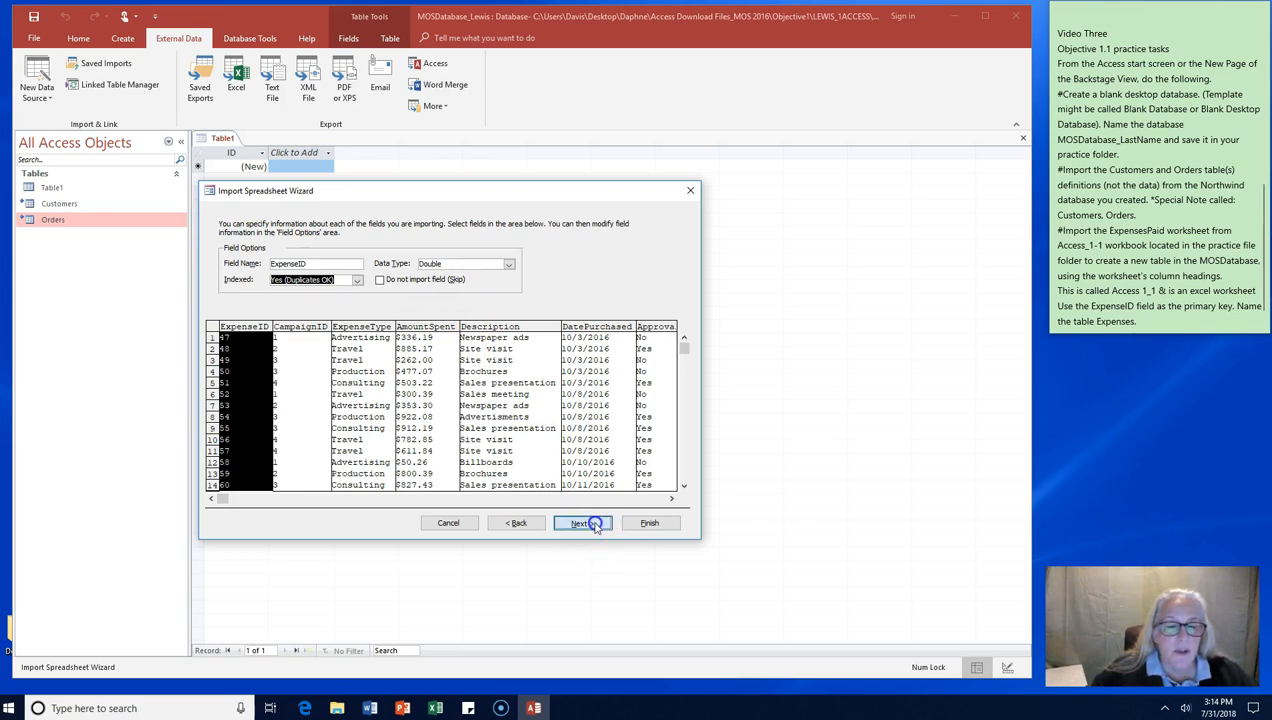
pyautogui.click(580, 522)
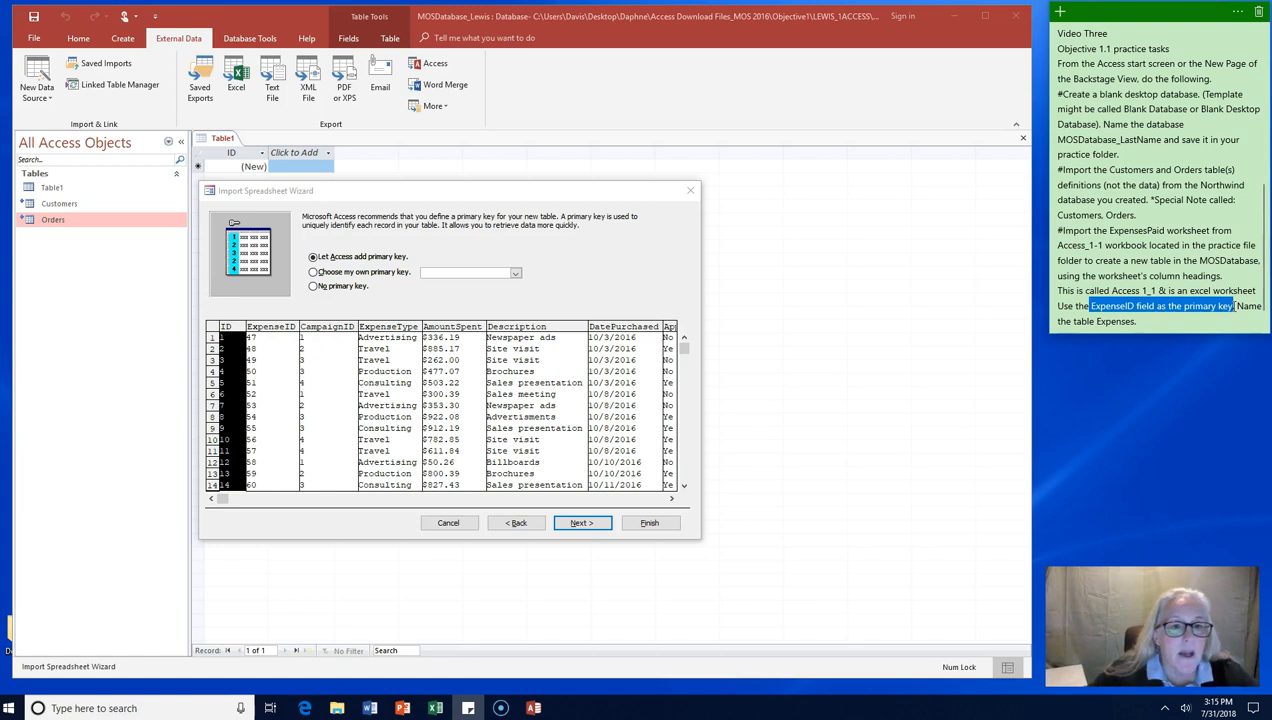
# Step: Set ExpenseID as my own chosen primary key and continue to the naming step
pyautogui.click(314, 272)
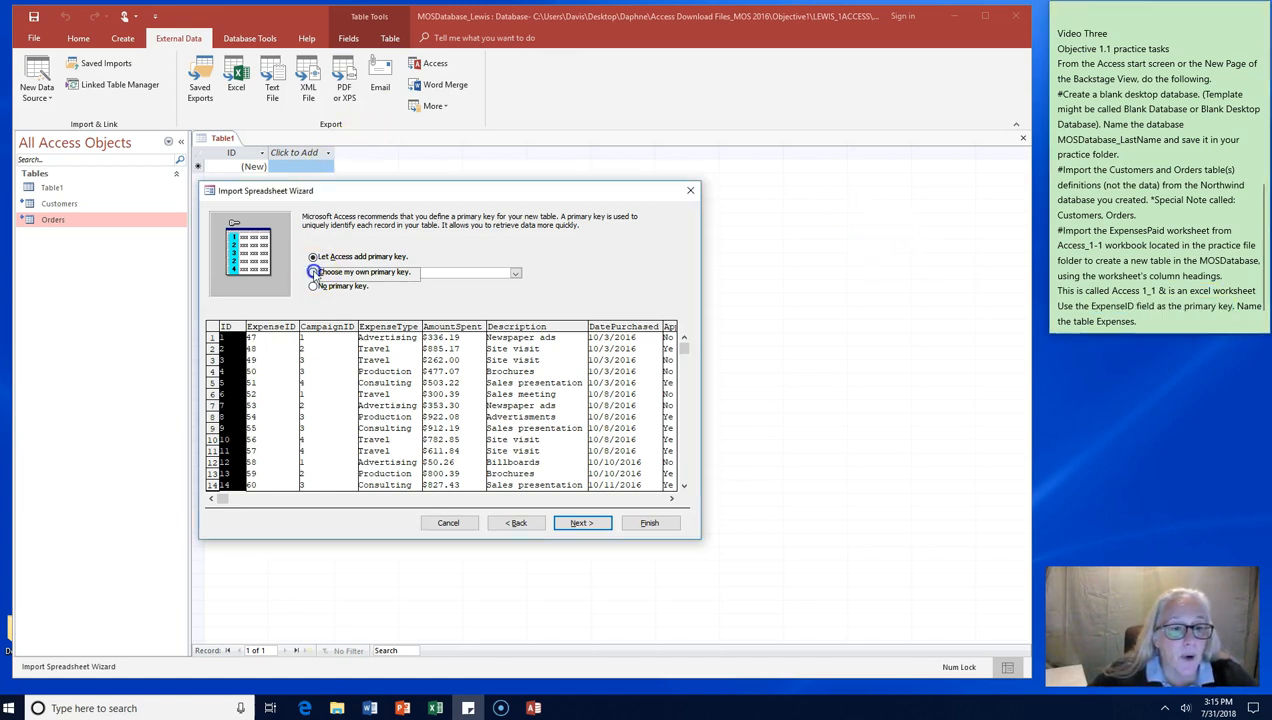
pyautogui.click(314, 272)
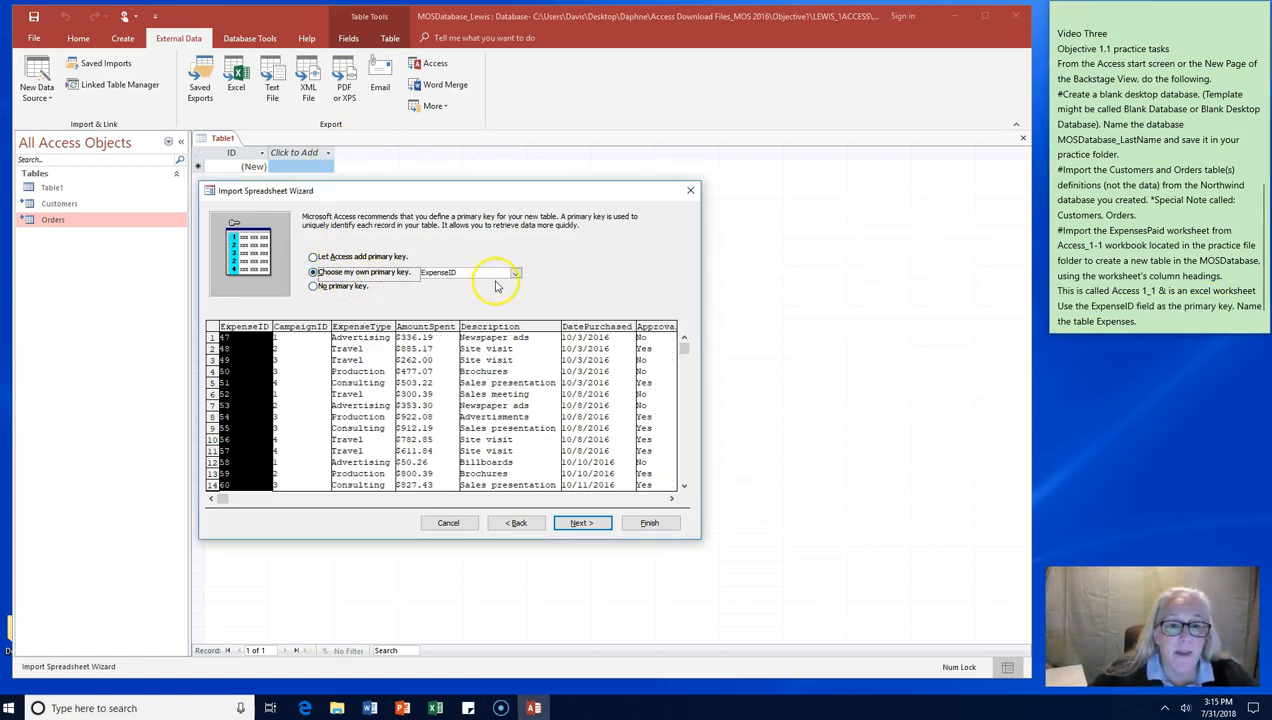
pyautogui.click(516, 272)
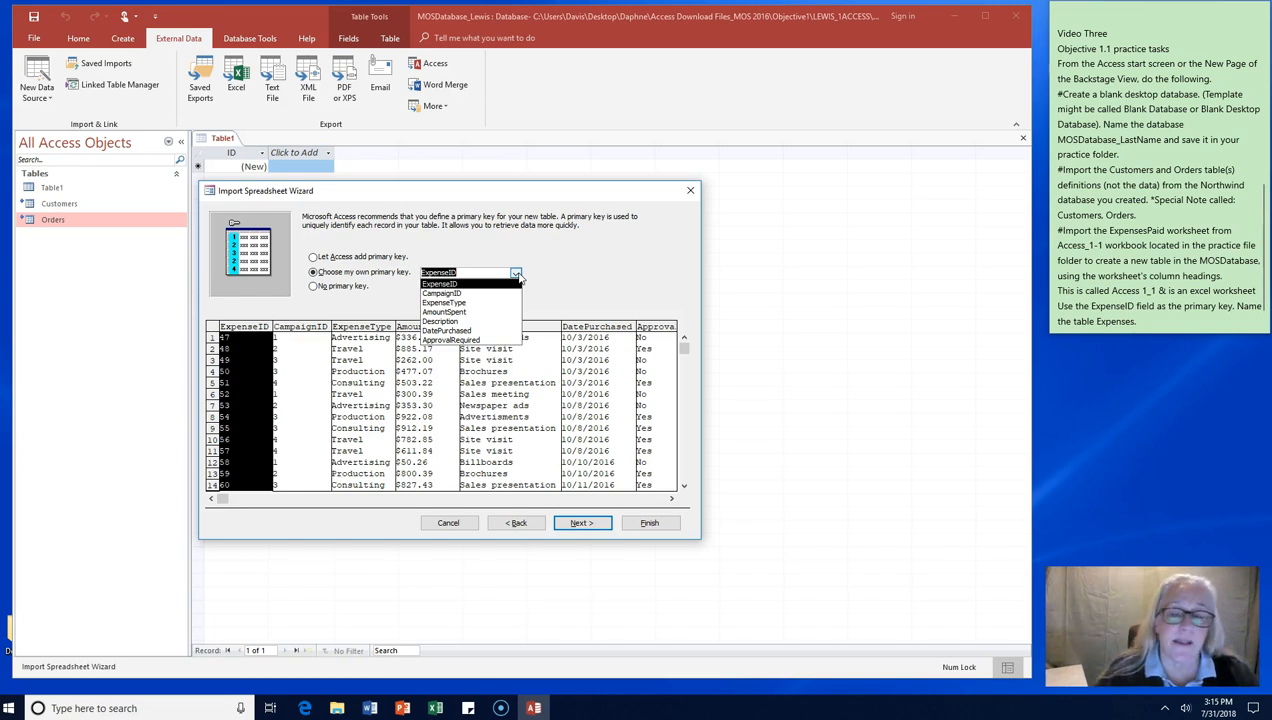
pyautogui.click(438, 272)
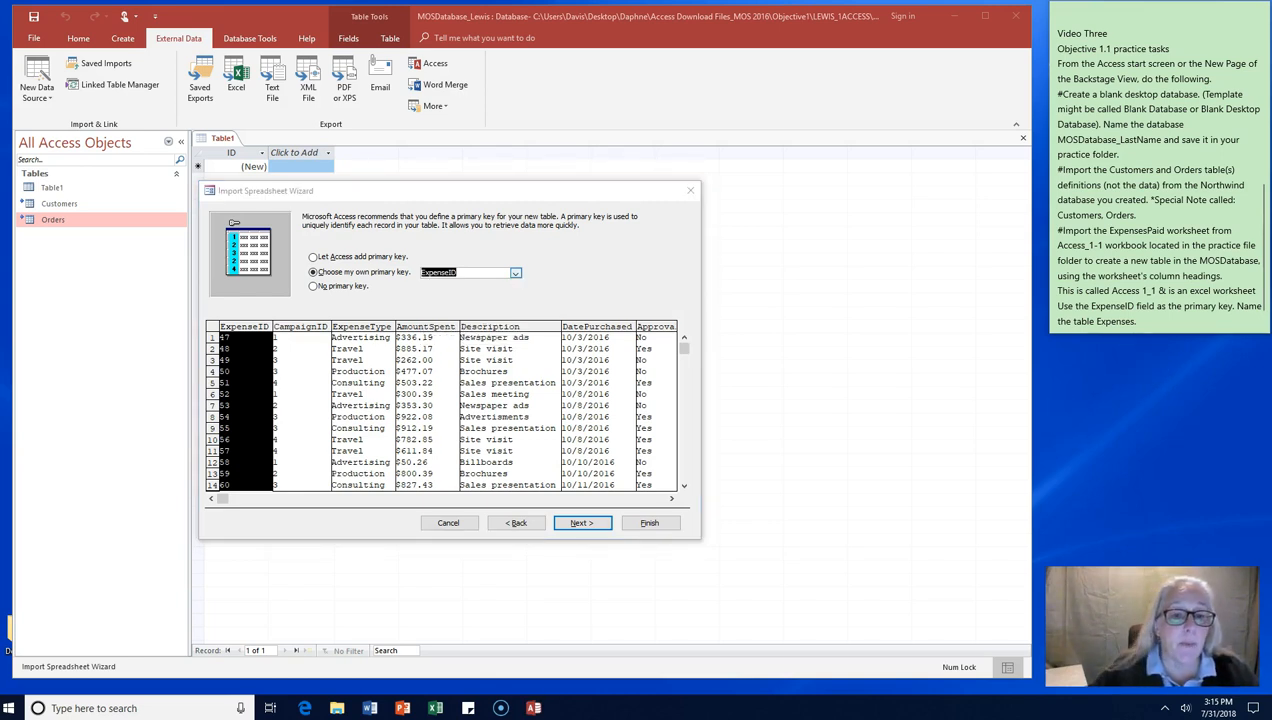
pyautogui.click(516, 272)
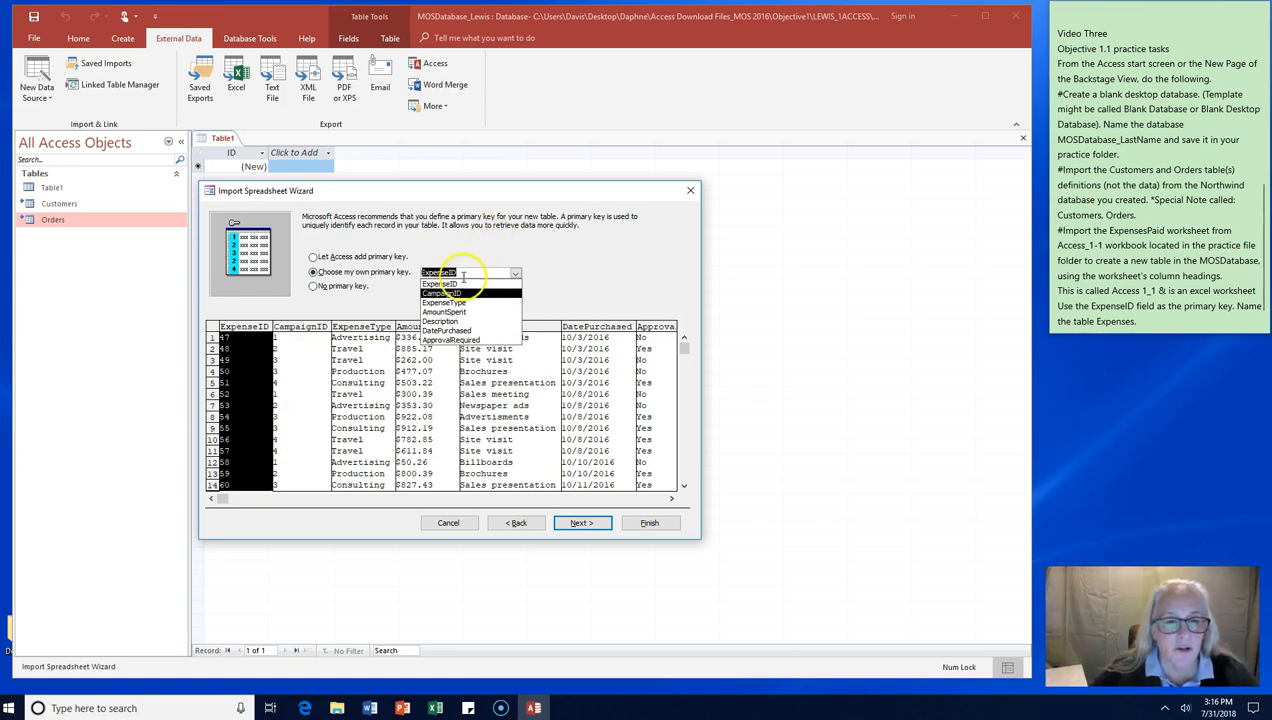
pyautogui.click(440, 284)
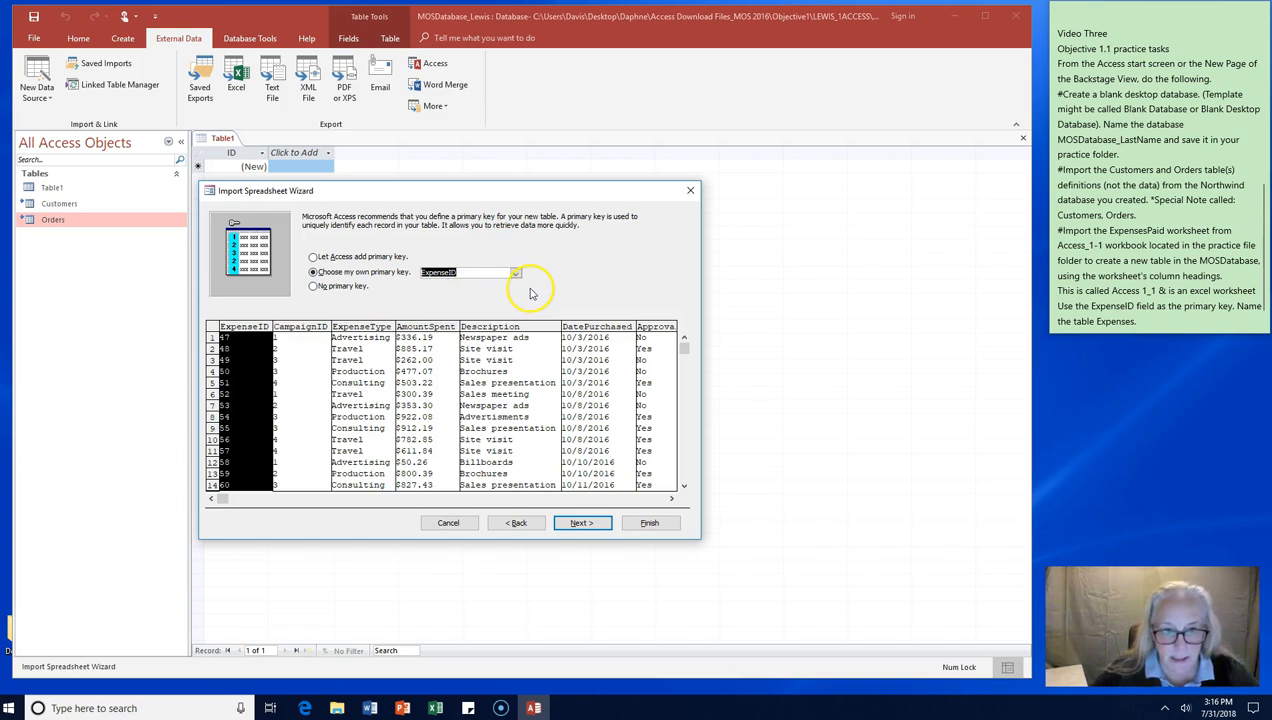
pyautogui.click(580, 522)
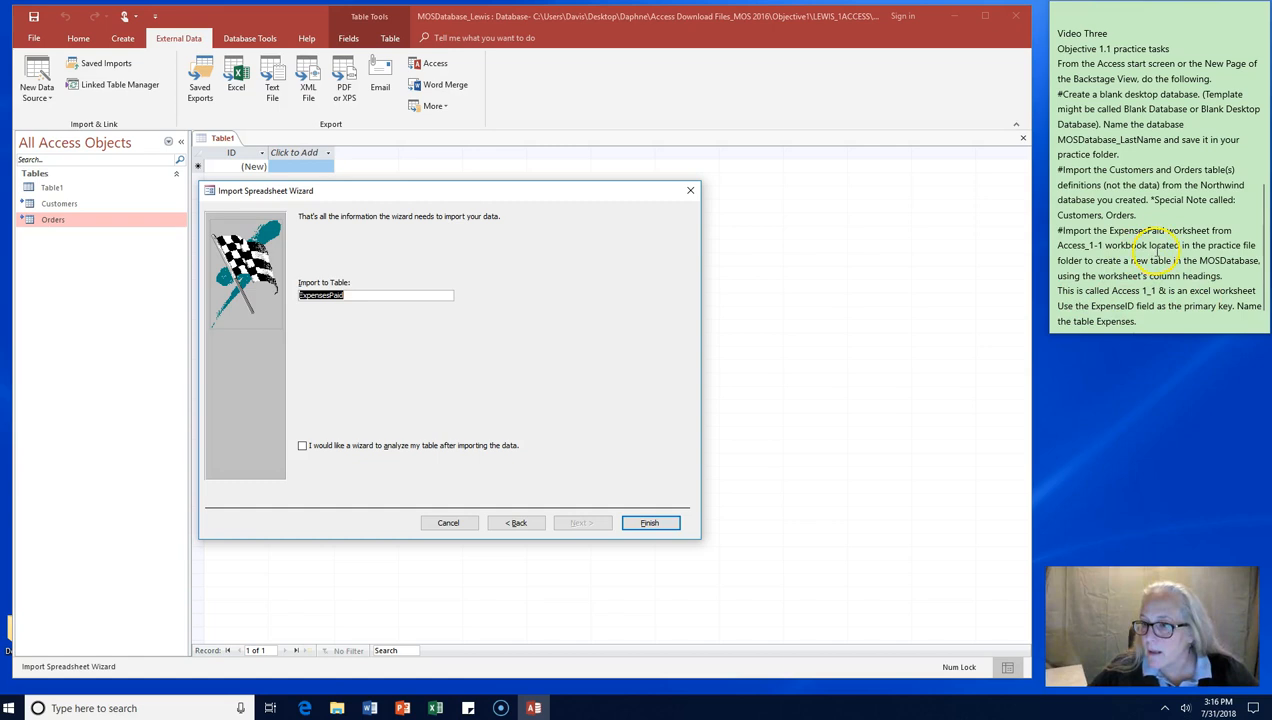
pyautogui.moveTo(336, 370)
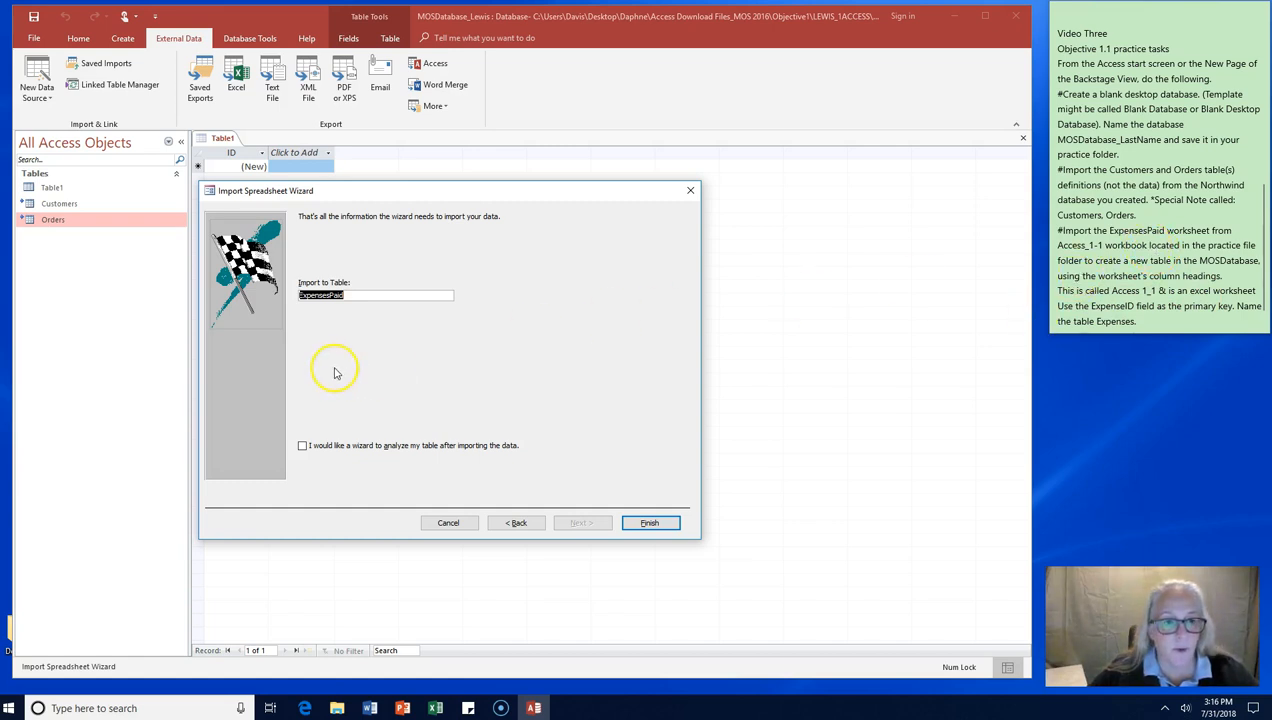
pyautogui.moveTo(544, 522)
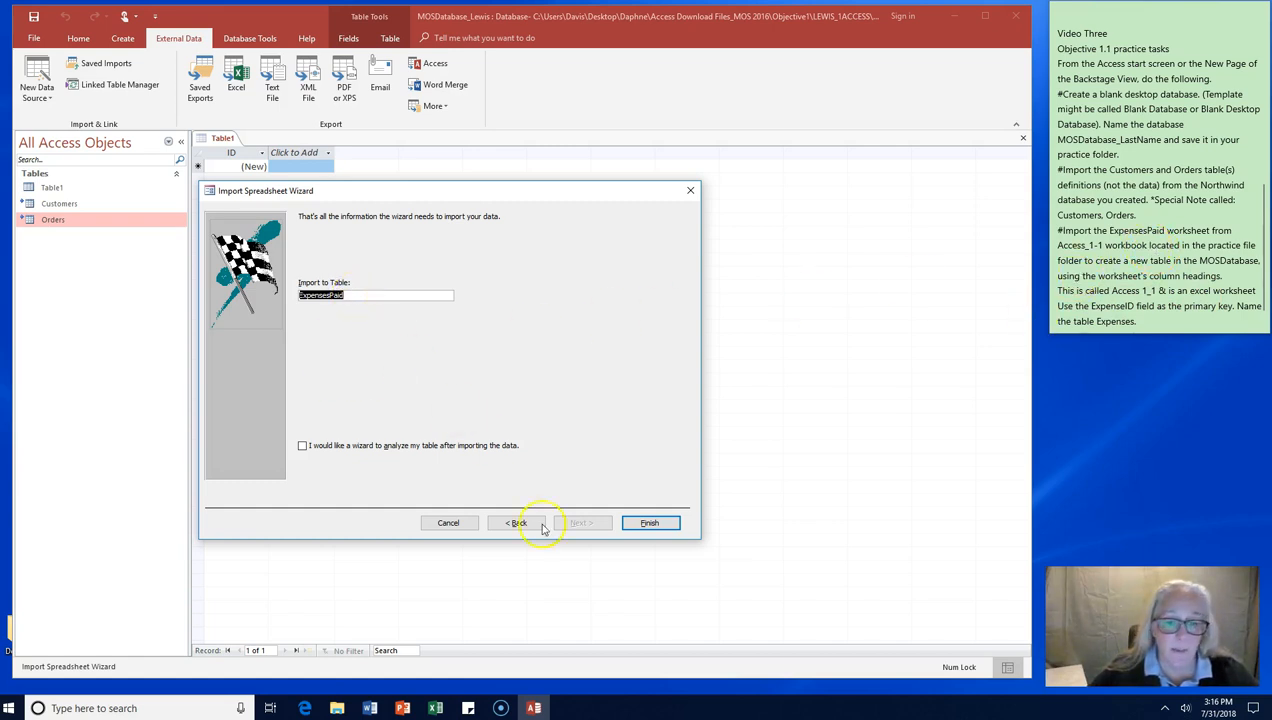
# Step: Finish importing into the ExpensesPaid table without saving the import steps
pyautogui.click(648, 522)
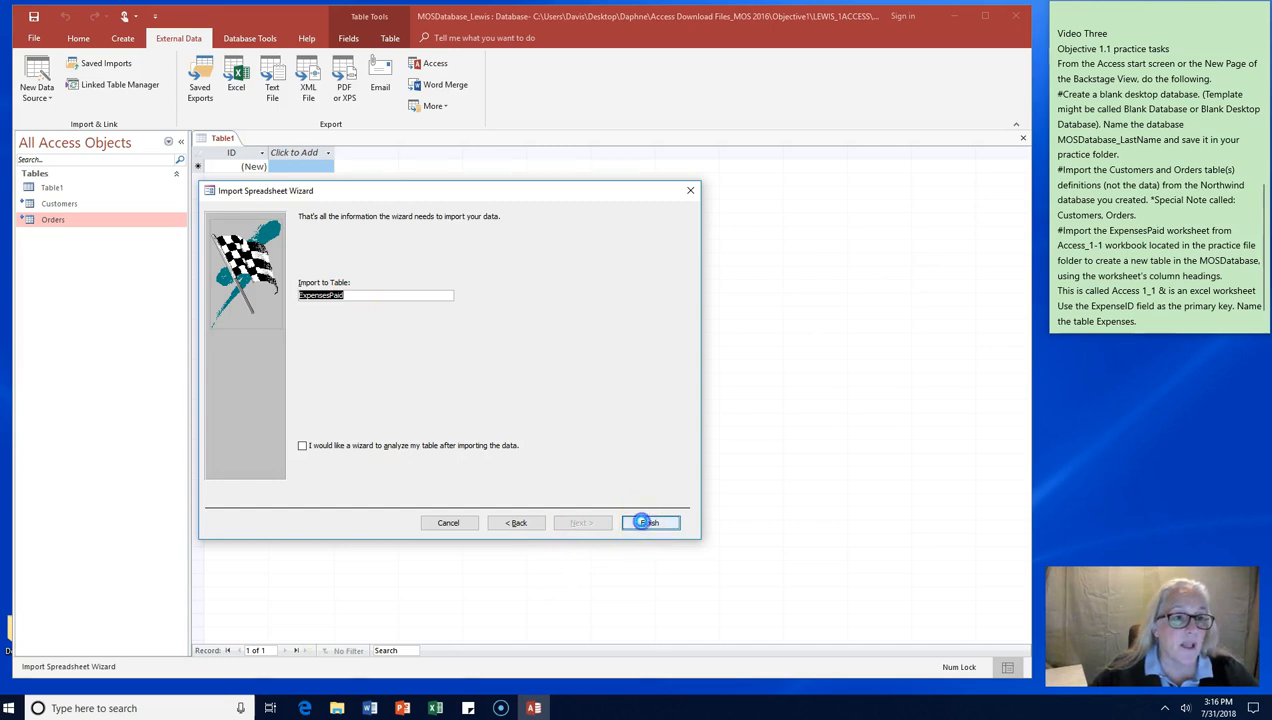
pyautogui.click(650, 522)
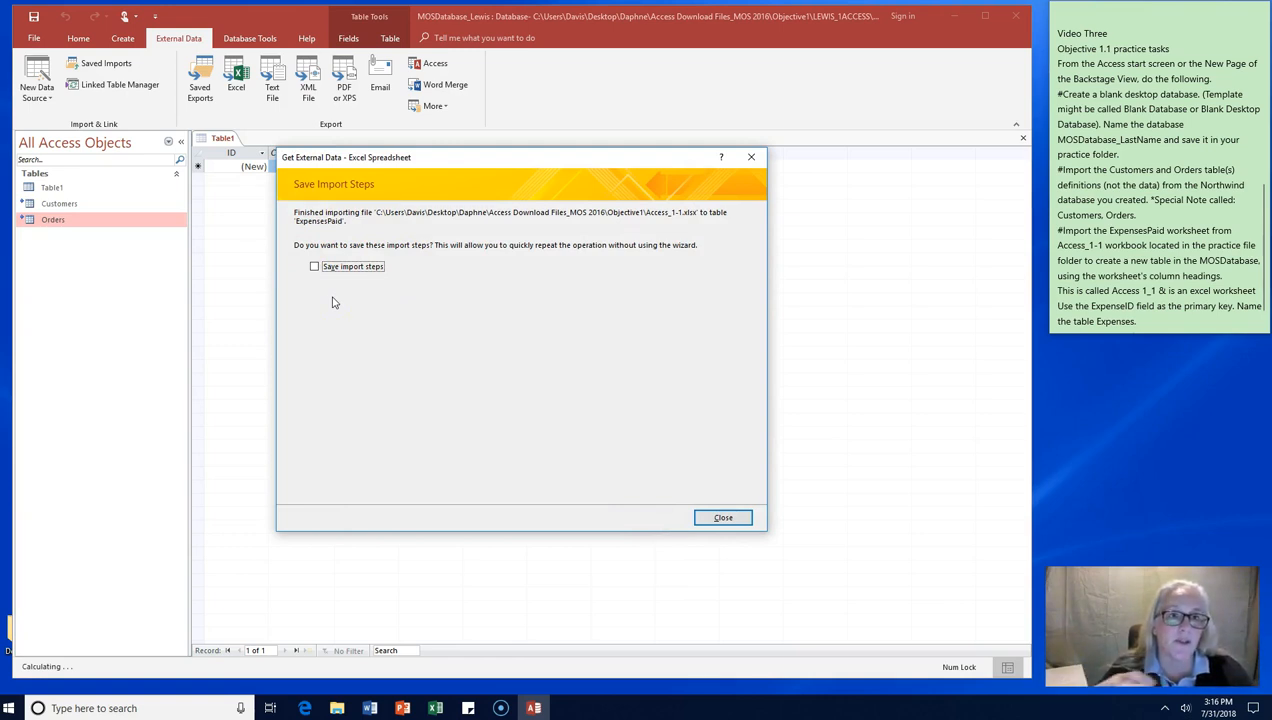
pyautogui.click(724, 516)
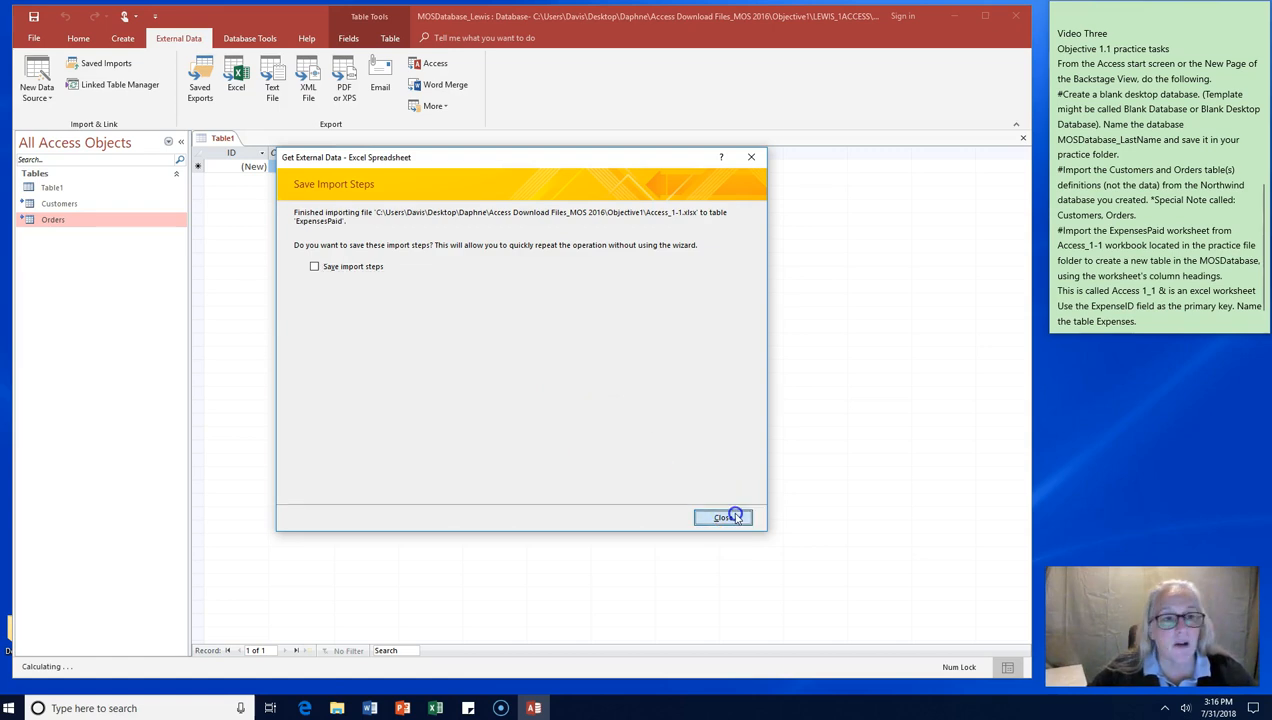
pyautogui.click(722, 516)
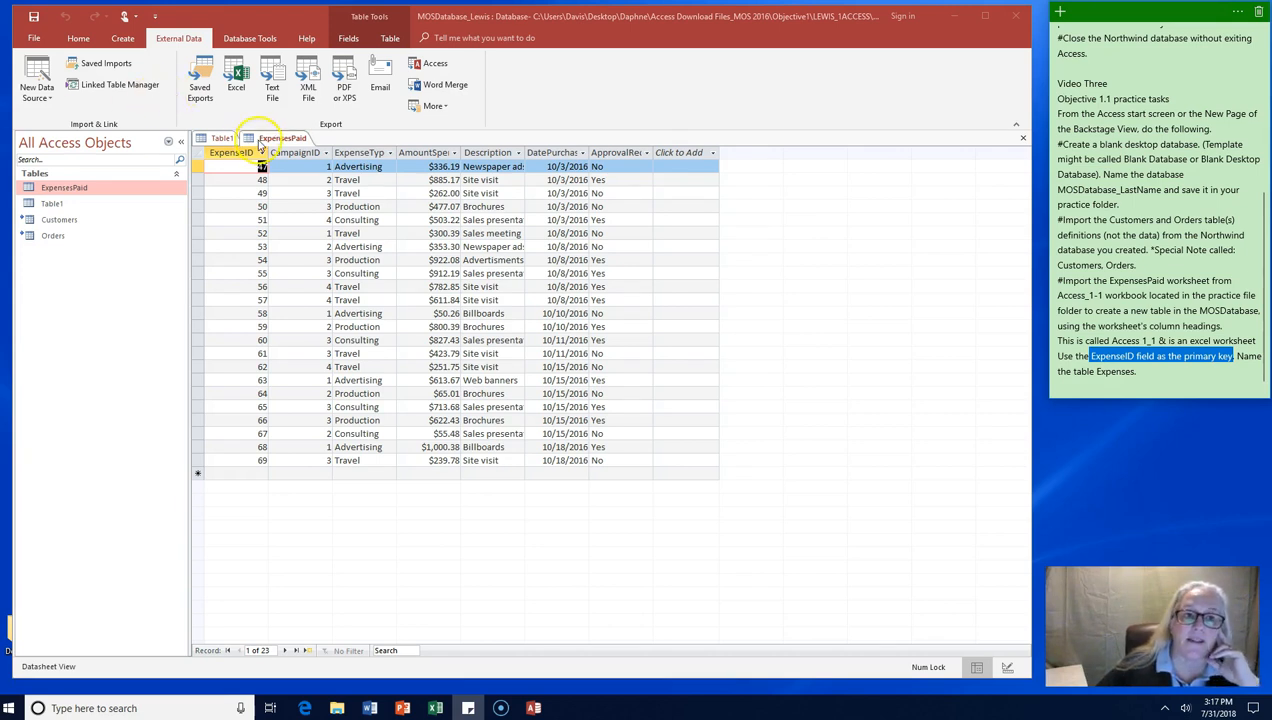
# Step: Close the ExpensePaid table and begin renaming it to Expenses in the Navigation Pane
pyautogui.rightClick(282, 138)
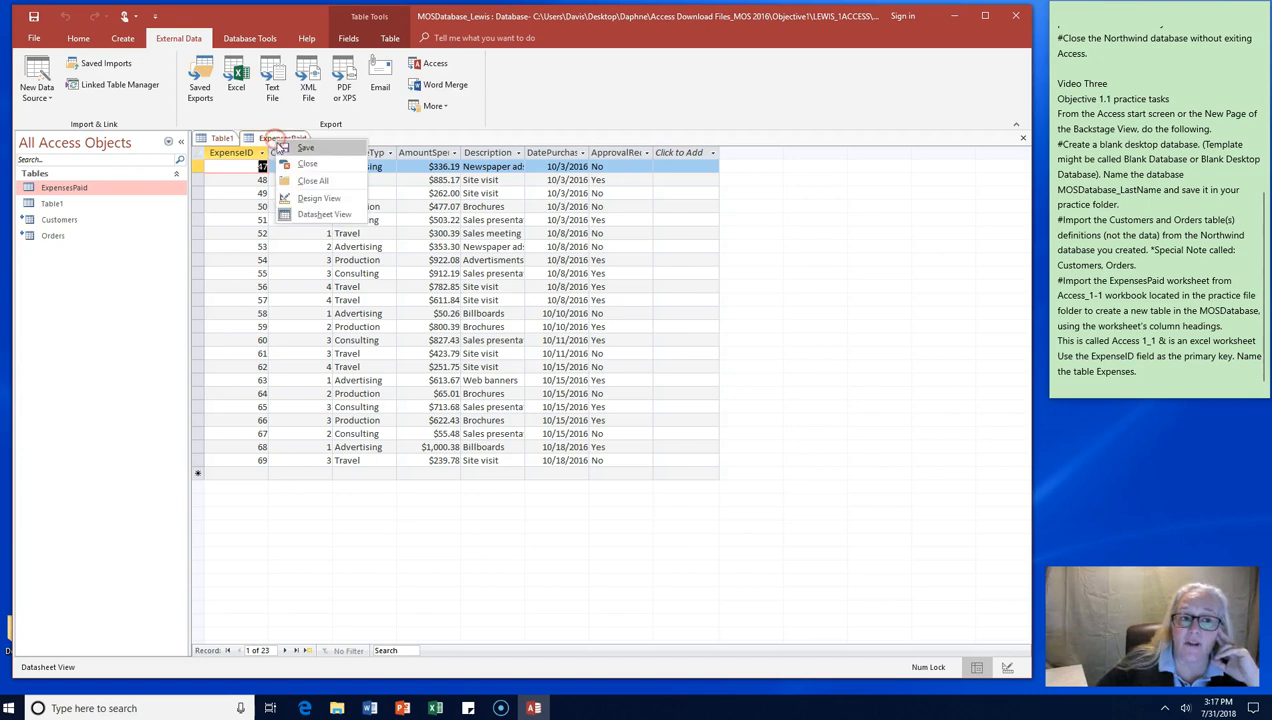
pyautogui.click(308, 164)
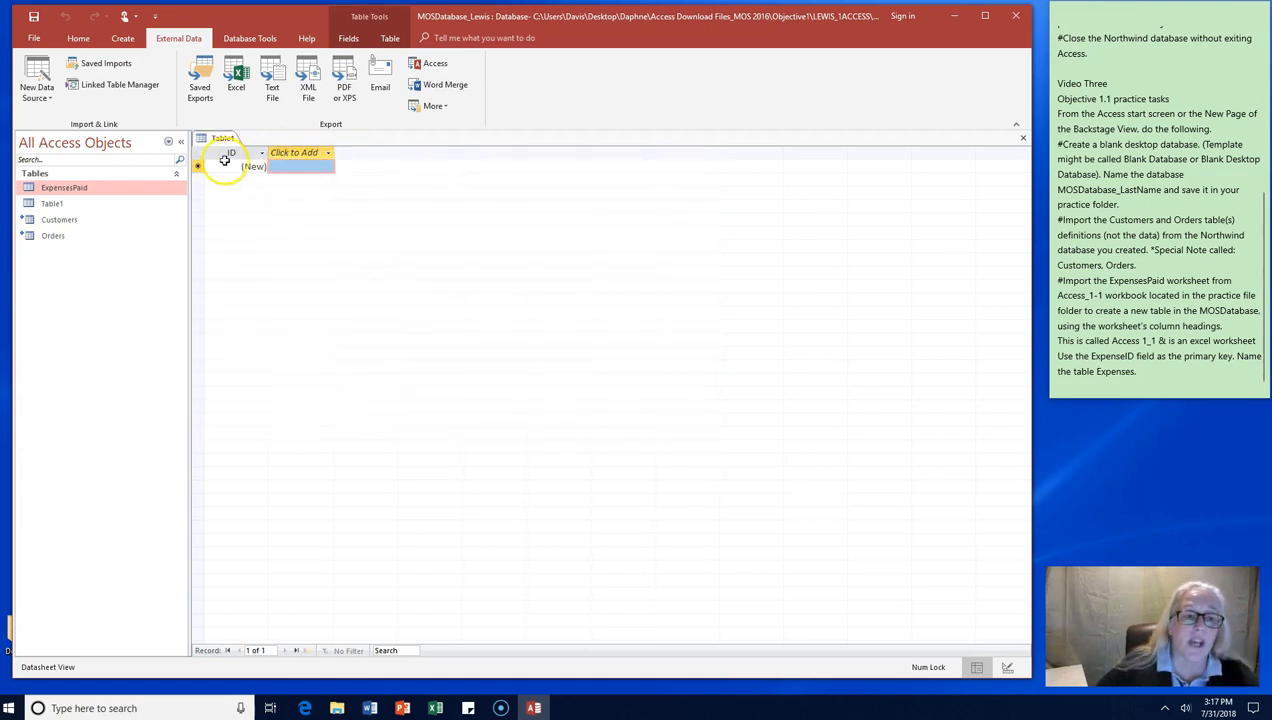
pyautogui.moveTo(156, 114)
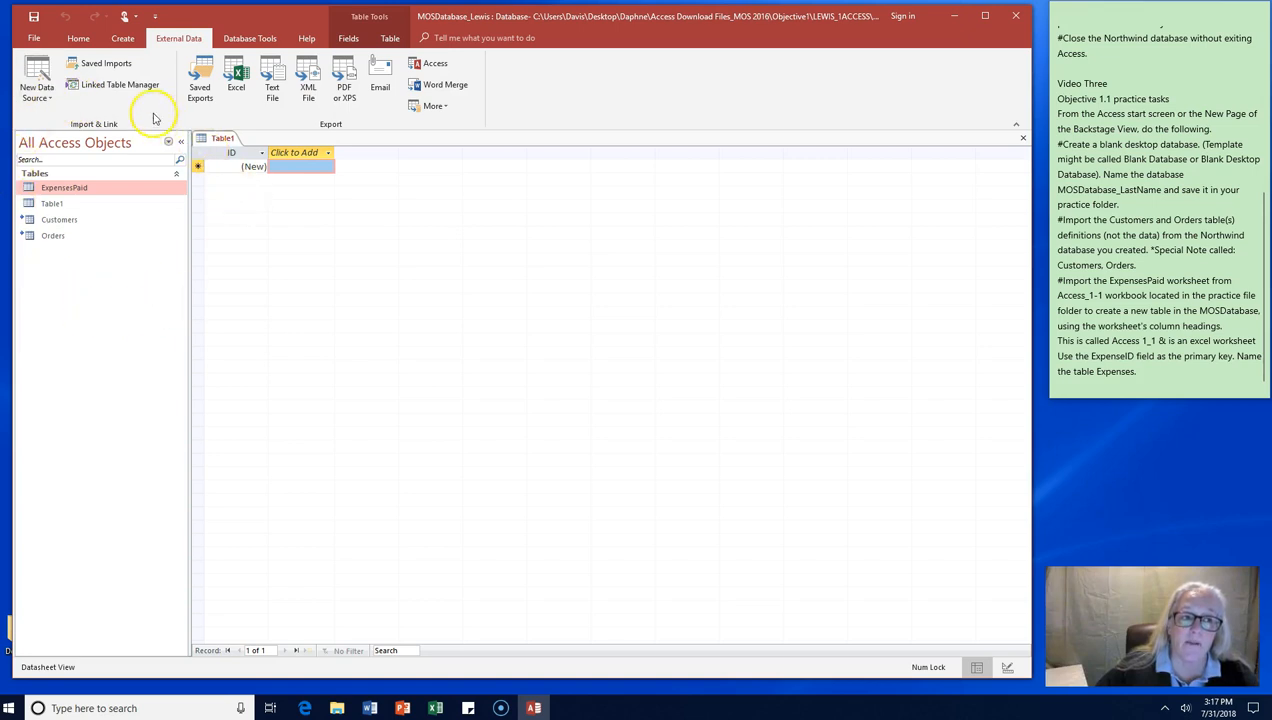
pyautogui.rightClick(64, 188)
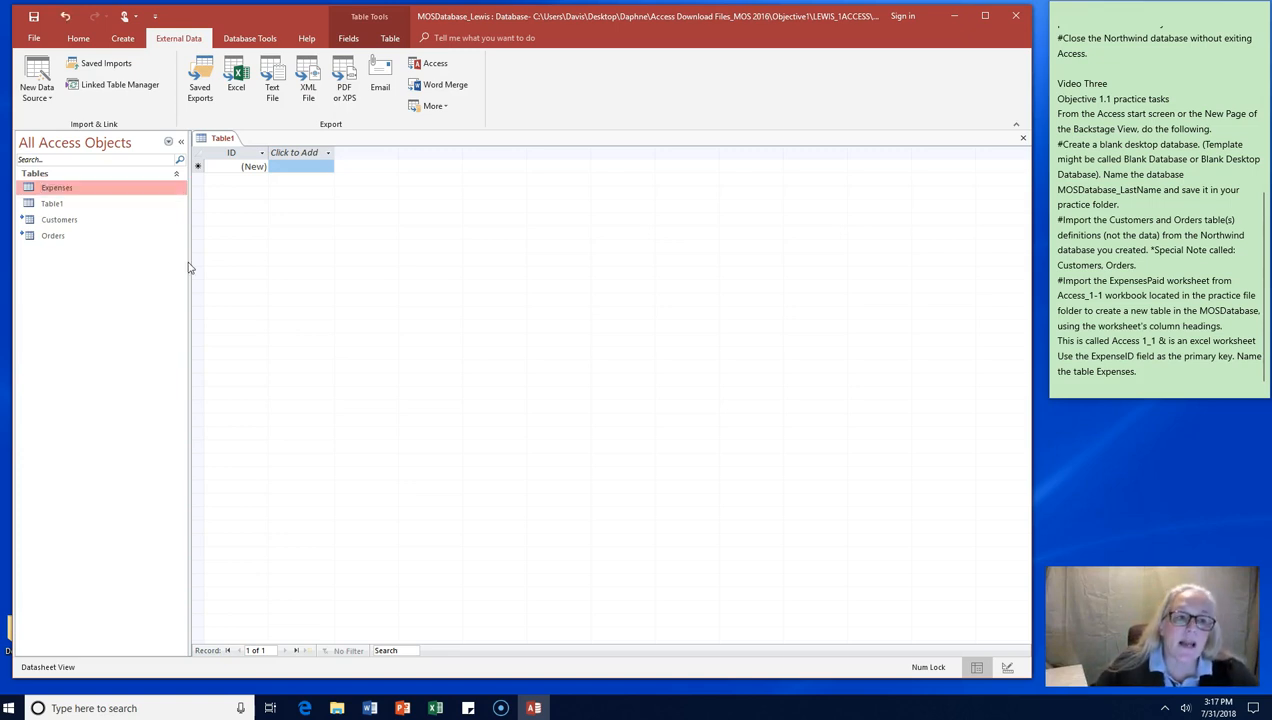
pyautogui.moveTo(156, 288)
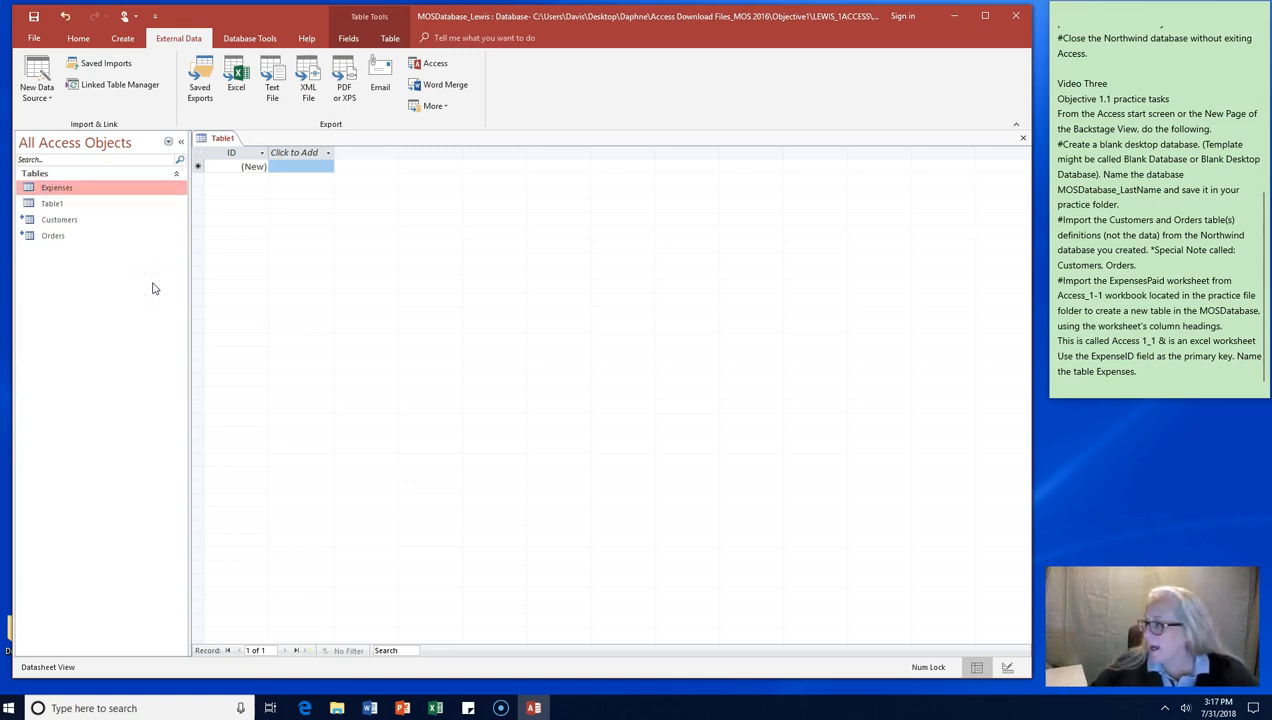